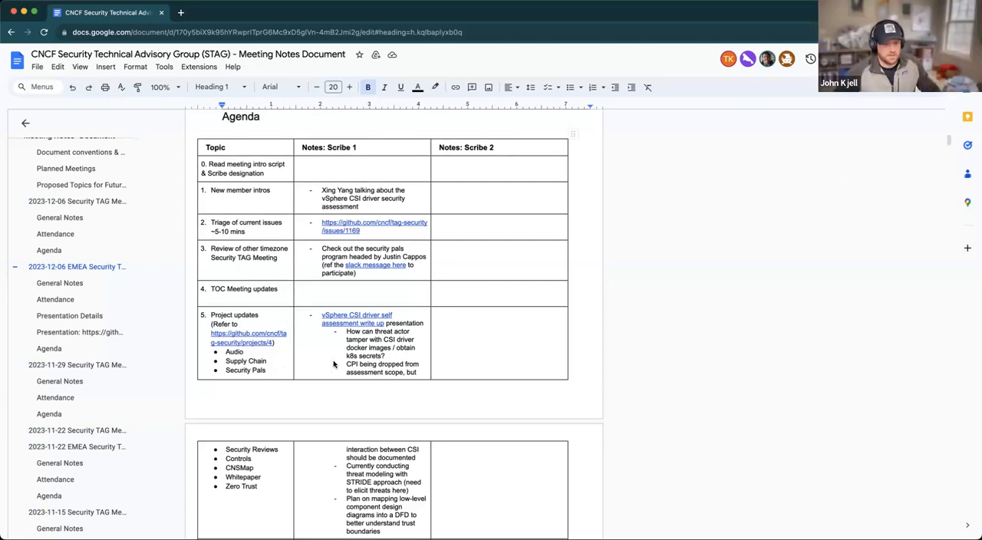
Find the 2023-12-06 Security TAG agenda and place the cursor in the Project updates notes
{"action": "scroll", "scroll_direction": "up", "scroll_amount": 3}
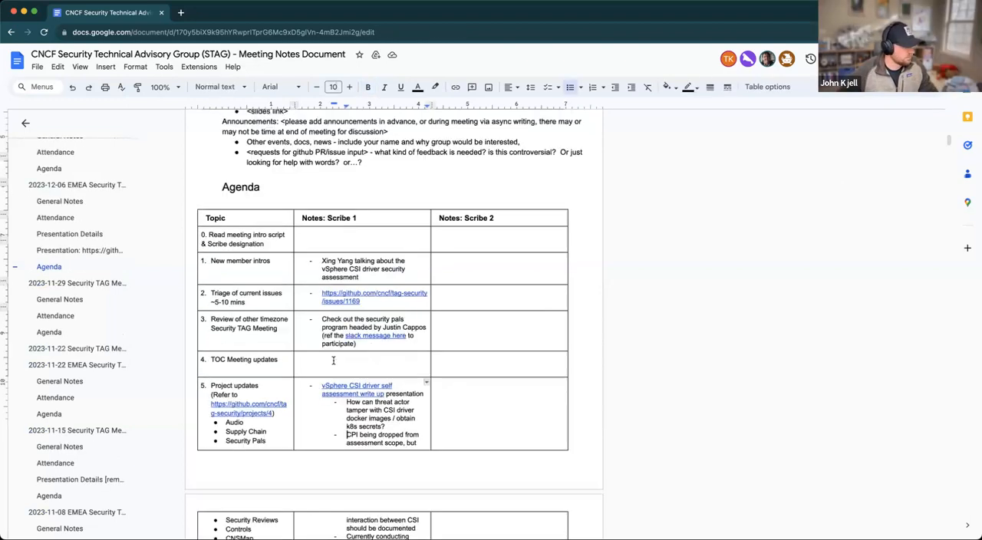
{"action": "scroll", "scroll_direction": "up", "scroll_amount": 3}
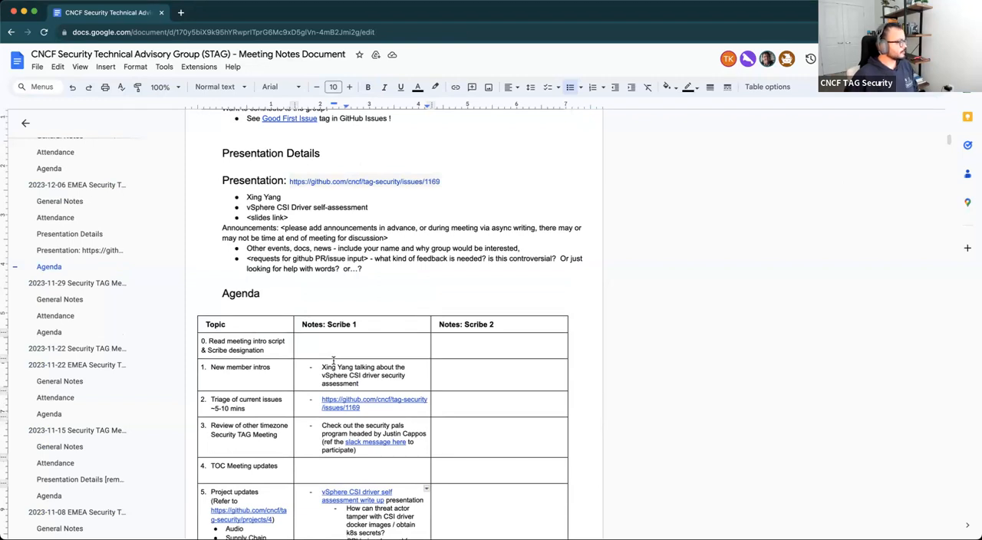
{"action": "scroll", "scroll_direction": "down", "scroll_amount": 3}
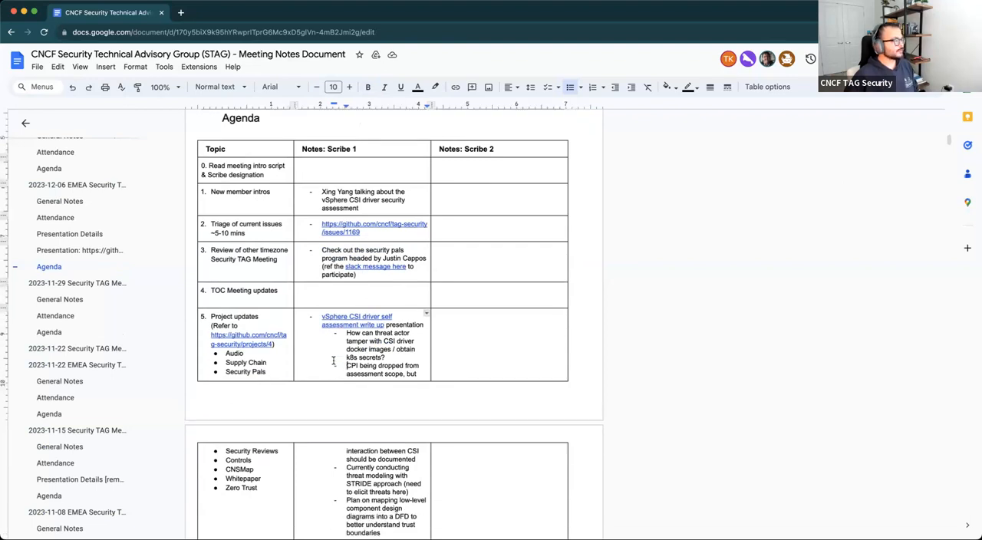
{"action": "scroll", "scroll_direction": "down", "scroll_amount": 3}
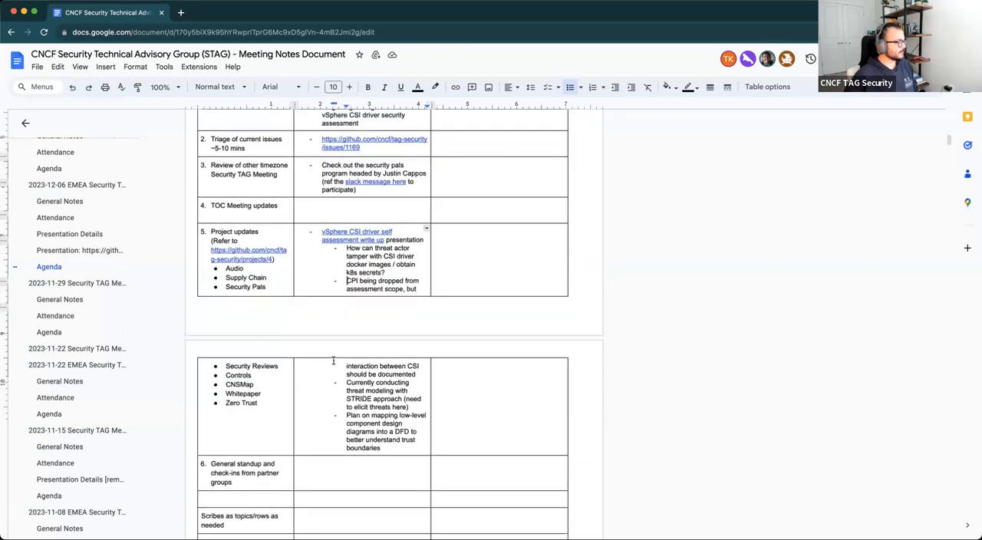
{"action": "scroll", "scroll_direction": "down", "scroll_amount": 3}
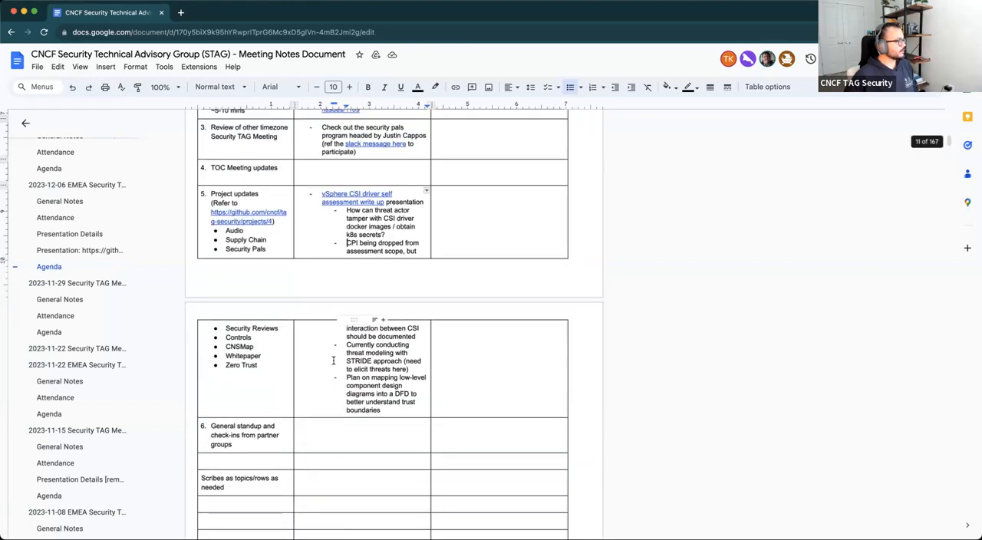
{"action": "scroll", "scroll_direction": "up", "scroll_amount": 3}
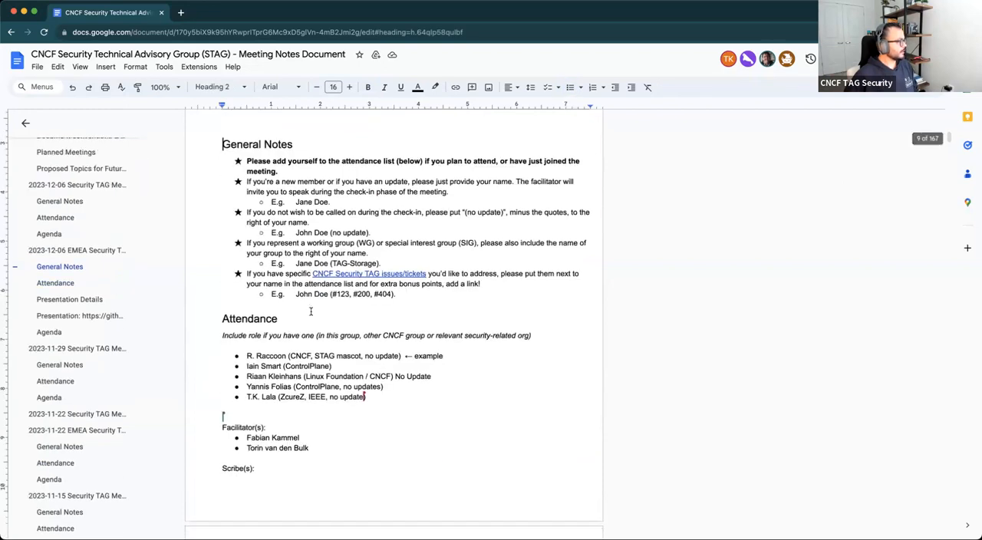
{"action": "scroll", "scroll_direction": "down", "scroll_amount": 3}
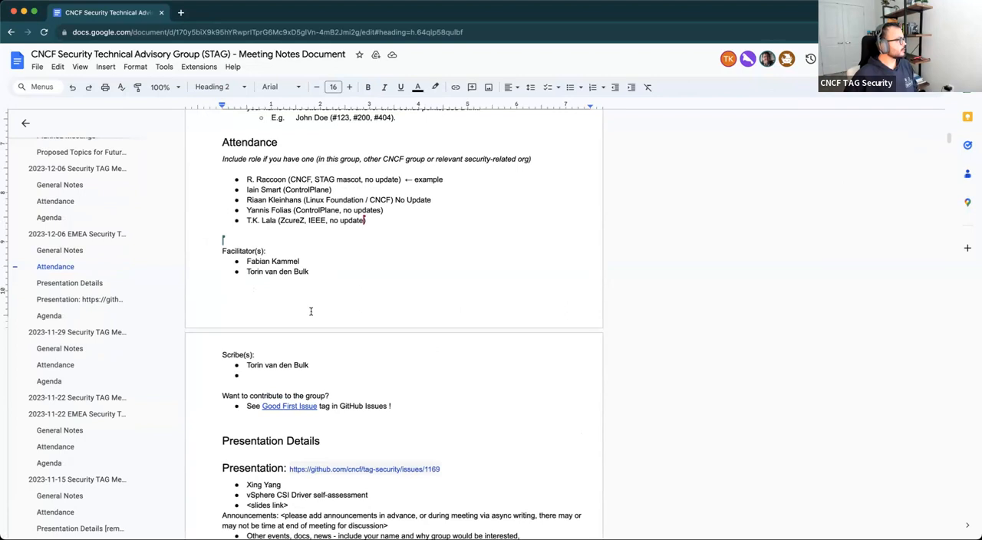
{"action": "scroll", "scroll_direction": "down", "scroll_amount": 3}
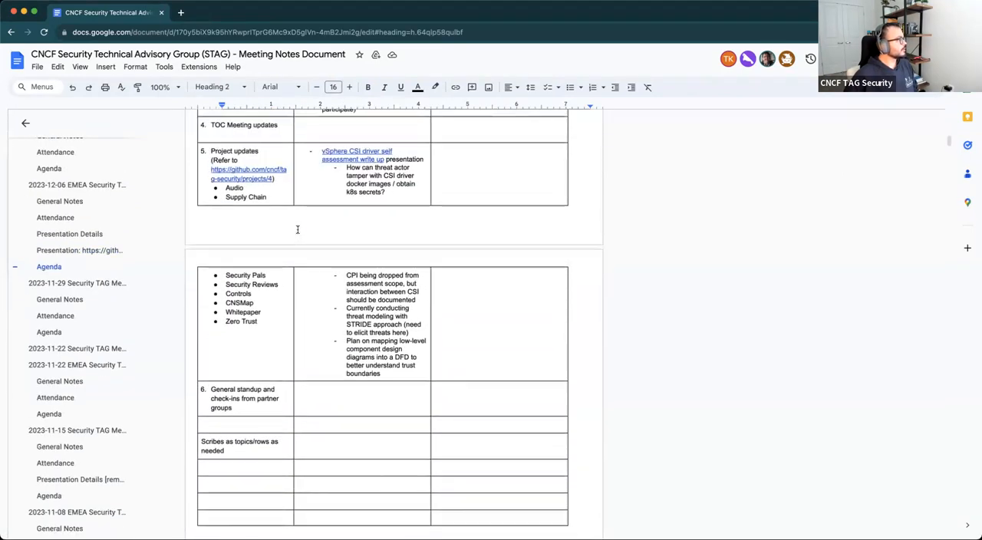
{"action": "scroll", "scroll_direction": "up", "scroll_amount": 3}
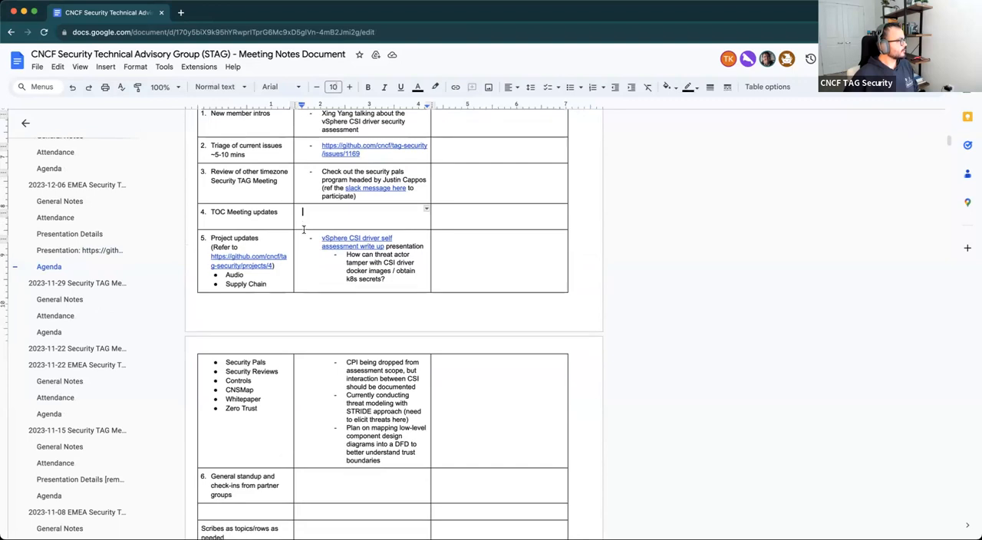
{"action": "scroll", "scroll_direction": "up", "scroll_amount": 3}
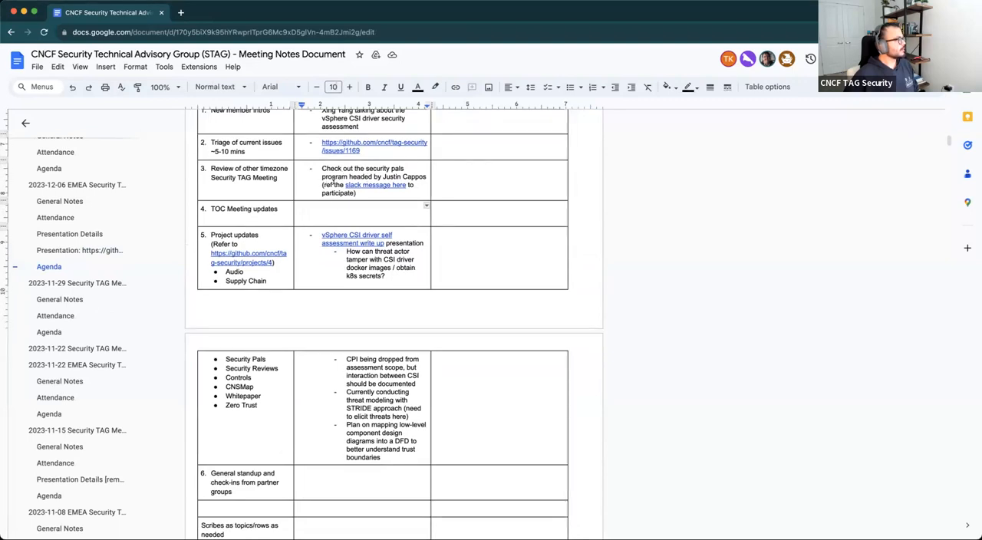
{"action": "left_click", "coordinate": [374, 184]}
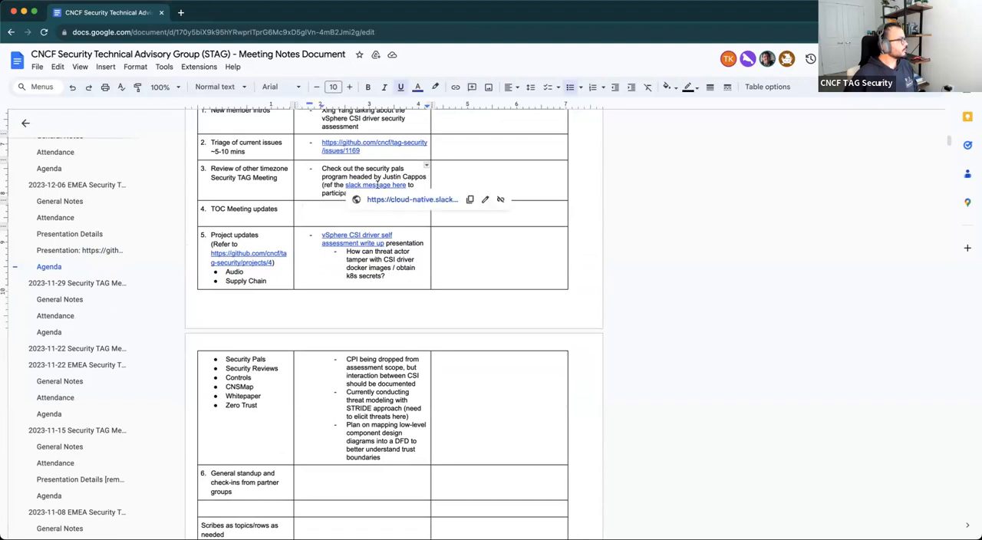
{"action": "scroll", "scroll_direction": "up", "scroll_amount": 3}
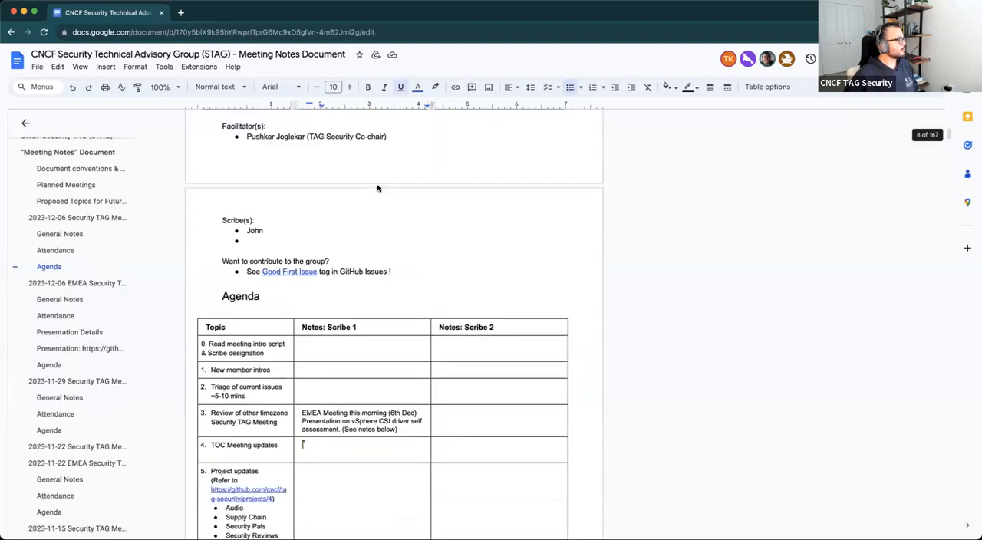
{"action": "scroll", "scroll_direction": "down", "scroll_amount": 3}
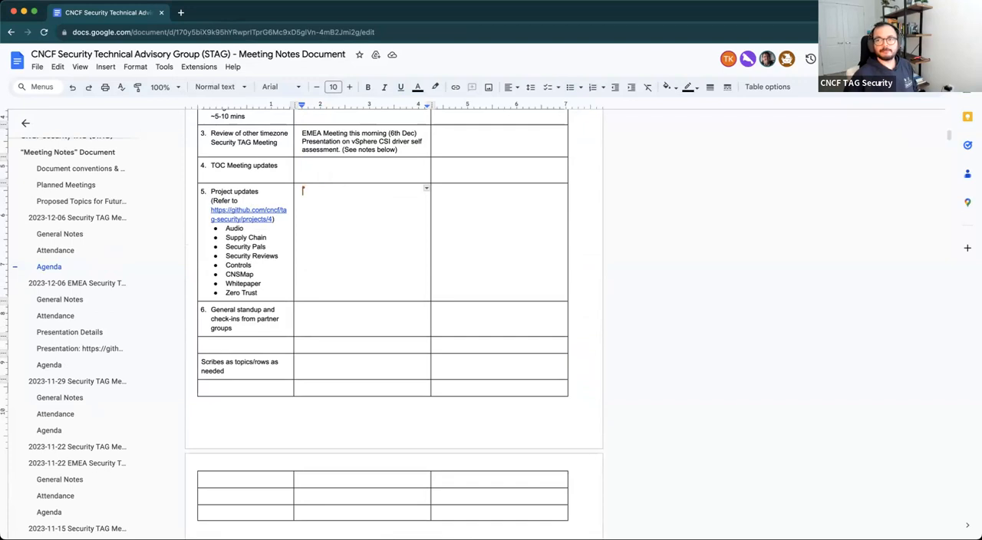
{"action": "mouse_move", "coordinate": [301, 292]}
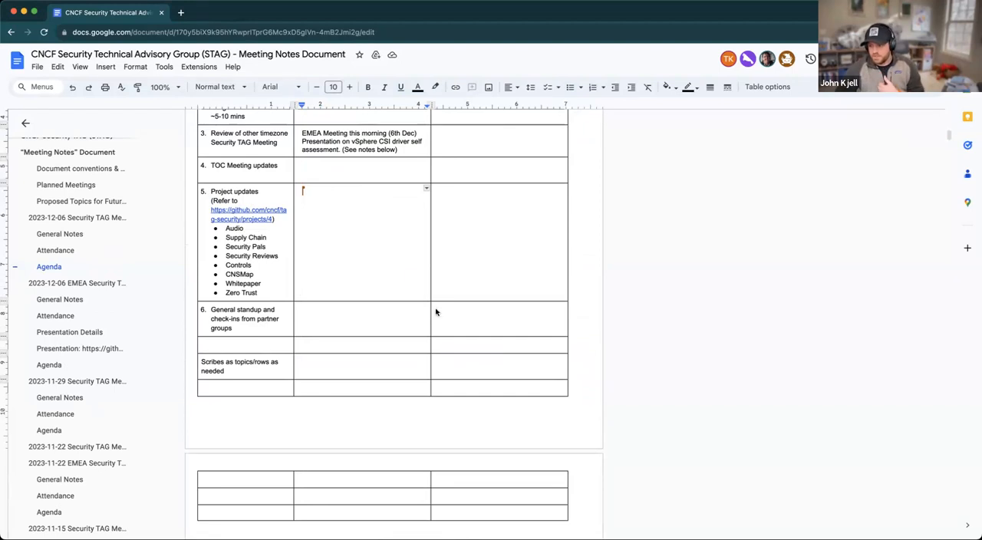
{"action": "mouse_move", "coordinate": [347, 238]}
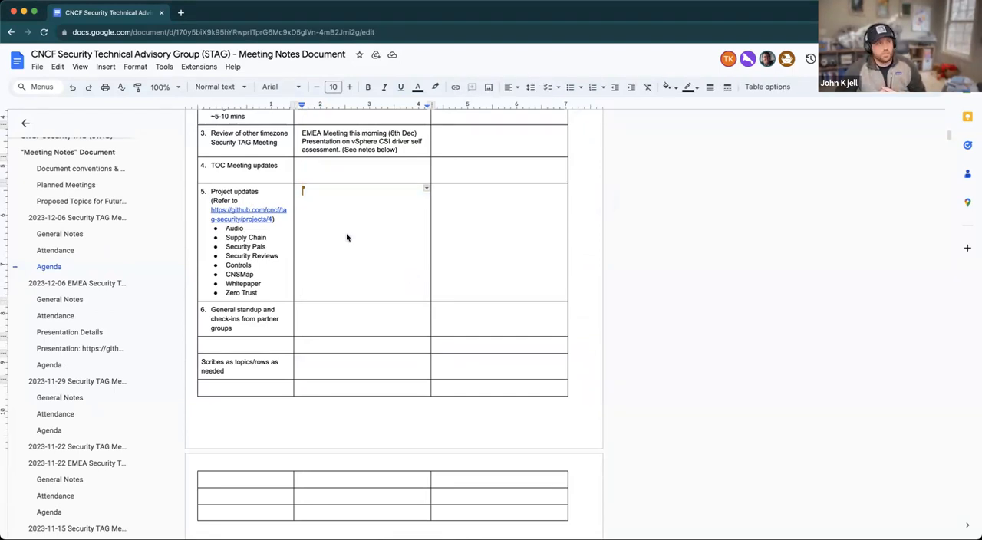
Note the in-progress supply chain WG blog post on policy for security adoption, then open a new tab
{"action": "type", "text": "Supply chain"}
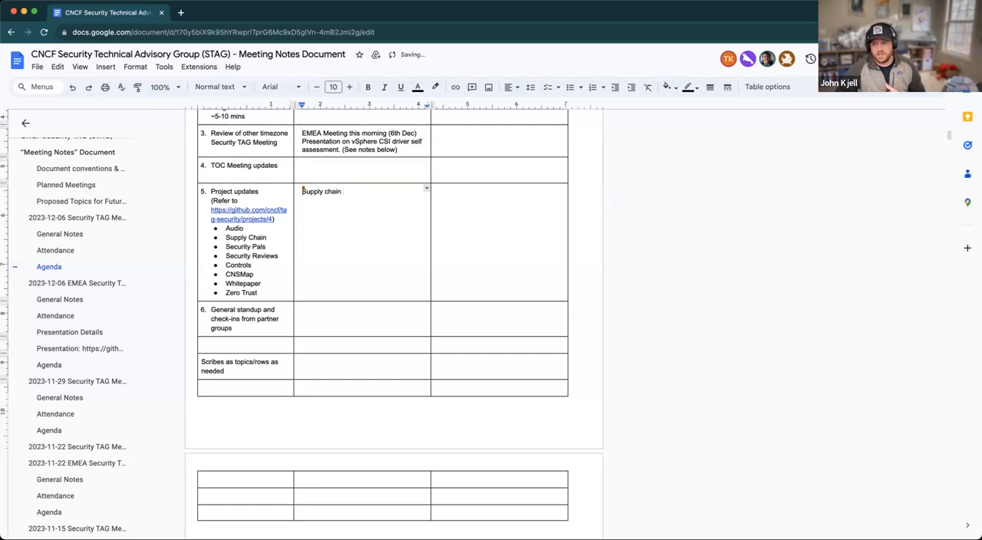
{"action": "type", "text": "WG"}
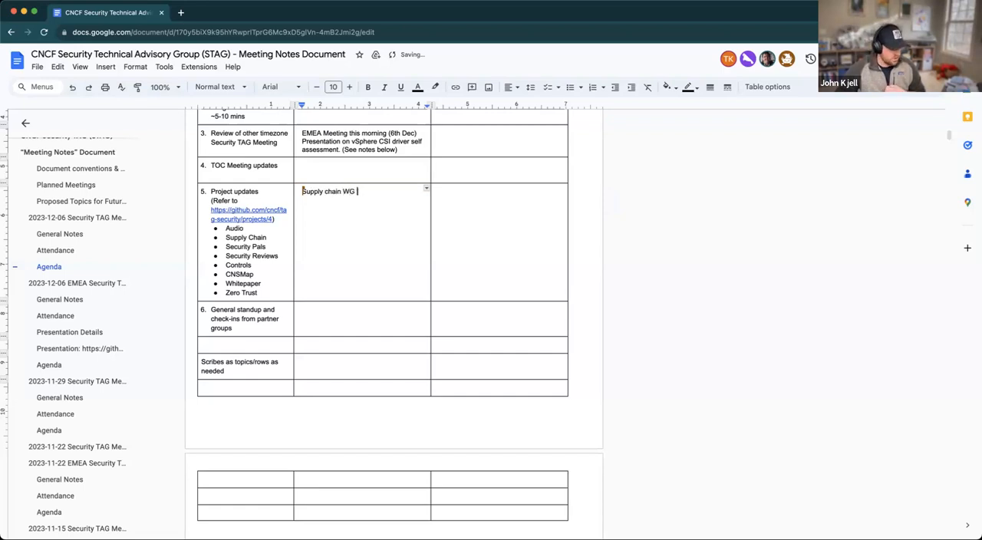
{"action": "type", "text": "bog"}
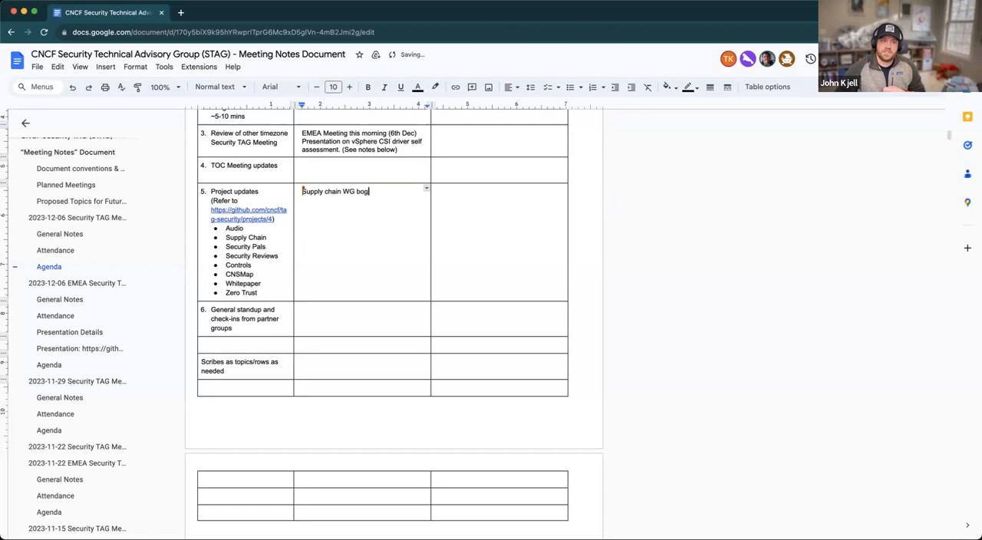
{"action": "type", "text": "l"}
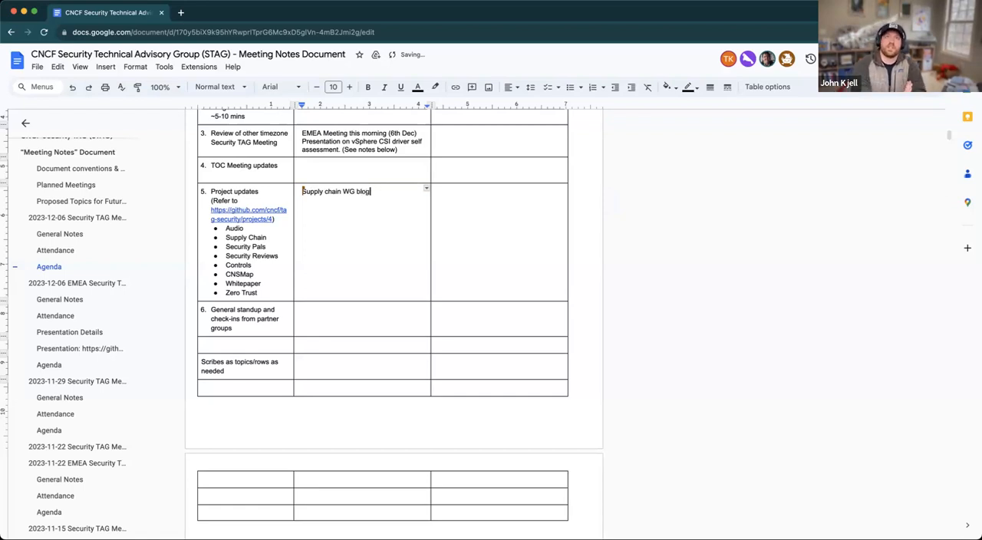
{"action": "type", "text": "post in progress"}
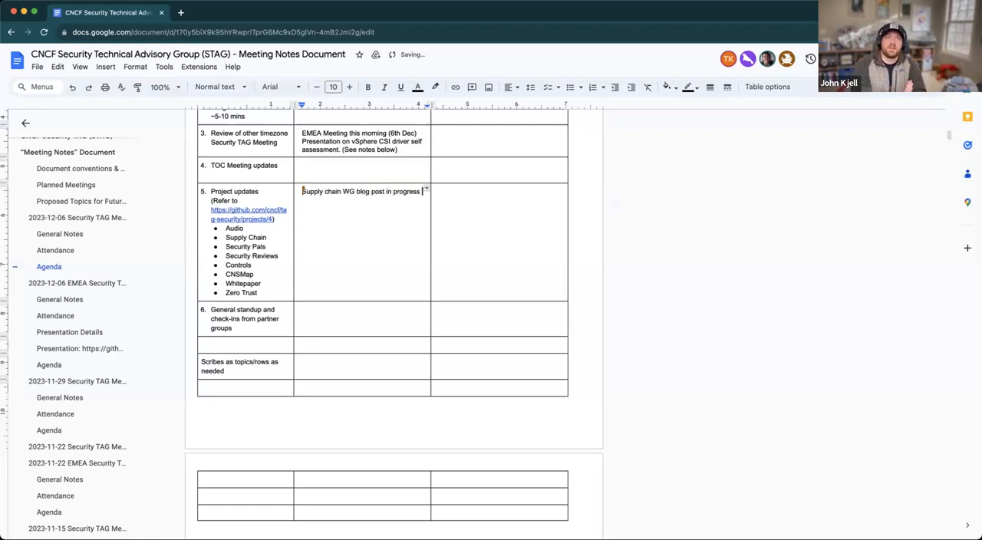
{"action": "type", "text": "for policy."}
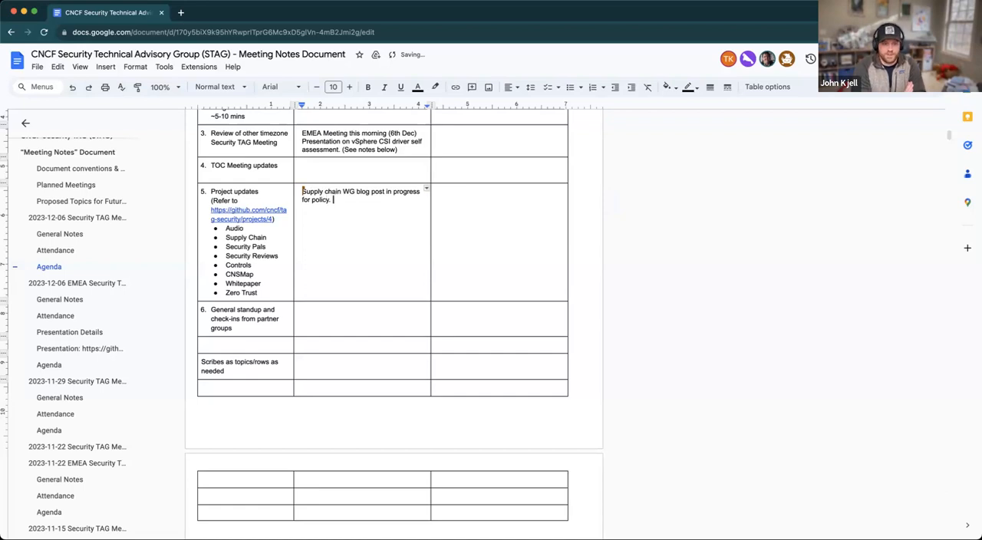
{"action": "type", "text": "Policy for Supply Chain S"}
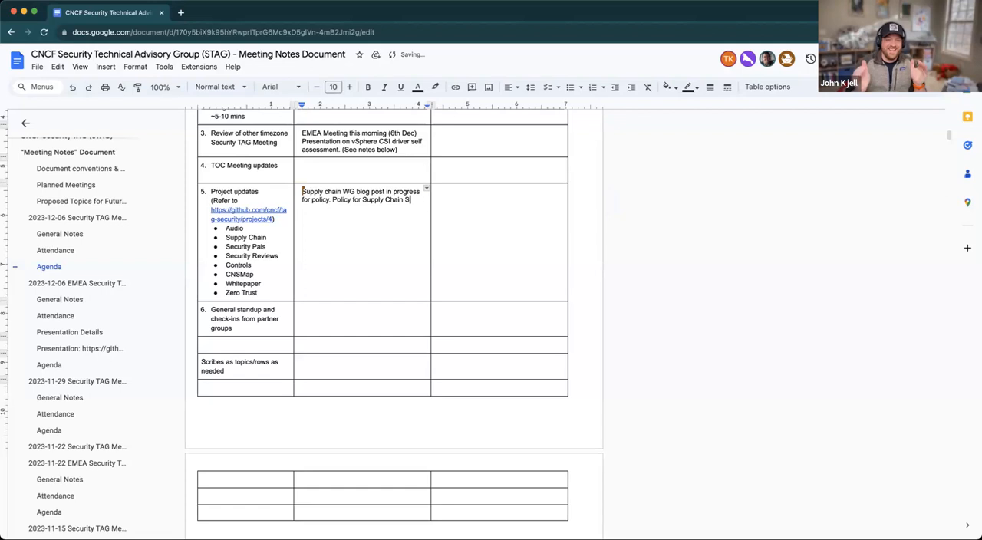
{"action": "type", "text": "ecurity."}
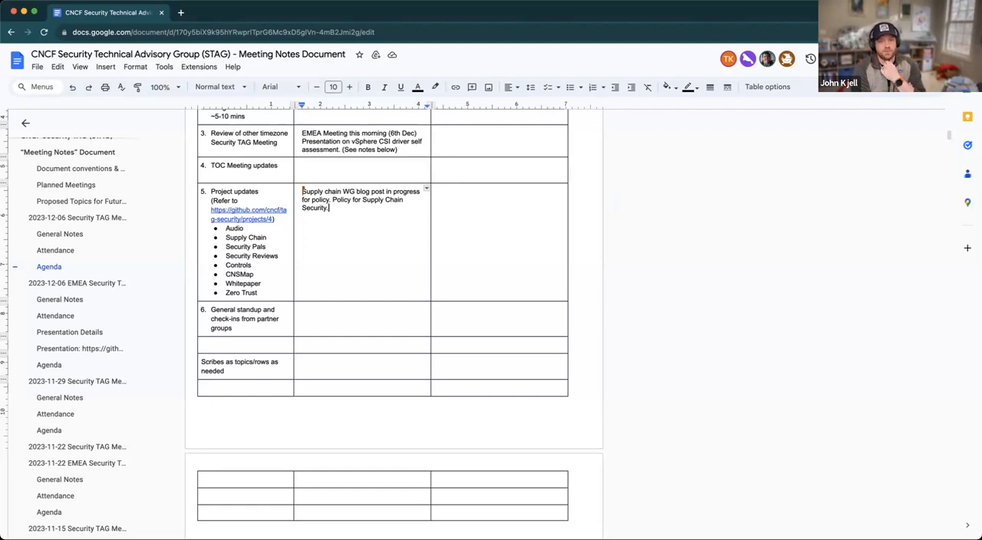
{"action": "type", "text": "Adoption"}
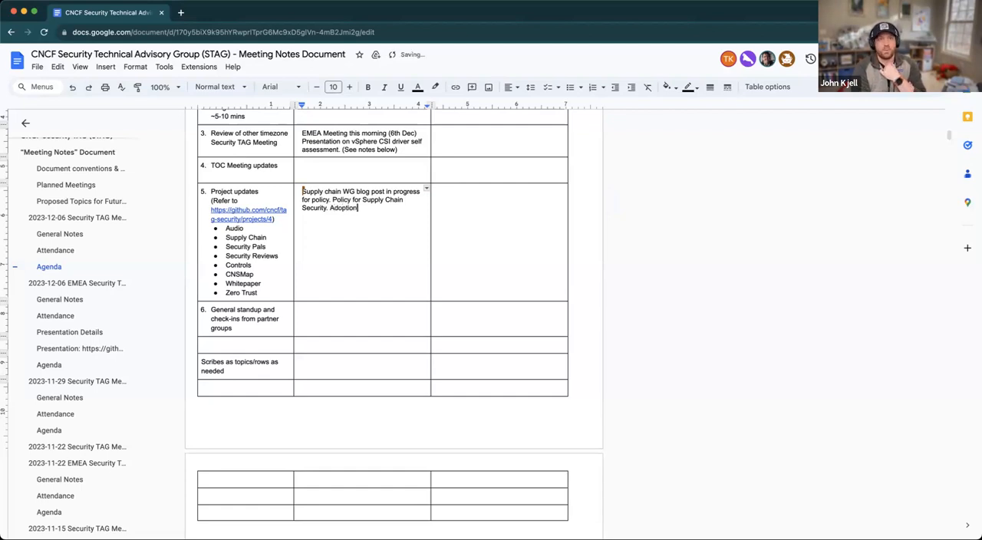
{"action": "type", "text": "of policy"}
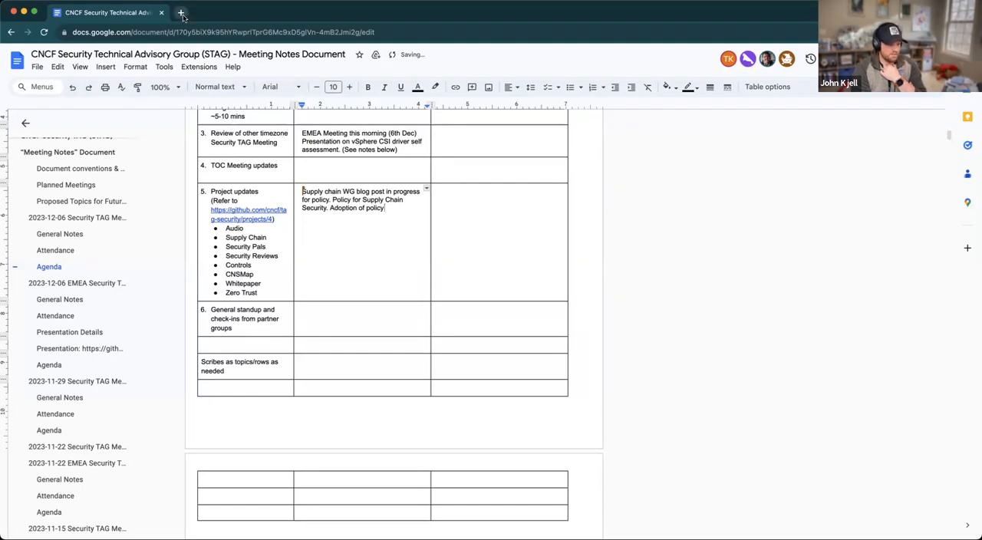
{"action": "left_click", "coordinate": [182, 13]}
{"action": "type", "text": "github.com/cncf/tag-security"}
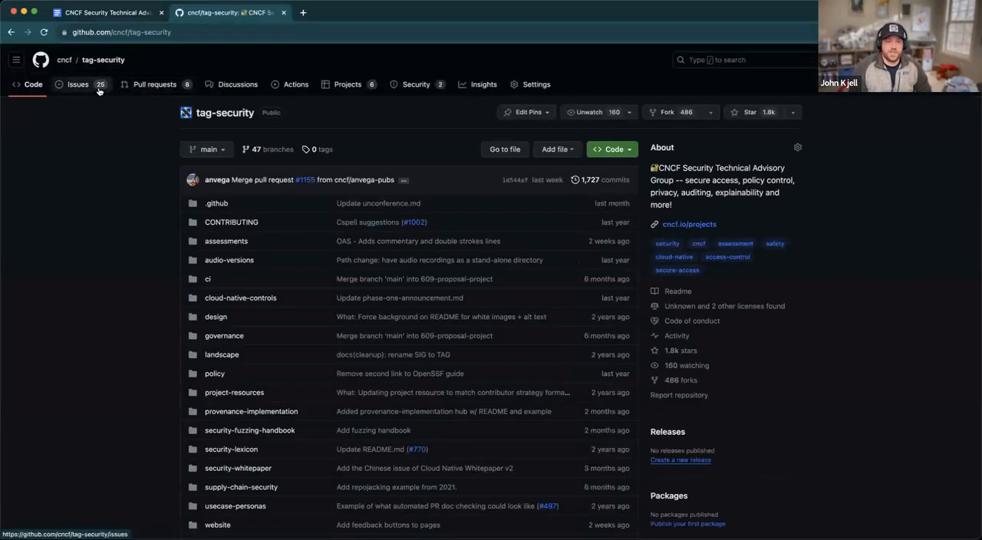
Open and skim issue #1164, Supply Chain Security Policy Writeup, then return to the meeting notes
{"action": "left_click", "coordinate": [78, 85]}
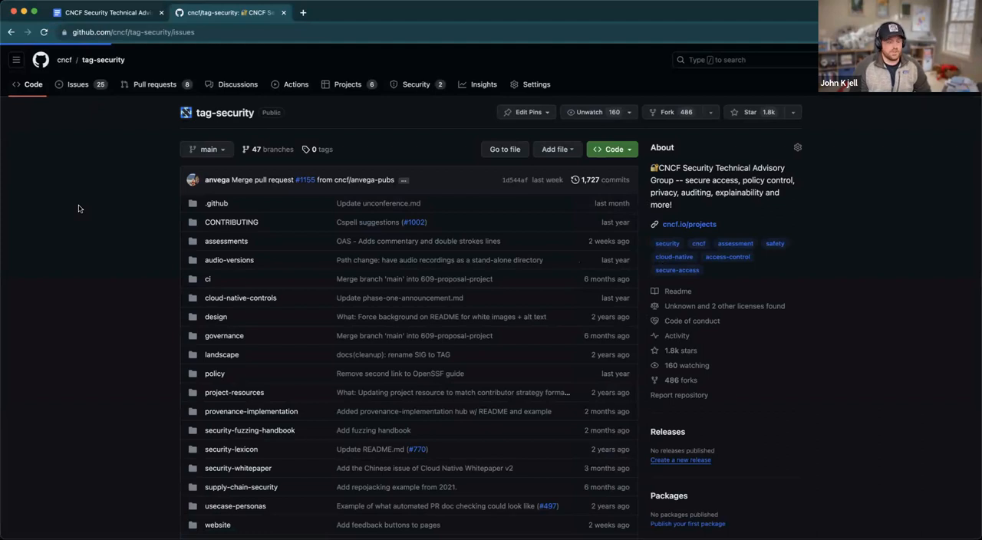
{"action": "left_click", "coordinate": [78, 84]}
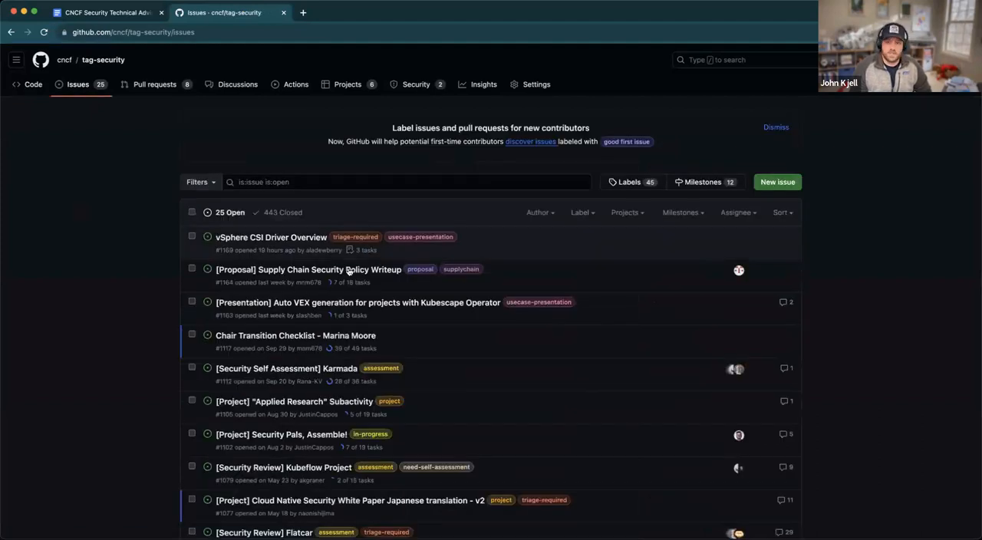
{"action": "left_click", "coordinate": [308, 269]}
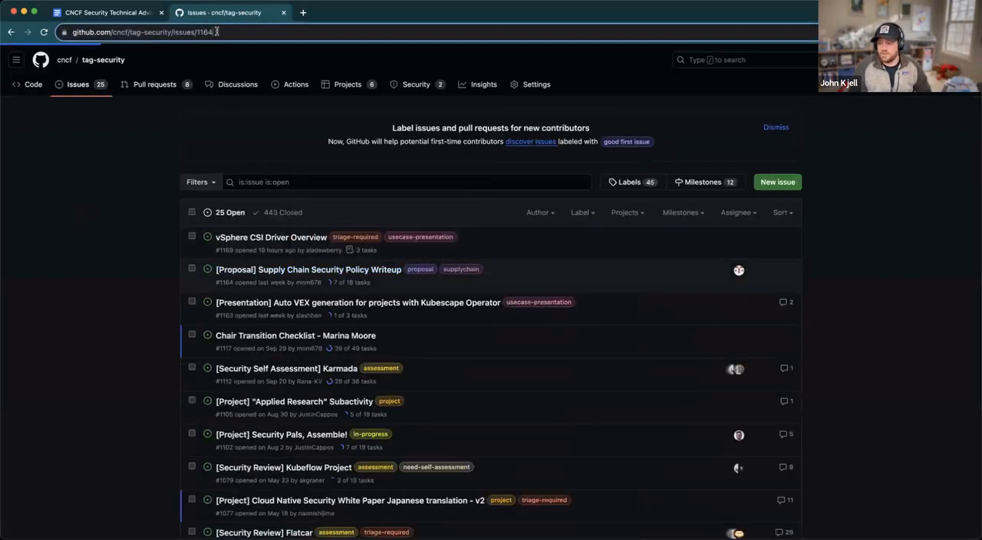
{"action": "left_click", "coordinate": [307, 269]}
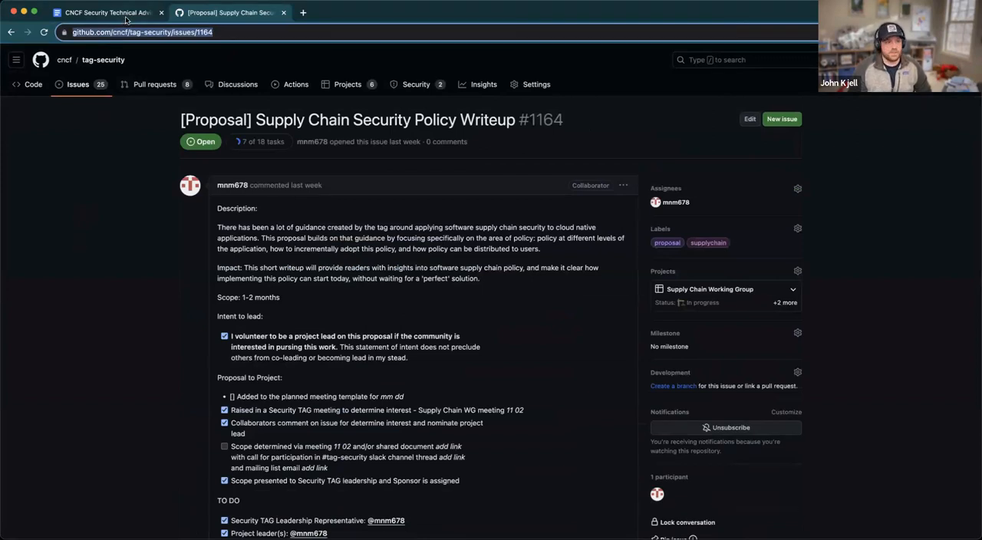
{"action": "scroll", "scroll_direction": "down", "scroll_amount": 3}
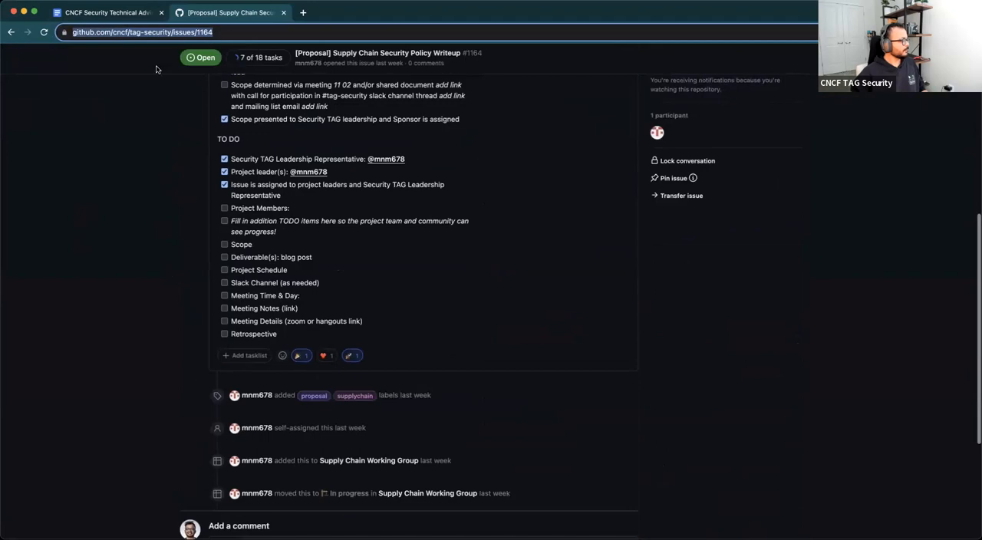
{"action": "left_click", "coordinate": [107, 13]}
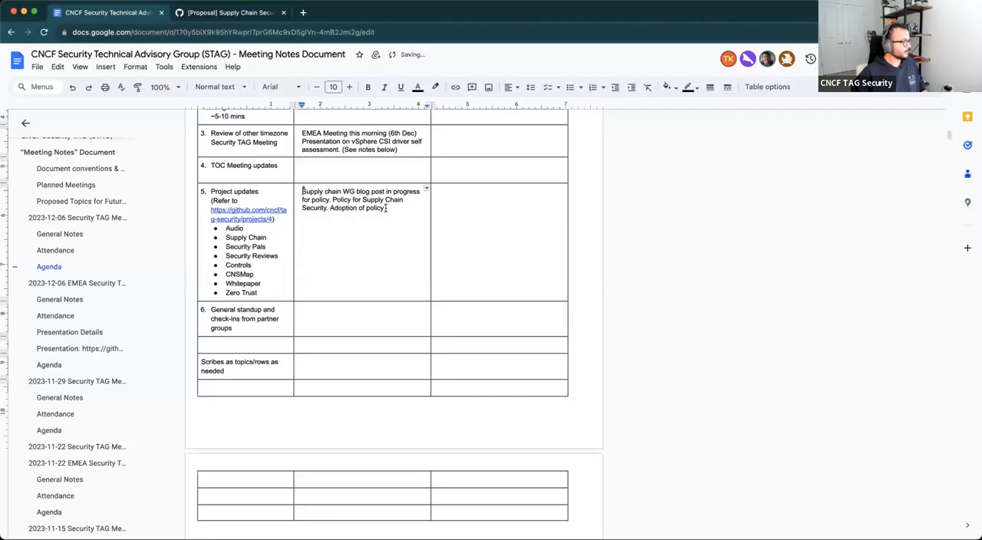
Add the issue #1164 link and a Zero Trust note about starting with CNCF
{"action": "type", "text": "https://github.com/cncf/tag-security/issues/1164"}
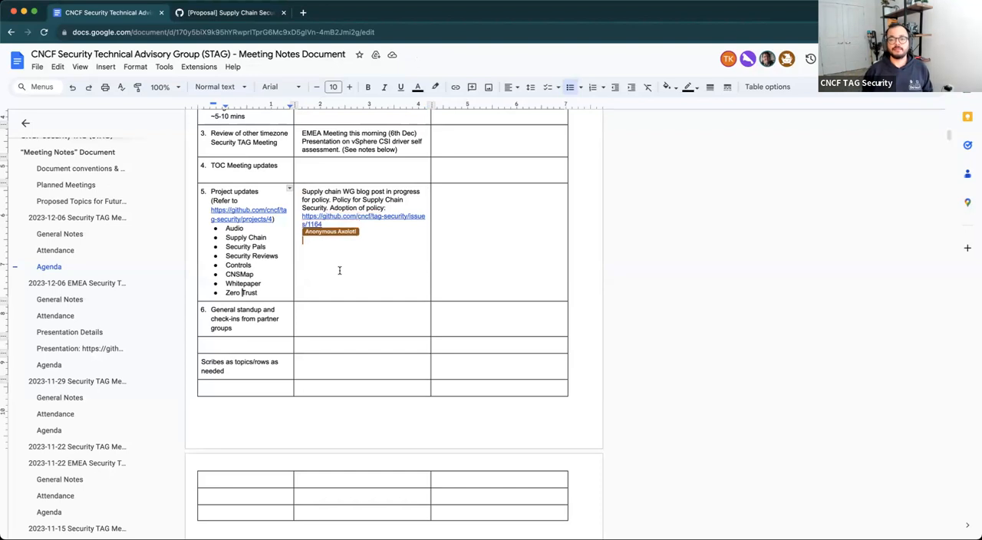
{"action": "type", "text": "Zero Trust: Ticket"}
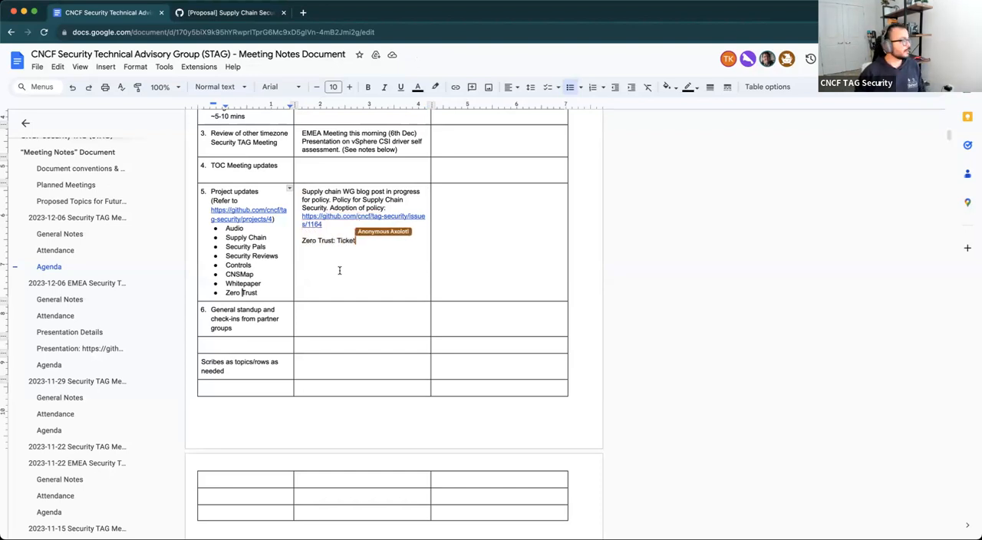
{"action": "type", "text": "with CNCF"}
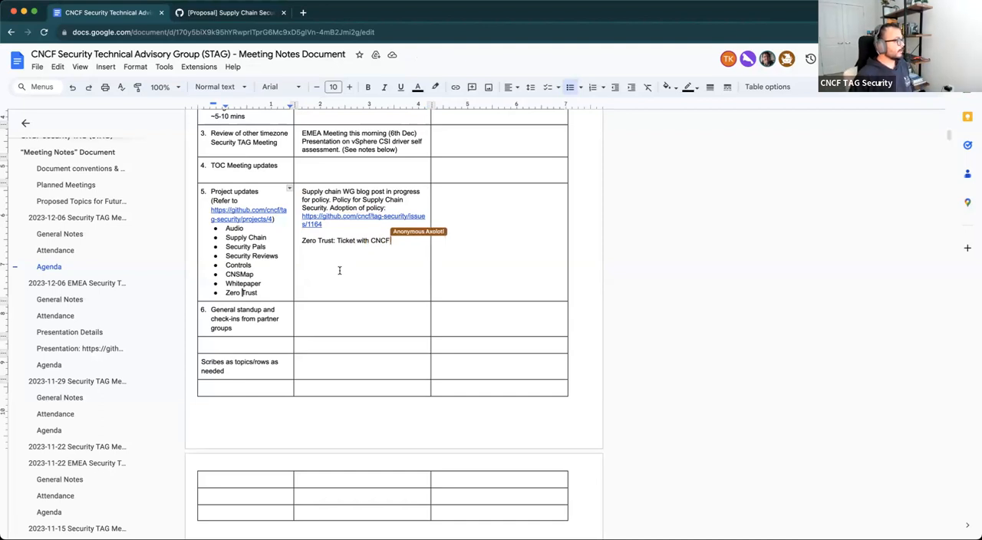
{"action": "type", "text": "to"}
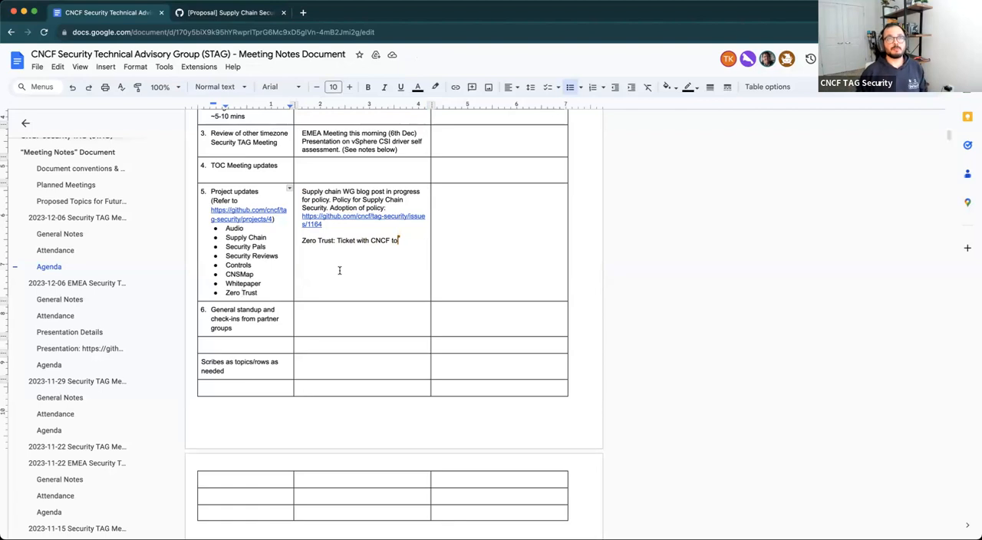
{"action": "type", "text": "star"}
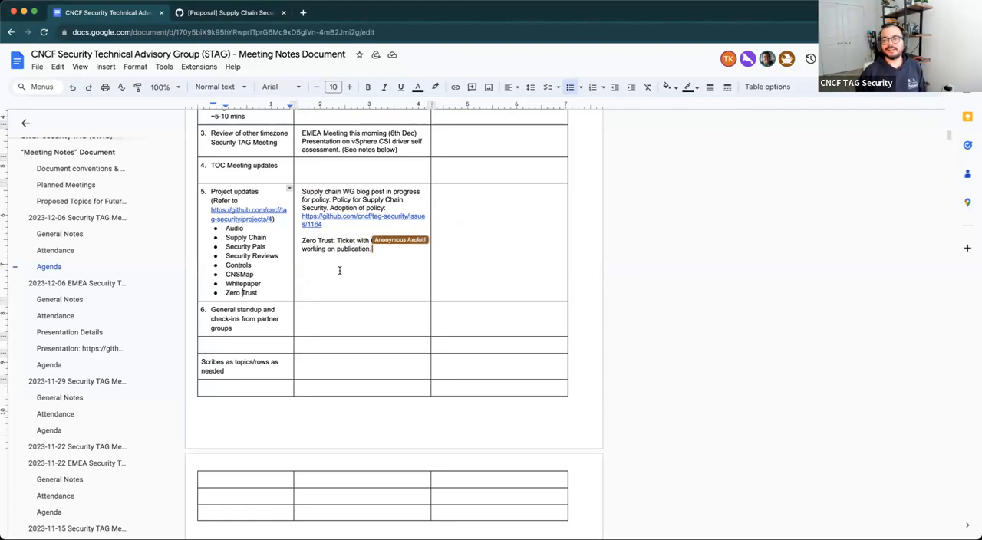
{"action": "type", "text": "CNCF to start"}
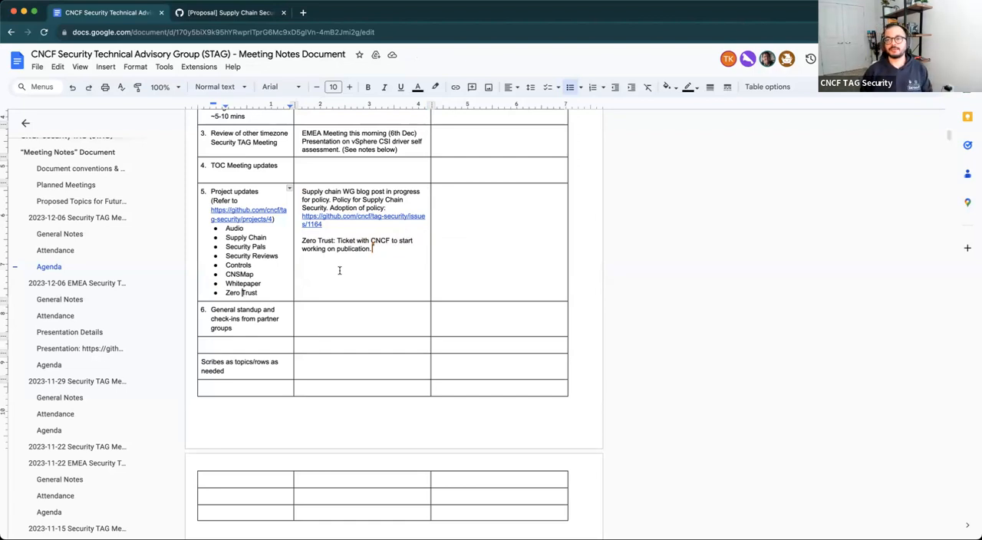
Add the Security Pals update about reviews from students with Cappos
{"action": "type", "text": "Hi"}
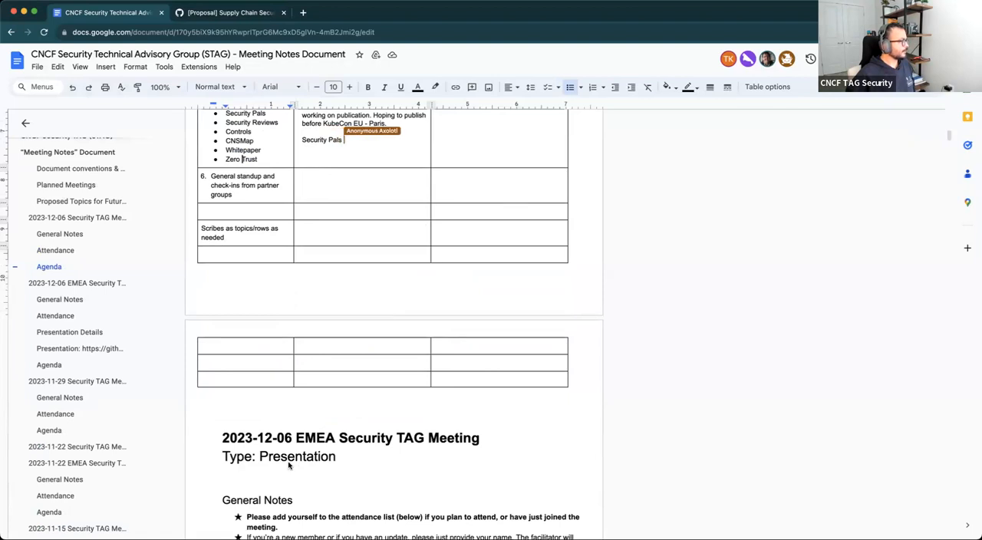
{"action": "type", "text": "Rev"}
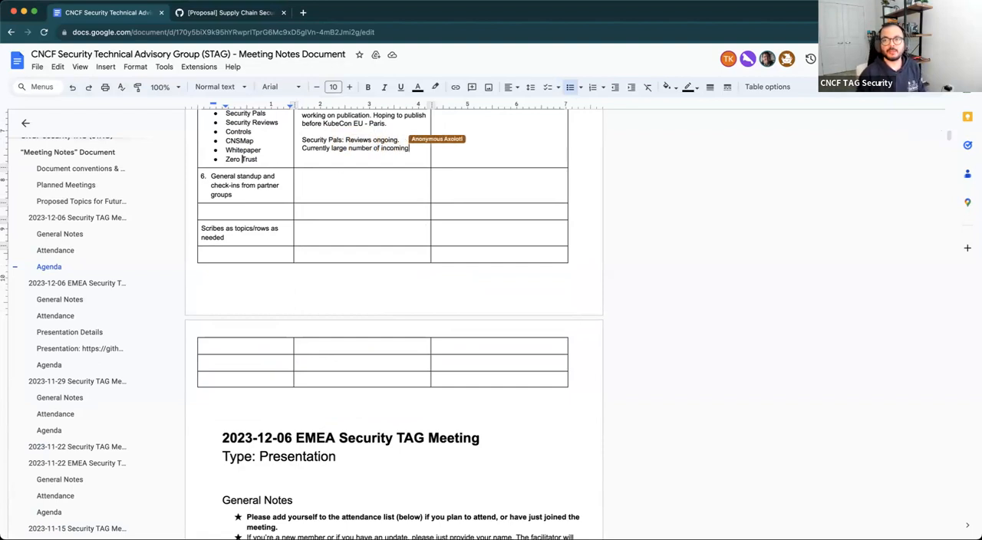
{"action": "type", "text": "reviews from"}
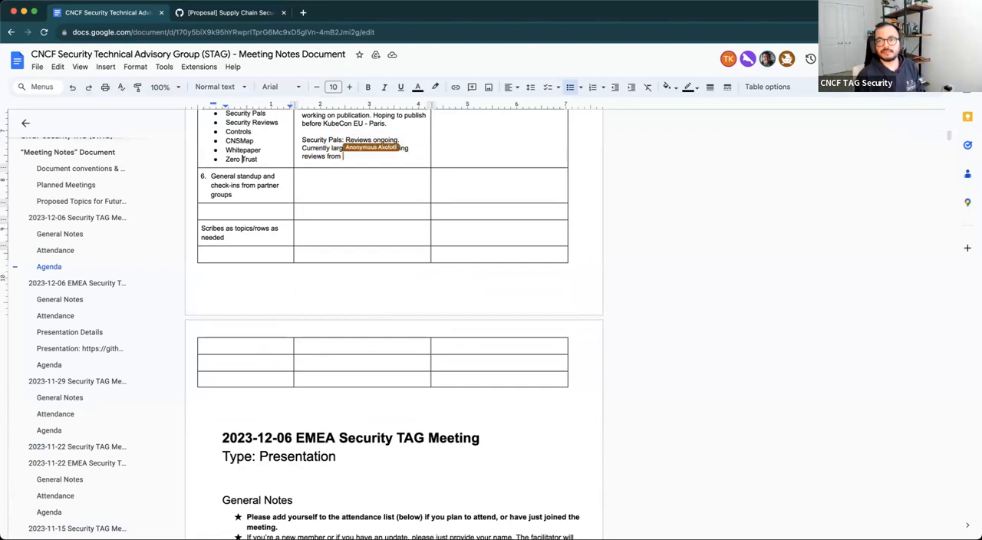
{"action": "type", "text": "student in Just"}
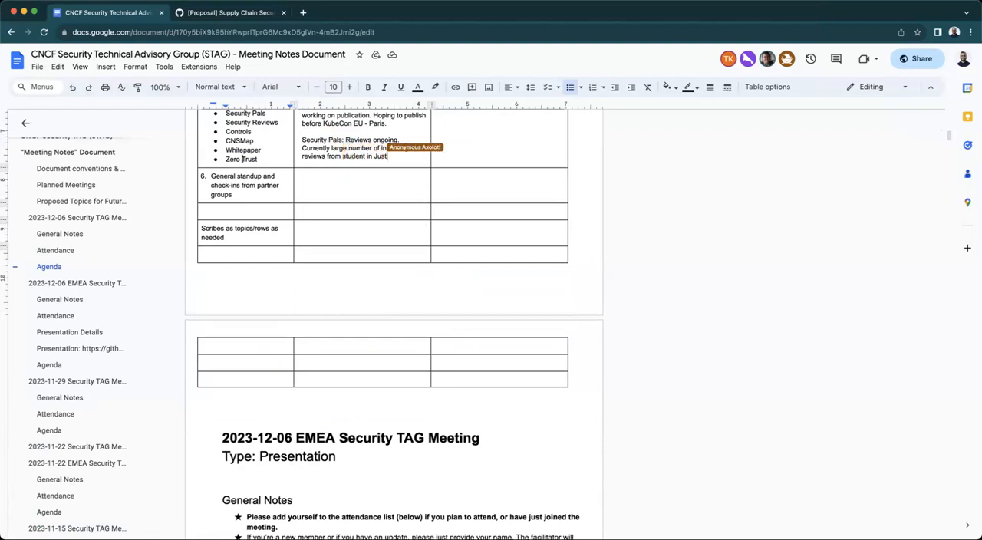
{"action": "type", "text": "in Cappos"}
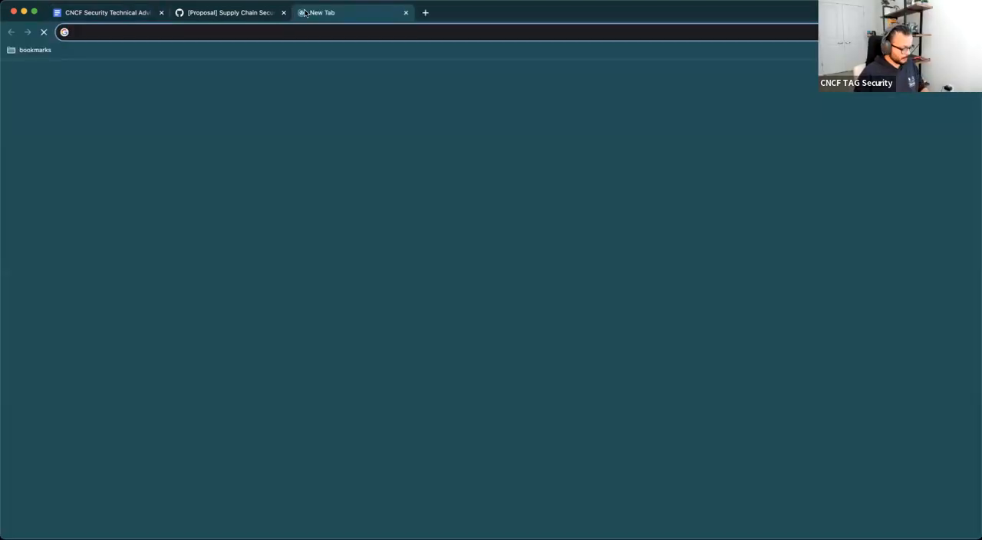
Open the Zero Trust review document from the address bar and skim its introduction and principles
{"action": "type", "text": "zero trust"}
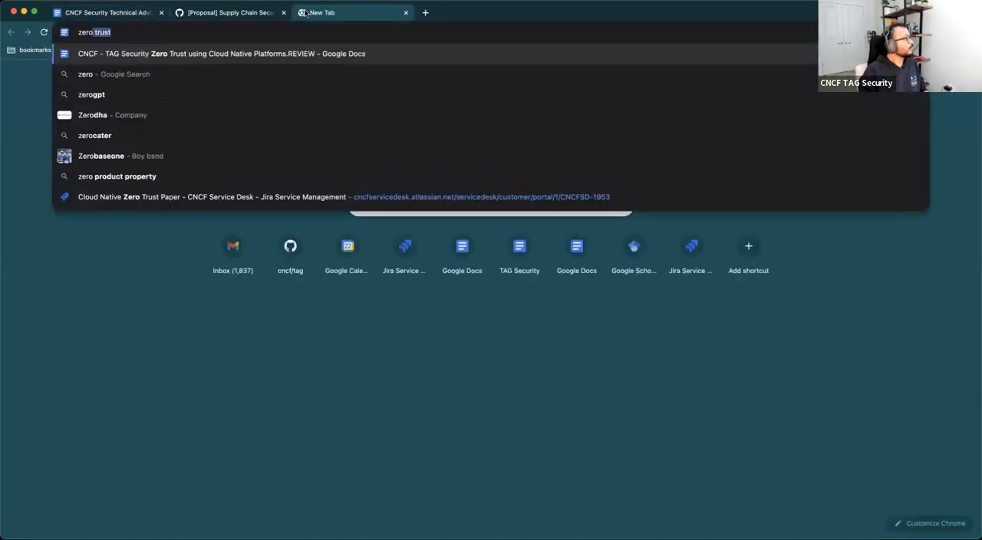
{"action": "left_click", "coordinate": [221, 53]}
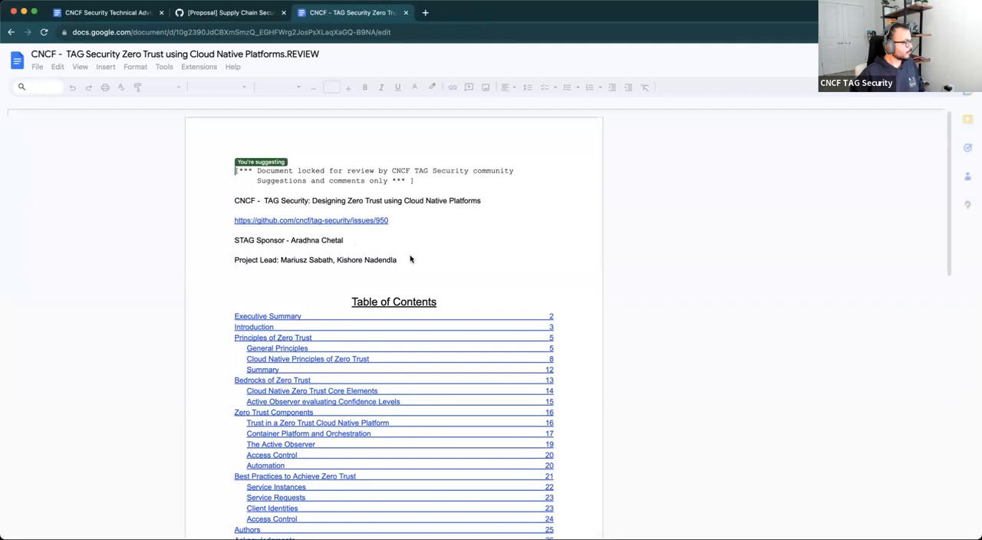
{"action": "scroll", "scroll_direction": "down", "scroll_amount": 3}
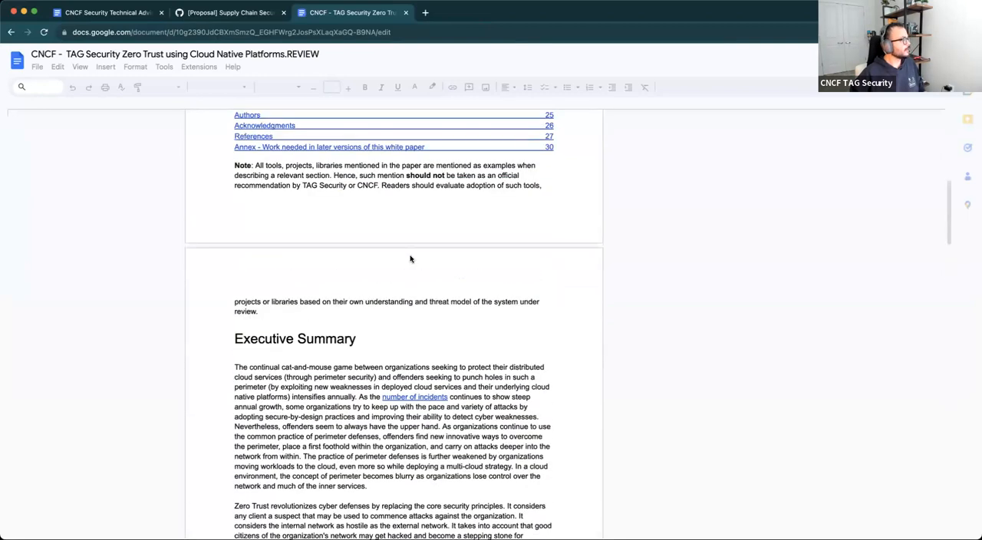
{"action": "scroll", "scroll_direction": "up", "scroll_amount": 3}
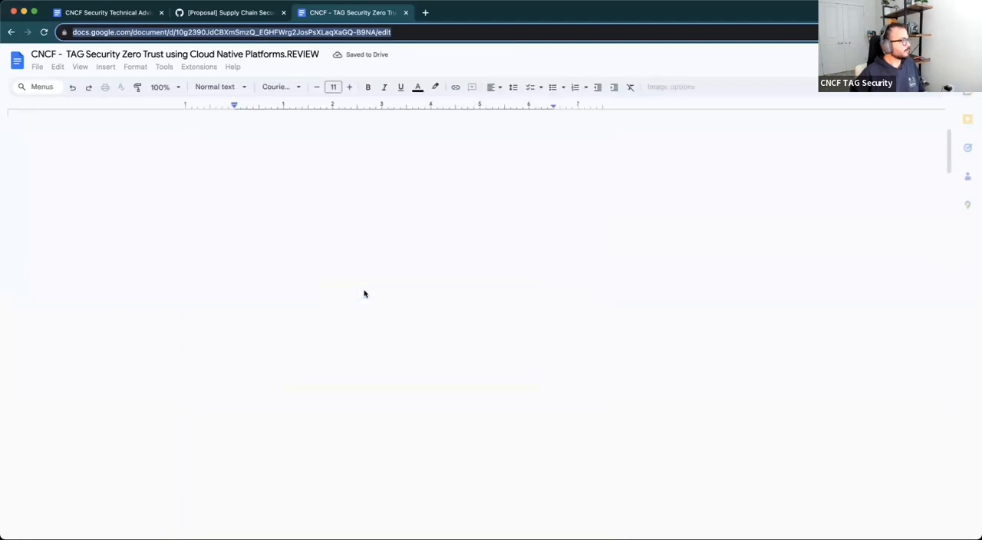
{"action": "scroll", "scroll_direction": "down", "scroll_amount": 3}
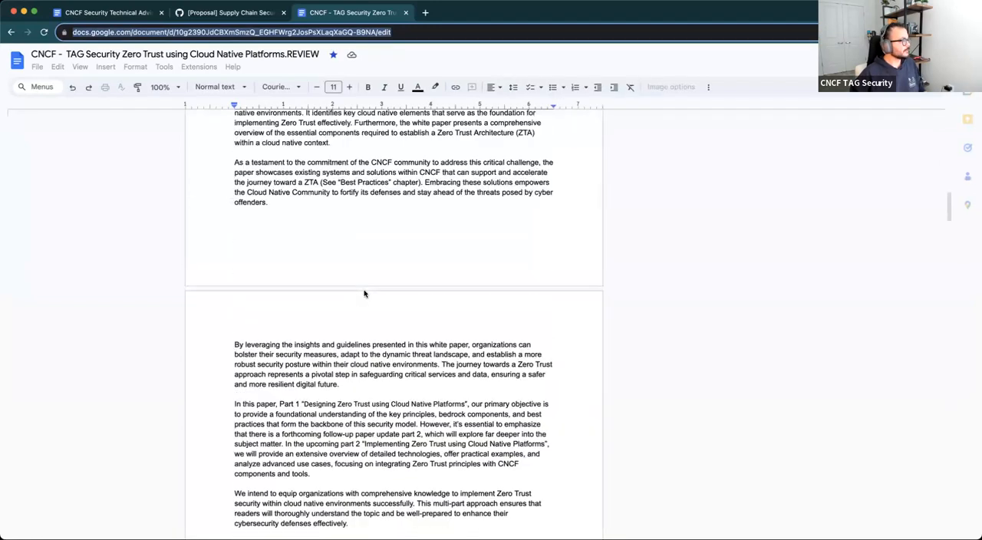
{"action": "scroll", "scroll_direction": "up", "scroll_amount": 3}
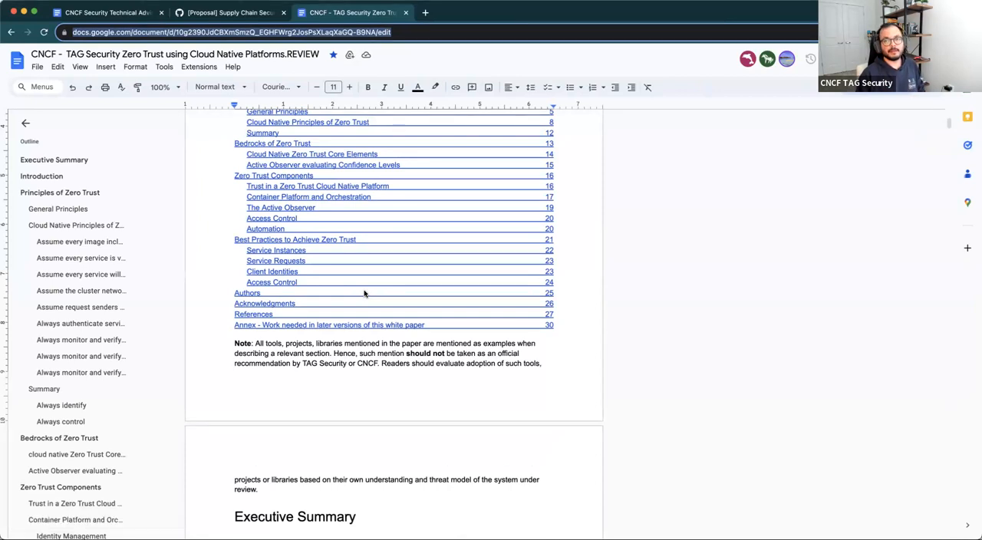
{"action": "scroll", "scroll_direction": "down", "scroll_amount": 3}
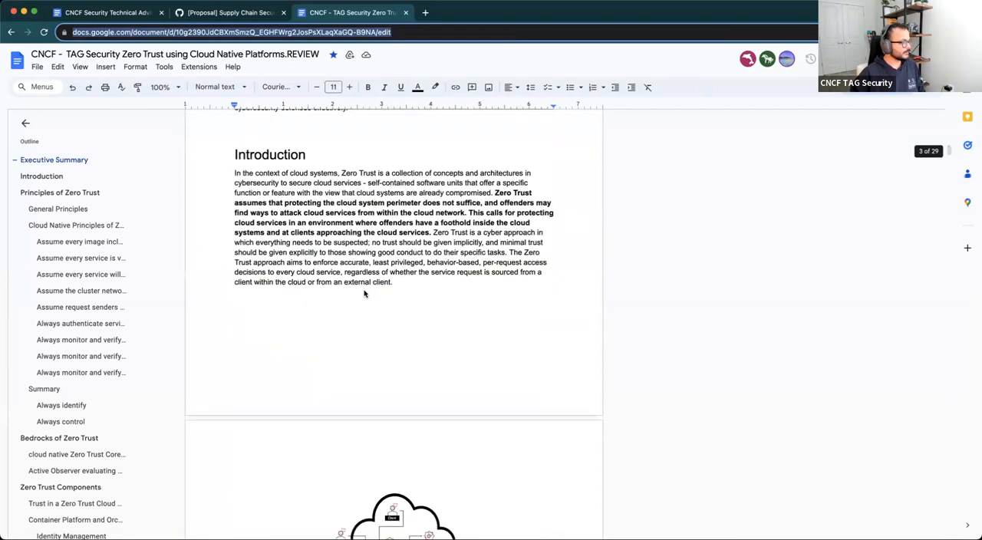
{"action": "scroll", "scroll_direction": "down", "scroll_amount": 3}
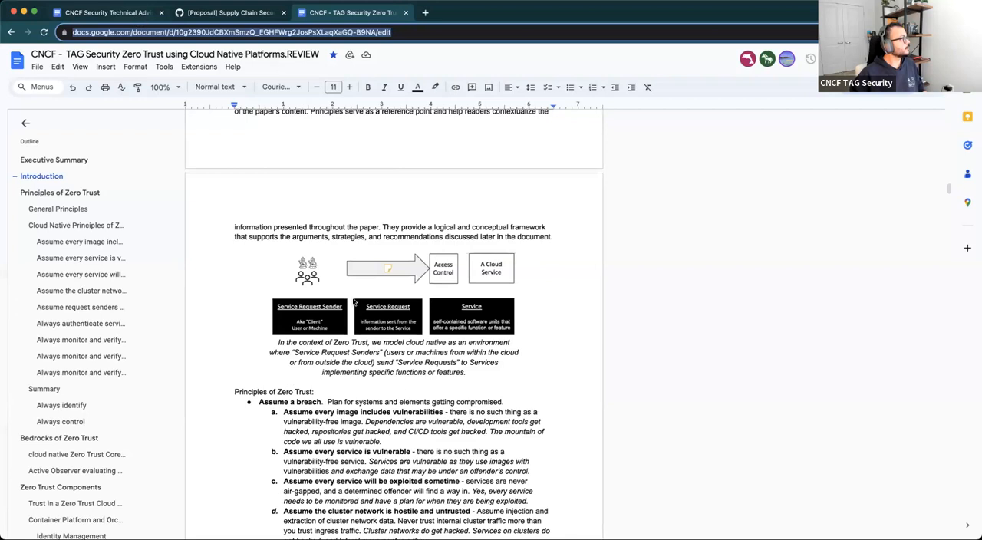
{"action": "left_click", "coordinate": [107, 12]}
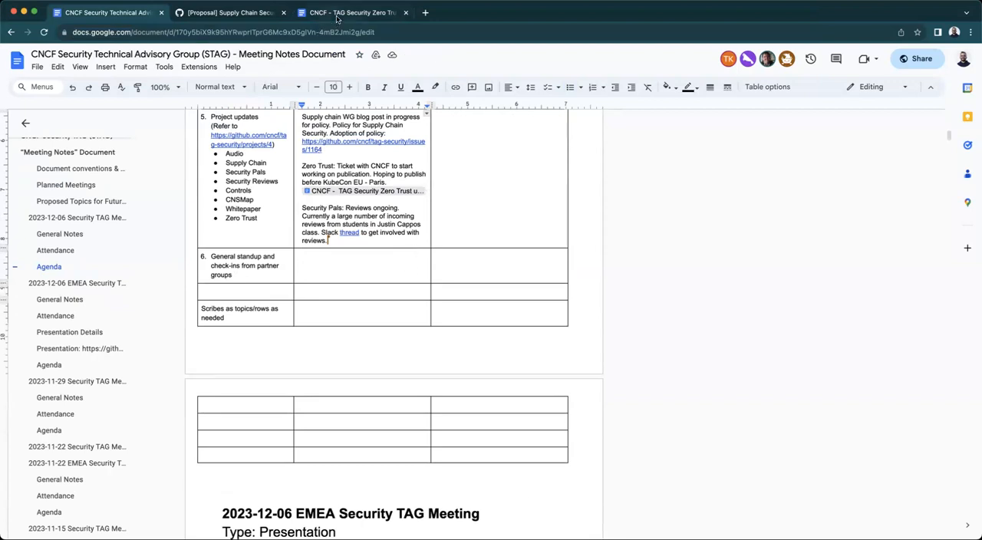
{"action": "mouse_move", "coordinate": [352, 13]}
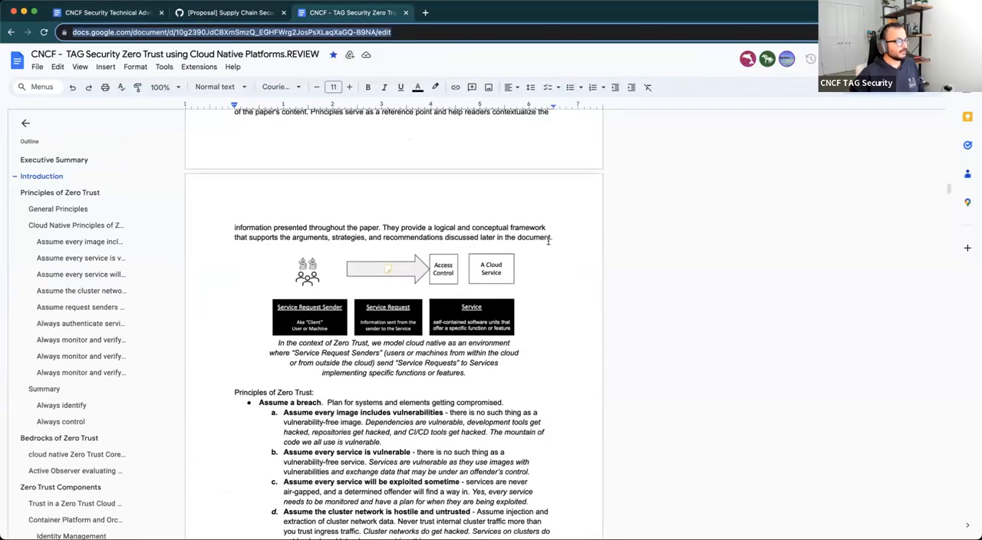
Scroll back up the Zero Trust review document and return to the meeting notes
{"action": "scroll", "scroll_direction": "up", "scroll_amount": 3}
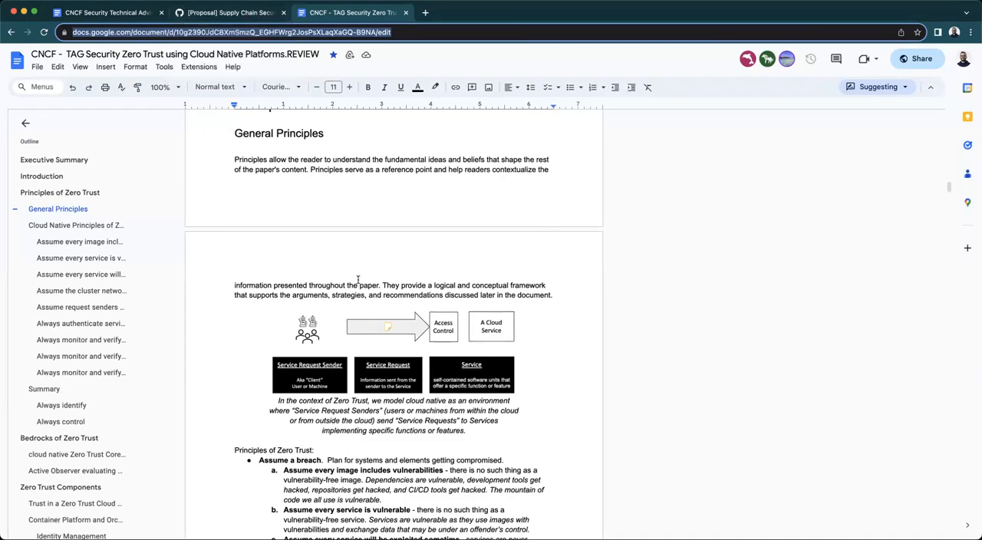
{"action": "scroll", "scroll_direction": "up", "scroll_amount": 3}
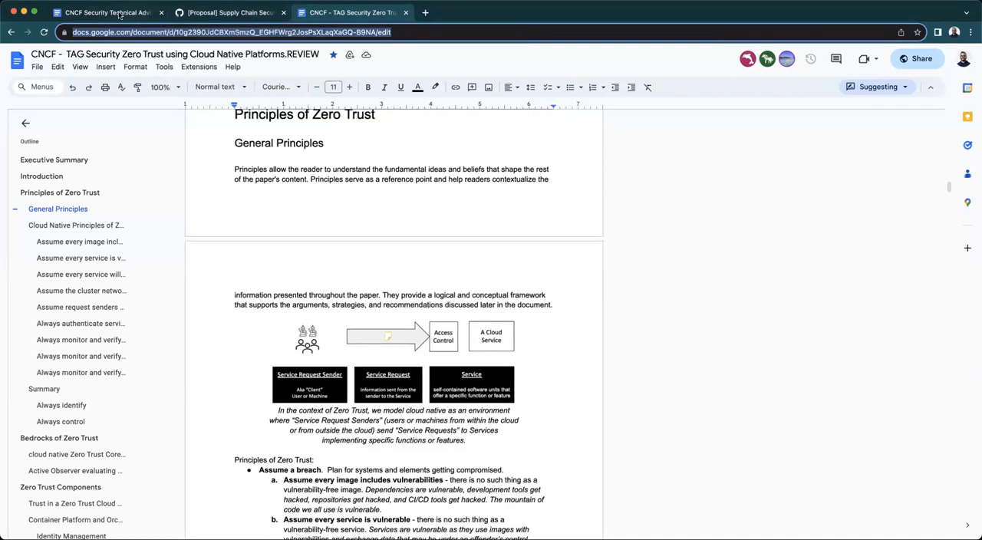
{"action": "left_click", "coordinate": [108, 12]}
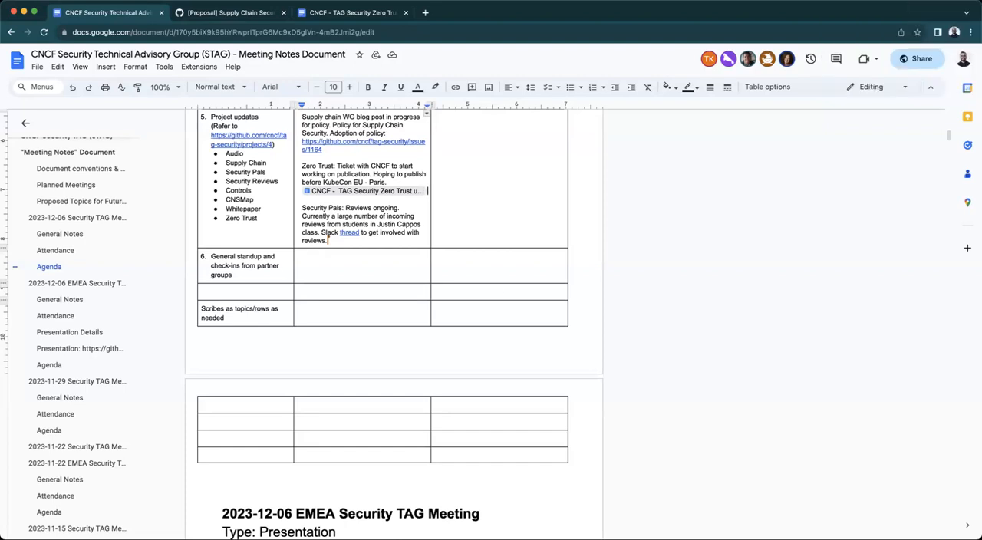
{"action": "scroll", "scroll_direction": "up", "scroll_amount": 3}
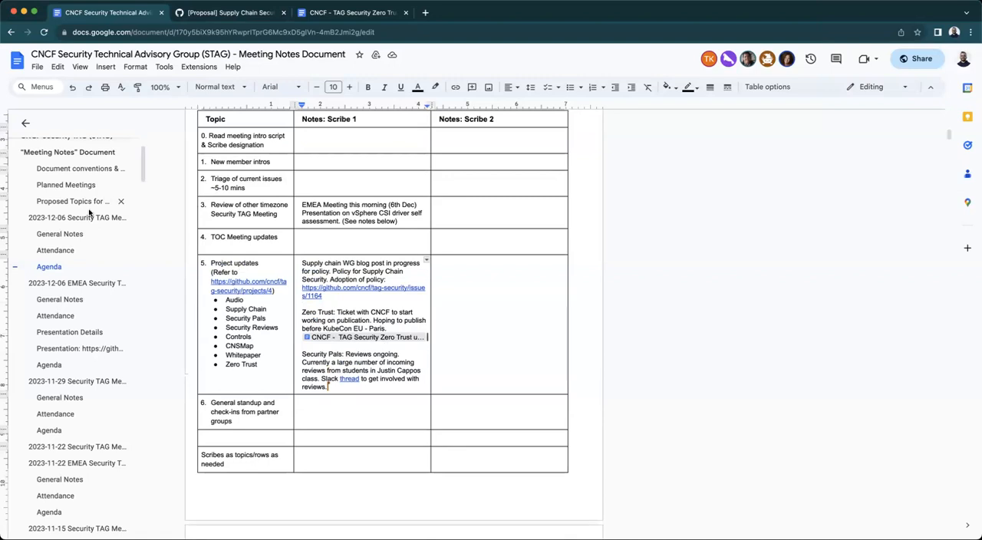
{"action": "left_click", "coordinate": [77, 267]}
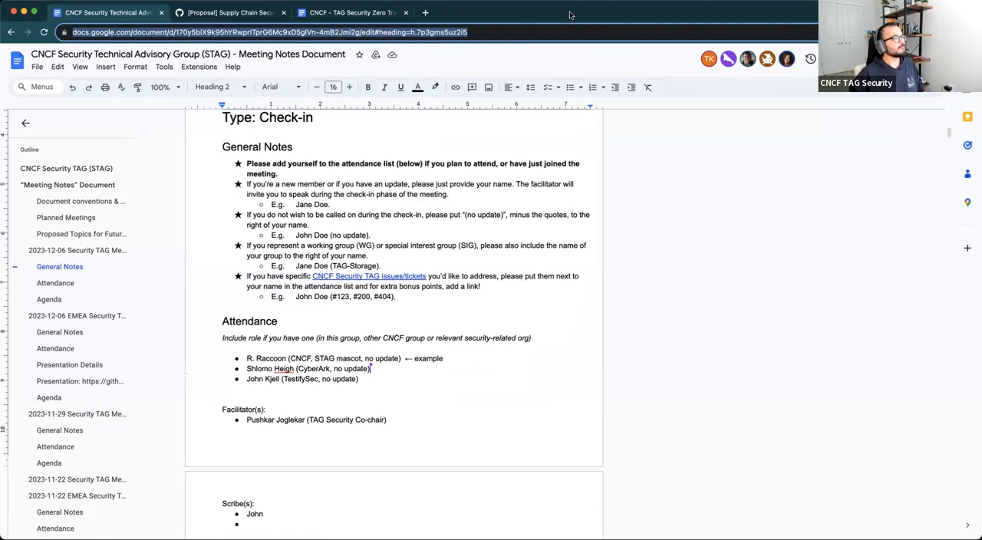
{"action": "mouse_move", "coordinate": [555, 254]}
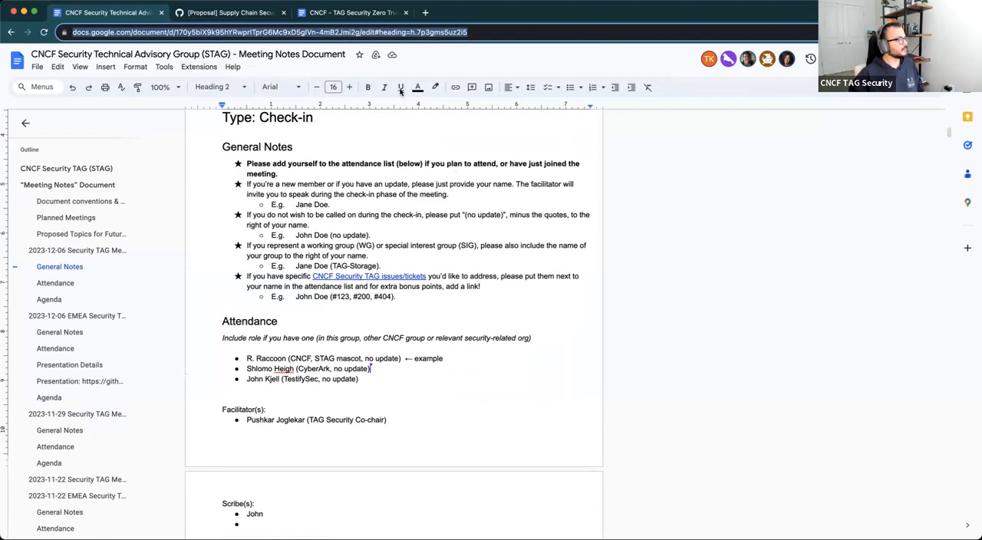
{"action": "scroll", "scroll_direction": "down", "scroll_amount": 3}
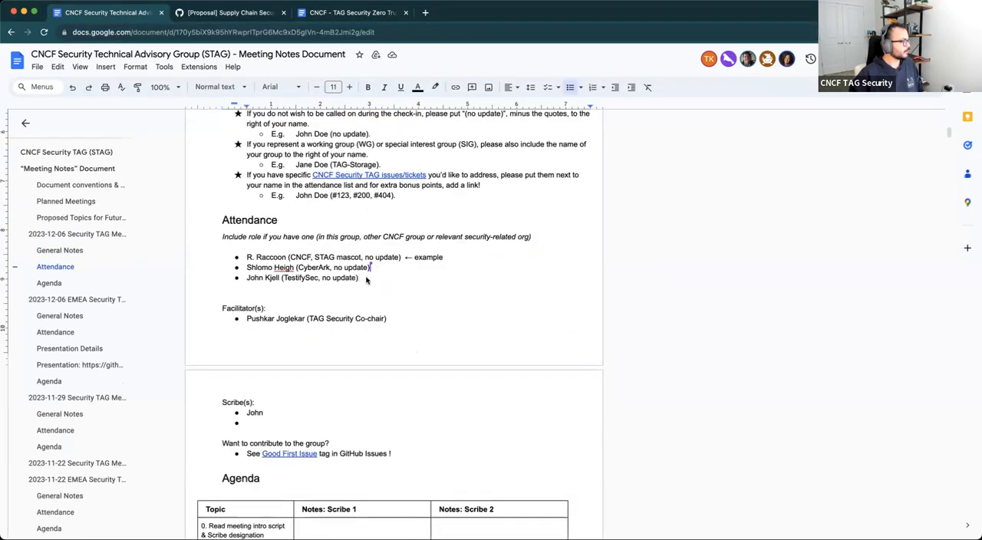
{"action": "scroll", "scroll_direction": "down", "scroll_amount": 3}
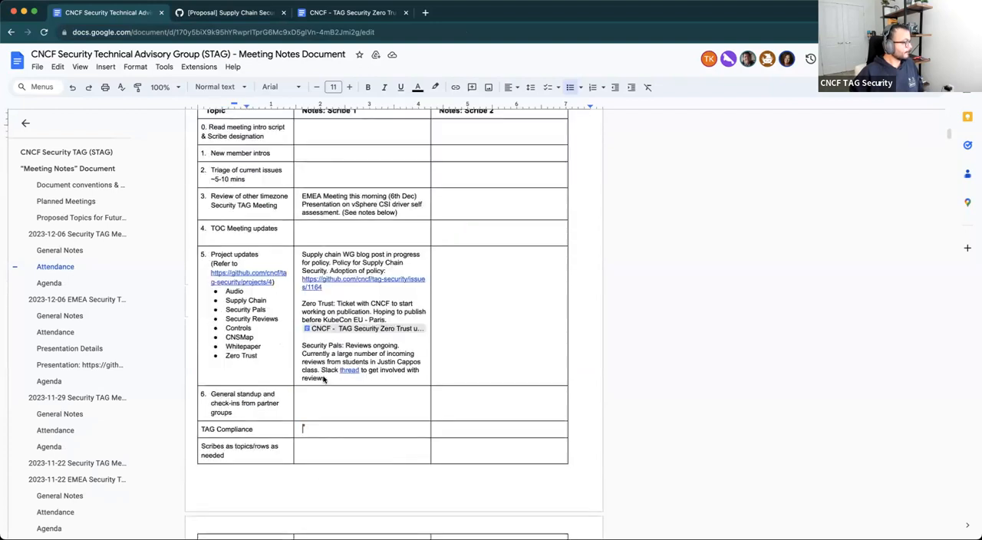
Note the TAG Compliance discussion with Security Leads and TOC about starting CNCF Working Groups
{"action": "scroll", "scroll_direction": "down", "scroll_amount": 3}
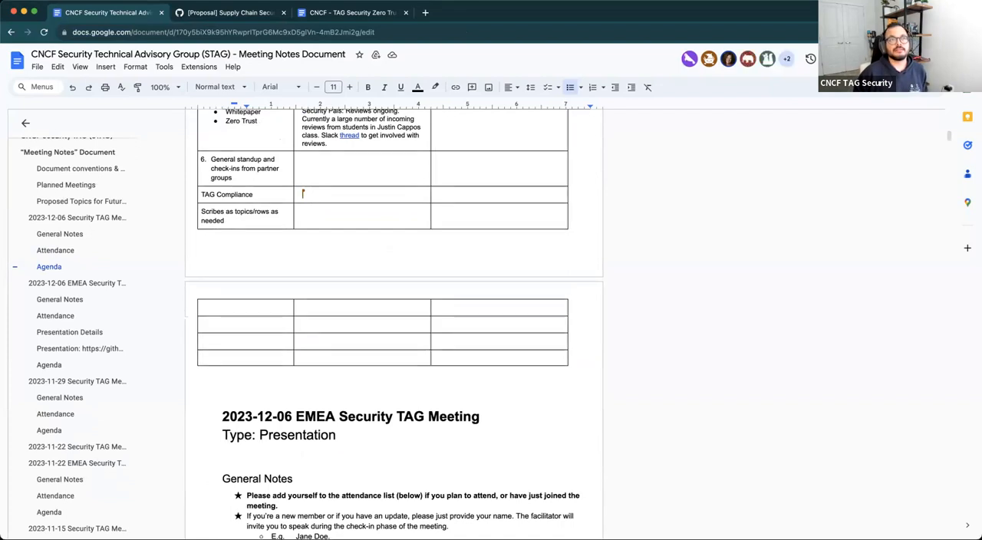
{"action": "type", "text": "Discus"}
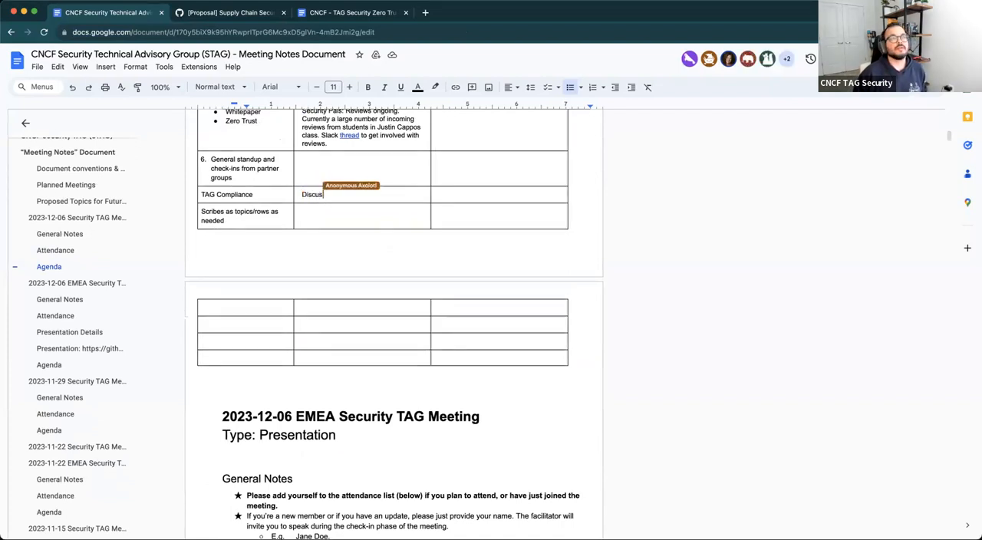
{"action": "type", "text": "ion with"}
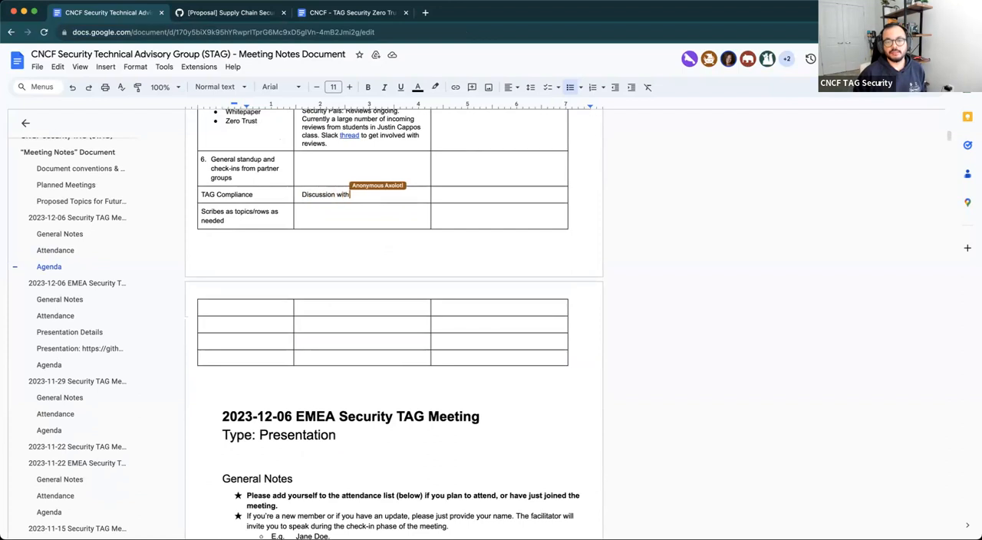
{"action": "type", "text": "Security L"}
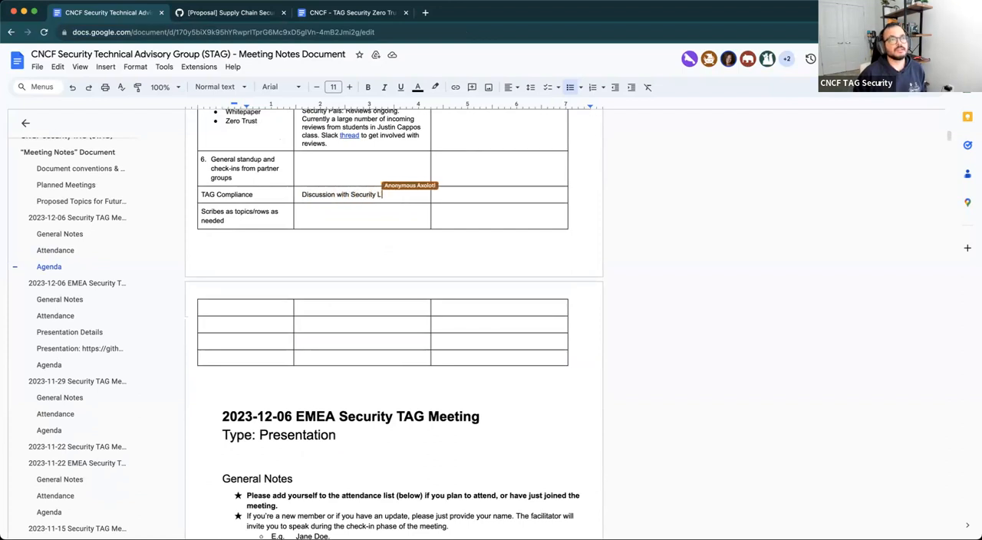
{"action": "type", "text": "Leads and TOC Liason"}
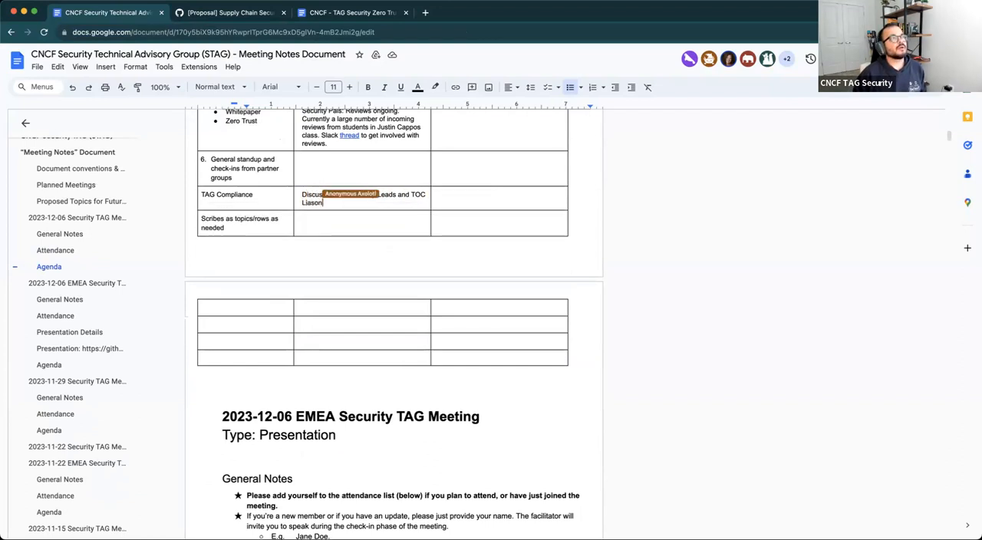
{"action": "type", "text": "-"}
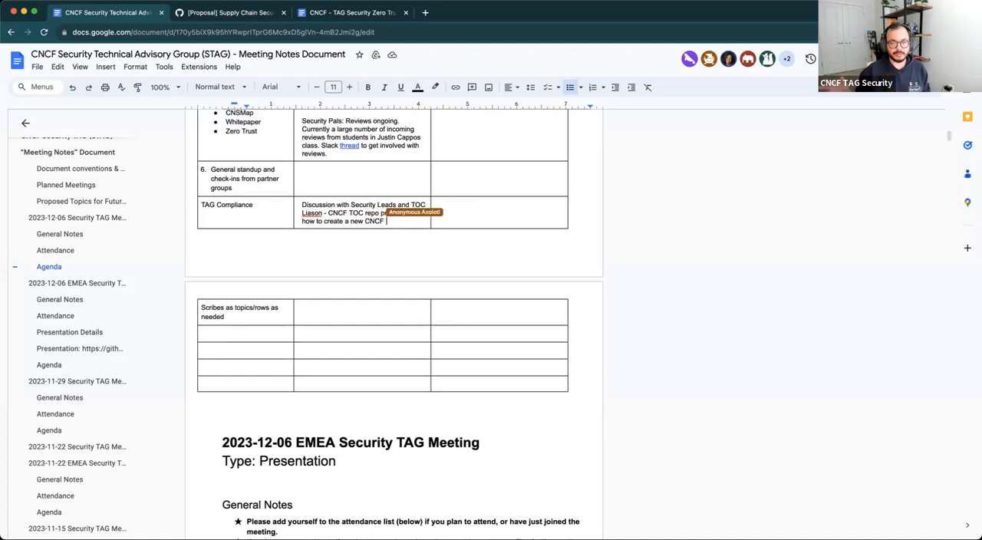
{"action": "type", "text": "Working"}
{"action": "type", "text": "s"}
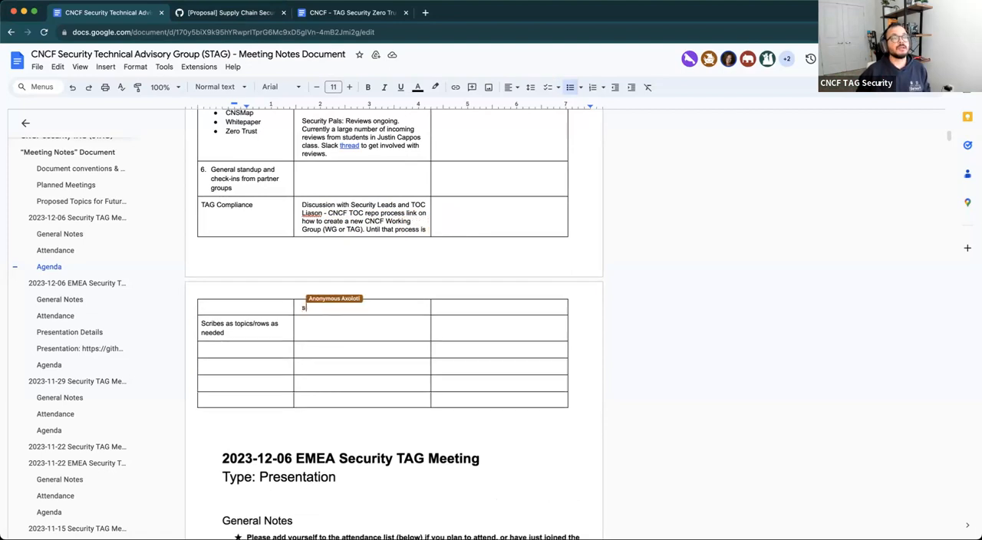
{"action": "type", "text": "tart"}
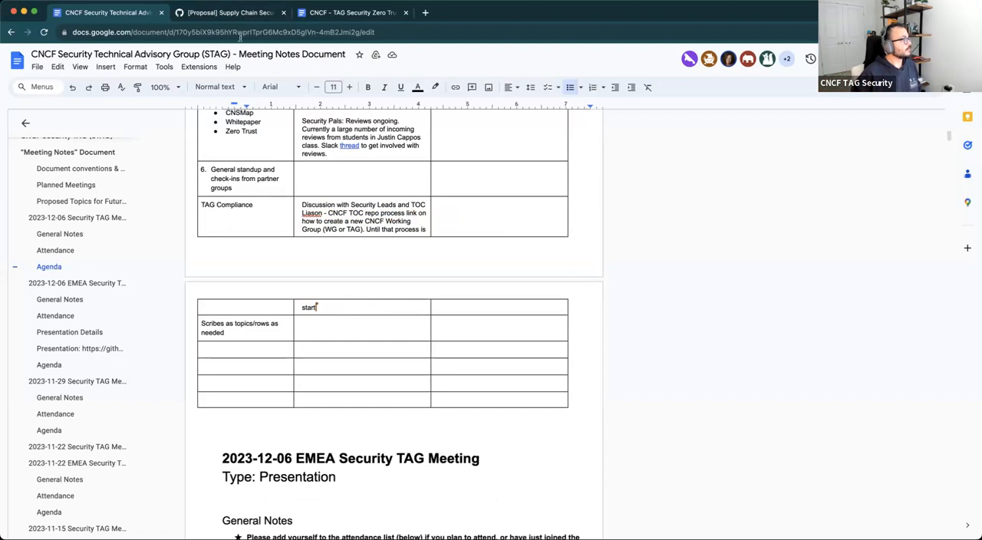
{"action": "left_click", "coordinate": [230, 12]}
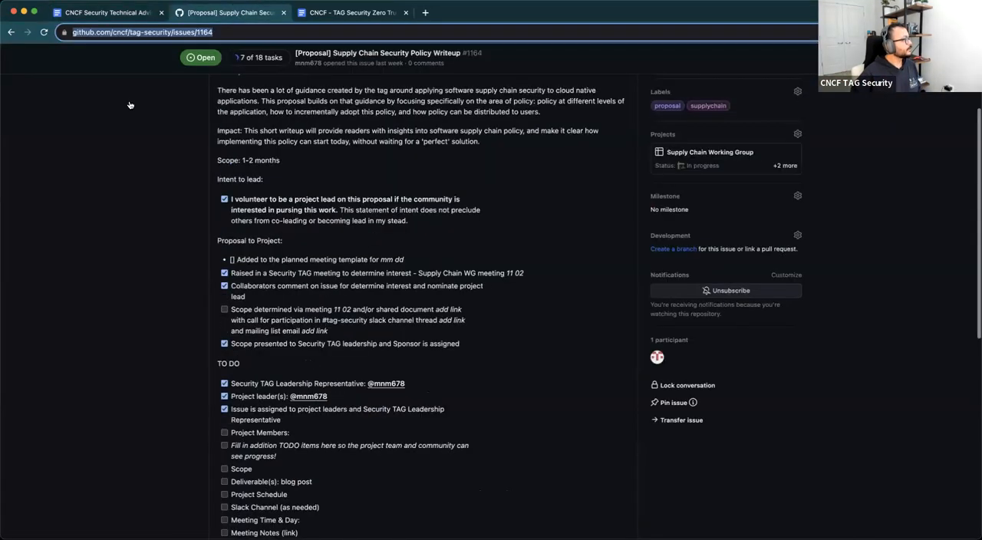
Start a new tag-security issue using the Proposal template
{"action": "scroll", "scroll_direction": "up", "scroll_amount": 3}
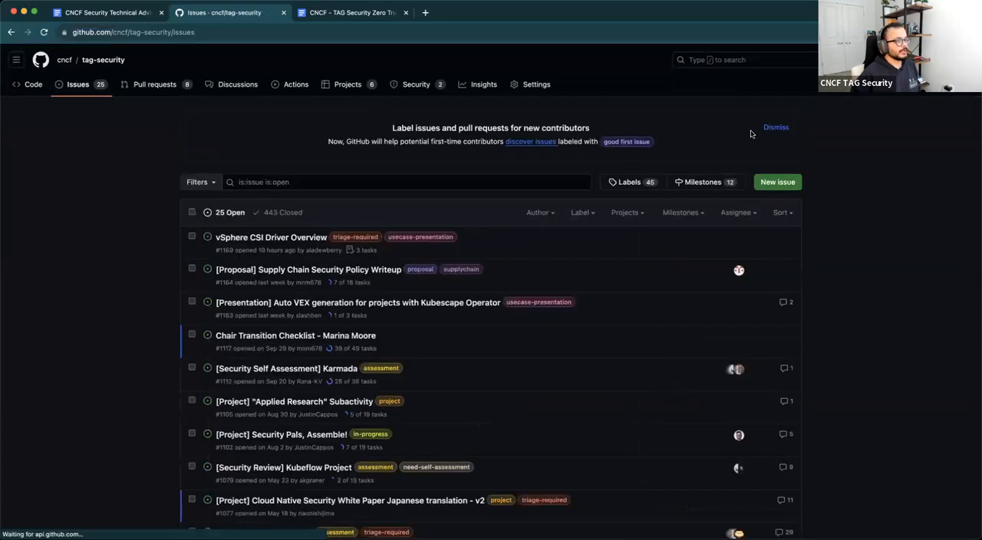
{"action": "left_click", "coordinate": [777, 182]}
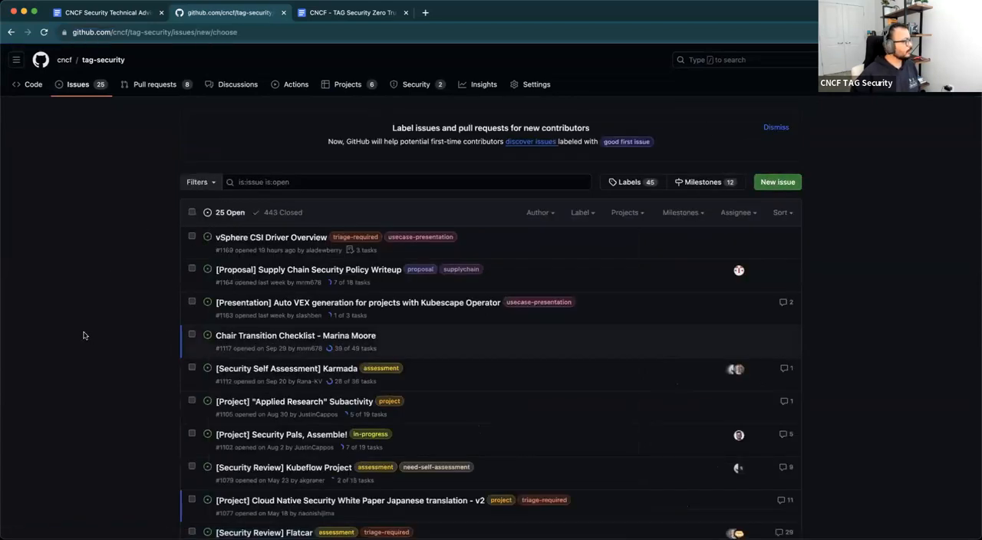
{"action": "left_click", "coordinate": [777, 182]}
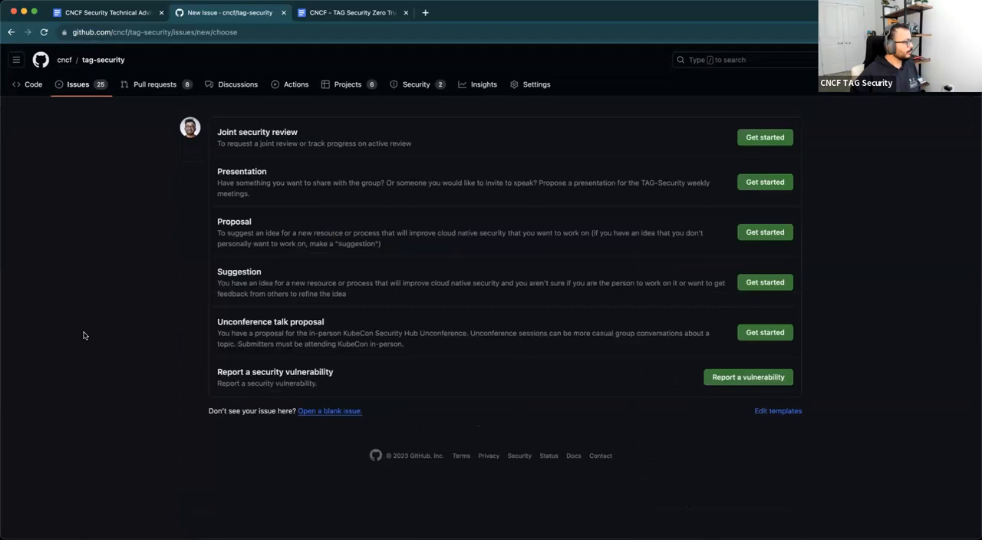
{"action": "mouse_move", "coordinate": [271, 245]}
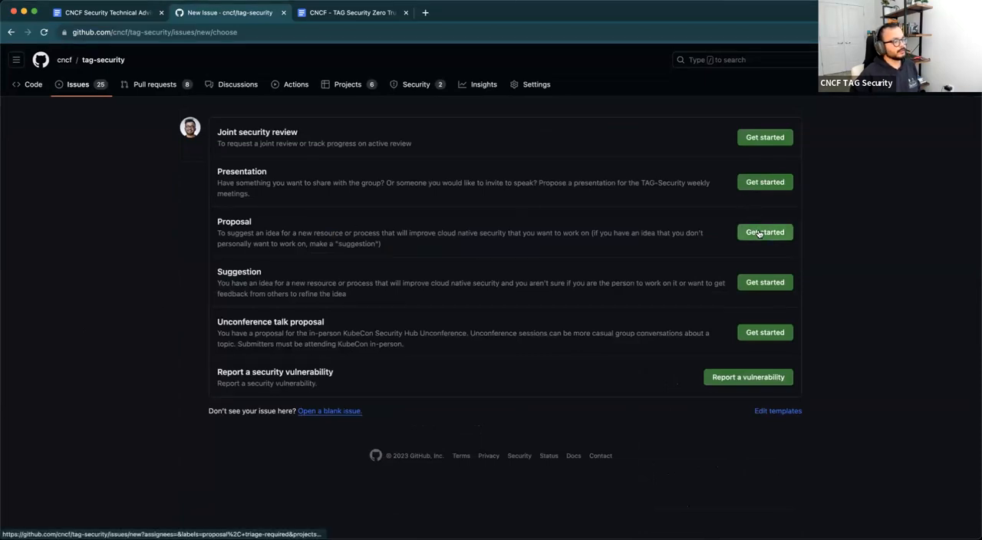
{"action": "mouse_move", "coordinate": [765, 232]}
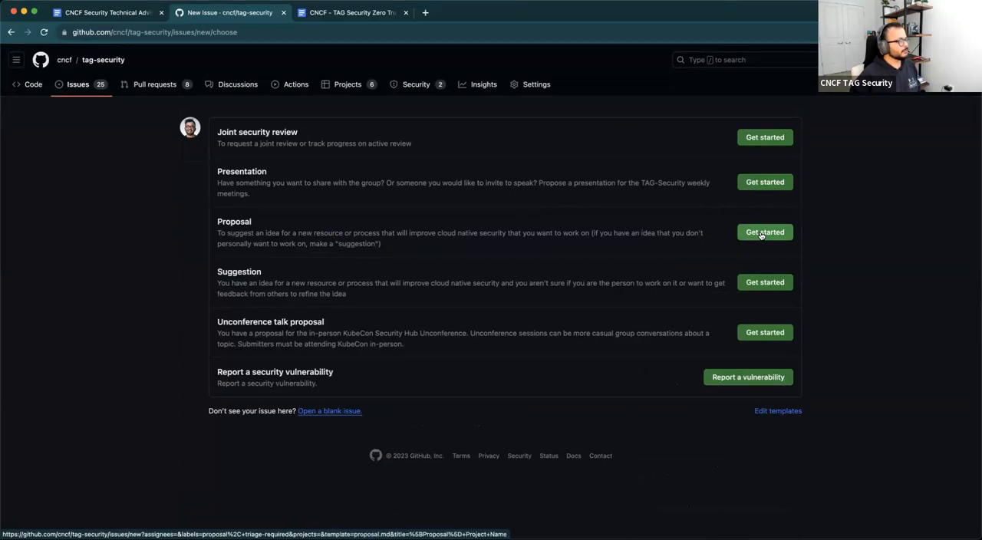
{"action": "left_click", "coordinate": [764, 232]}
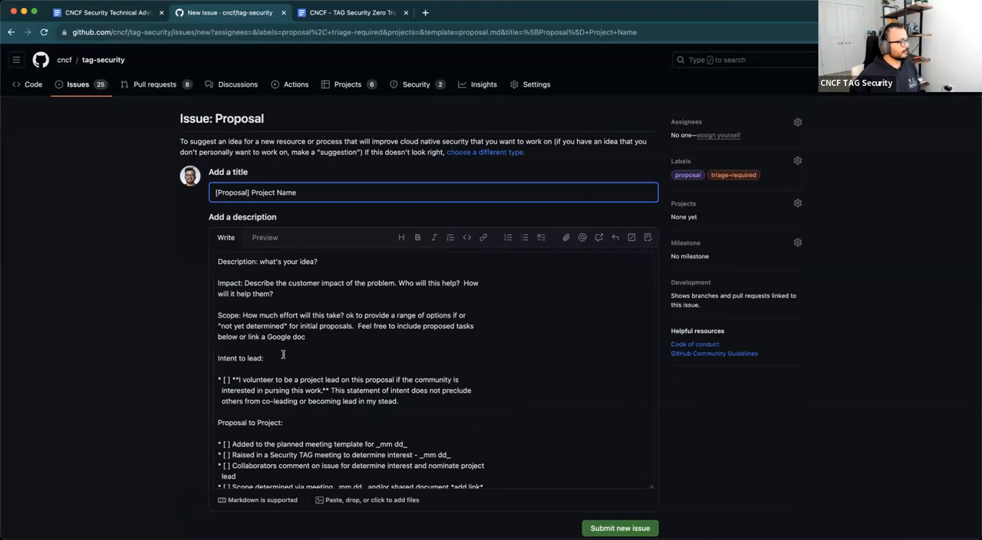
Scroll through the prefilled Proposal template down to its TODO checklist
{"action": "scroll", "scroll_direction": "down", "scroll_amount": 3}
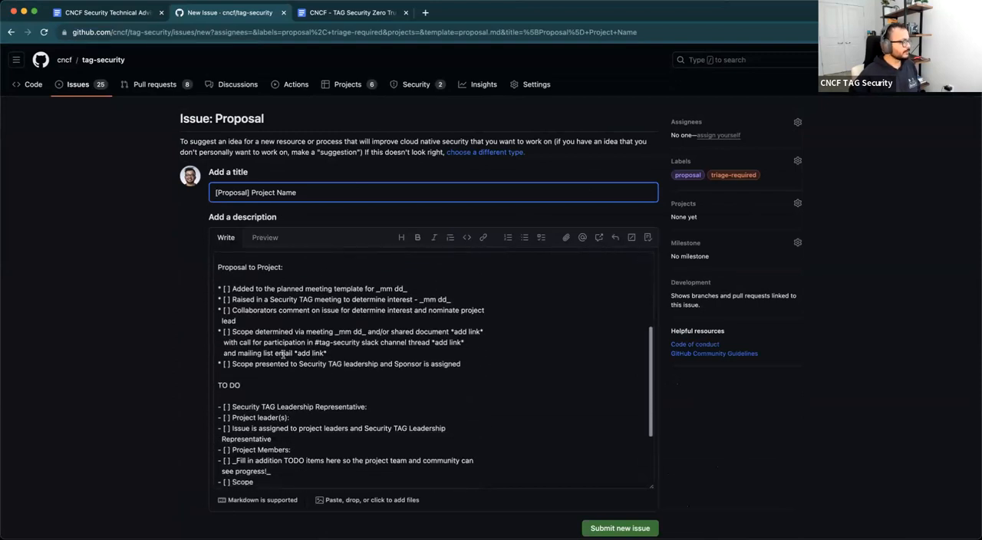
{"action": "scroll", "scroll_direction": "down", "scroll_amount": 3}
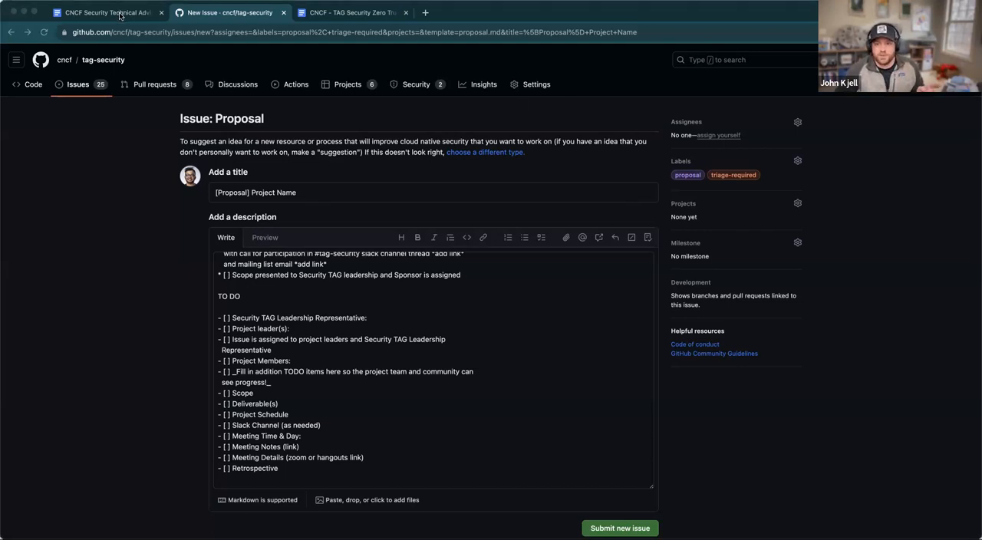
Return to the meeting notes and scroll up toward the Attendance and Scribe(s) section
{"action": "left_click", "coordinate": [104, 13]}
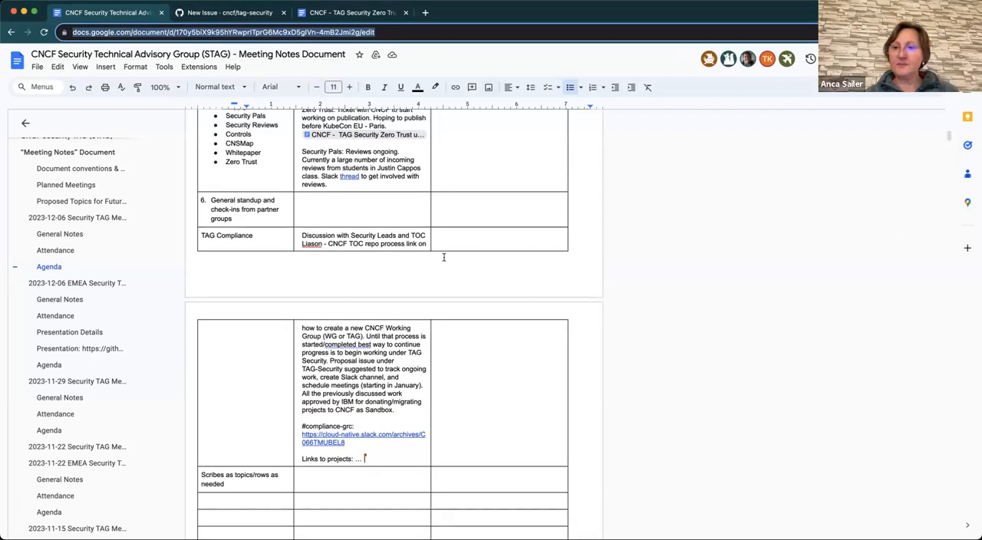
{"action": "scroll", "scroll_direction": "up", "scroll_amount": 3}
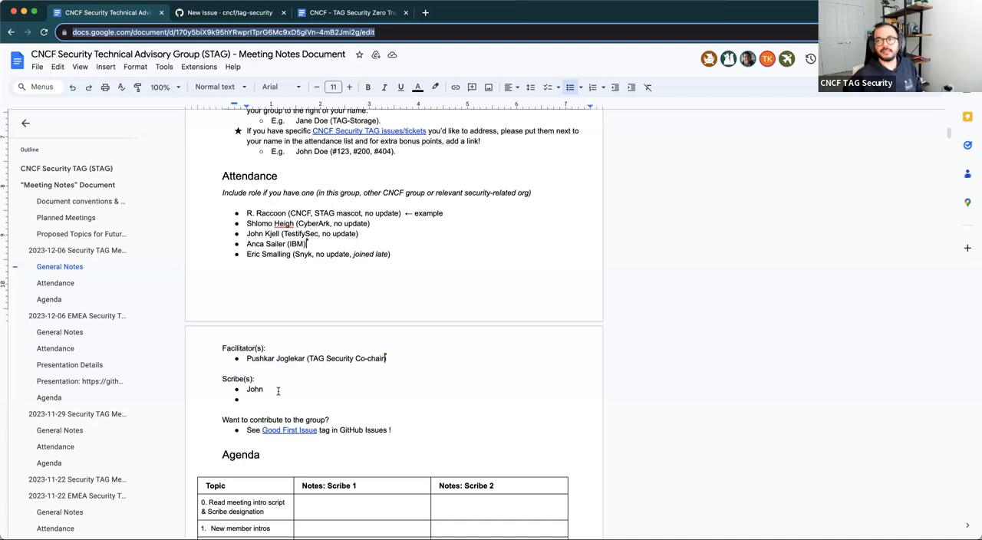
{"action": "mouse_move", "coordinate": [925, 210]}
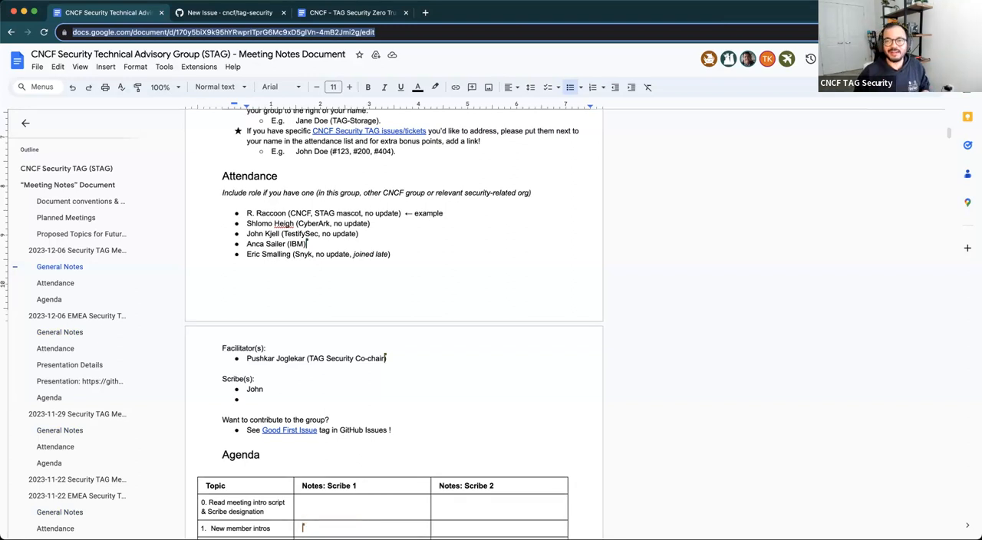
{"action": "type", "text": "Abi Ari:"}
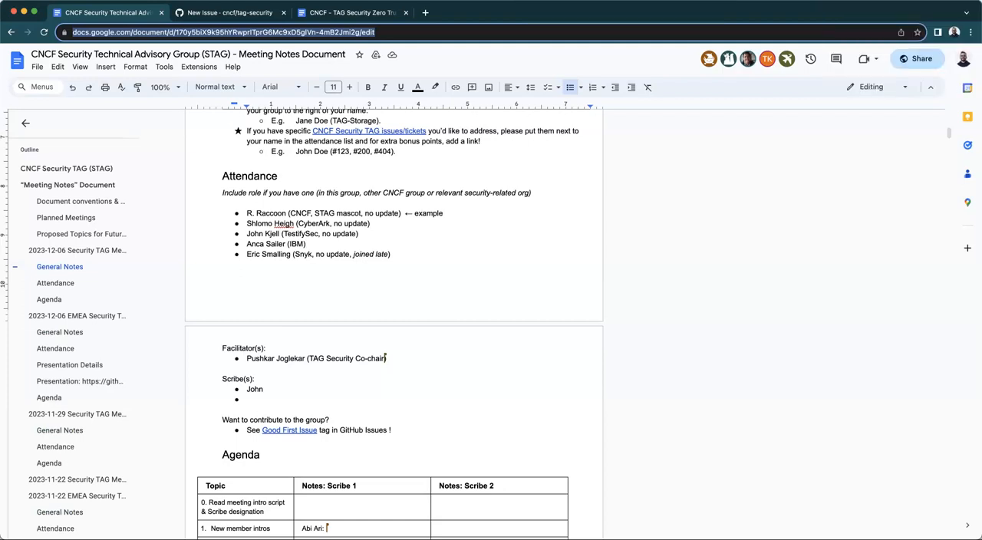
{"action": "type", "text": "Interested in Cyber Security, the"}
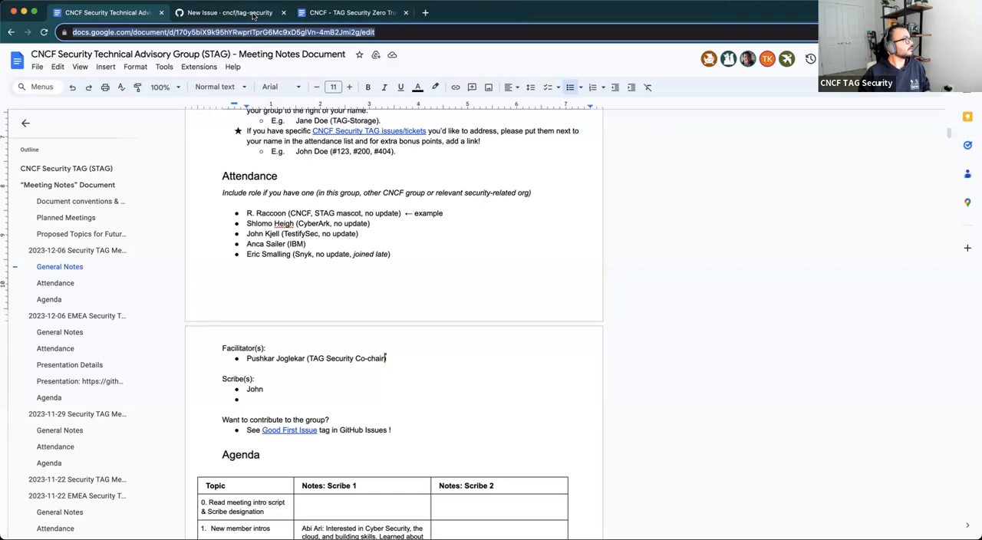
Navigate from the proposal issue through tag-security to the CNCF organization overview
{"action": "left_click", "coordinate": [230, 13]}
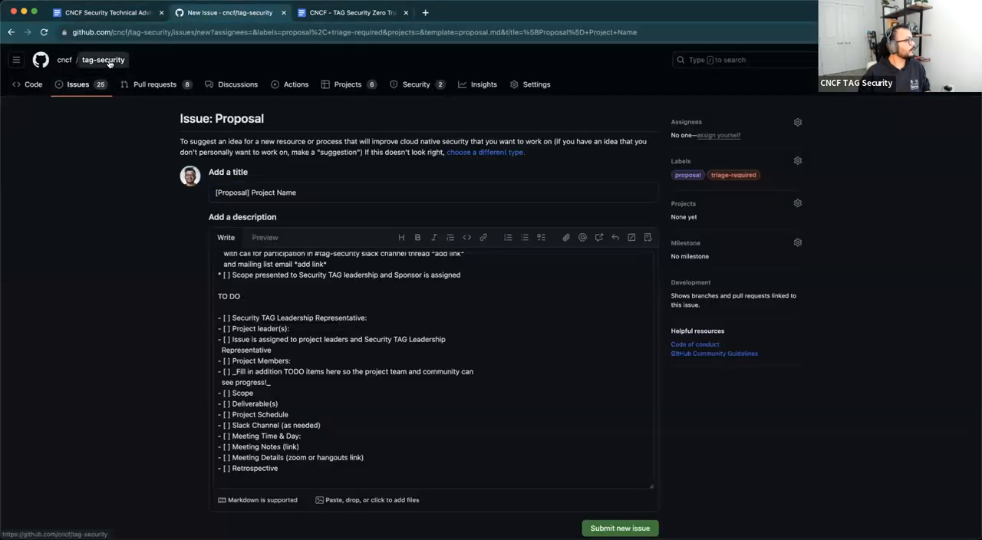
{"action": "left_click", "coordinate": [103, 60]}
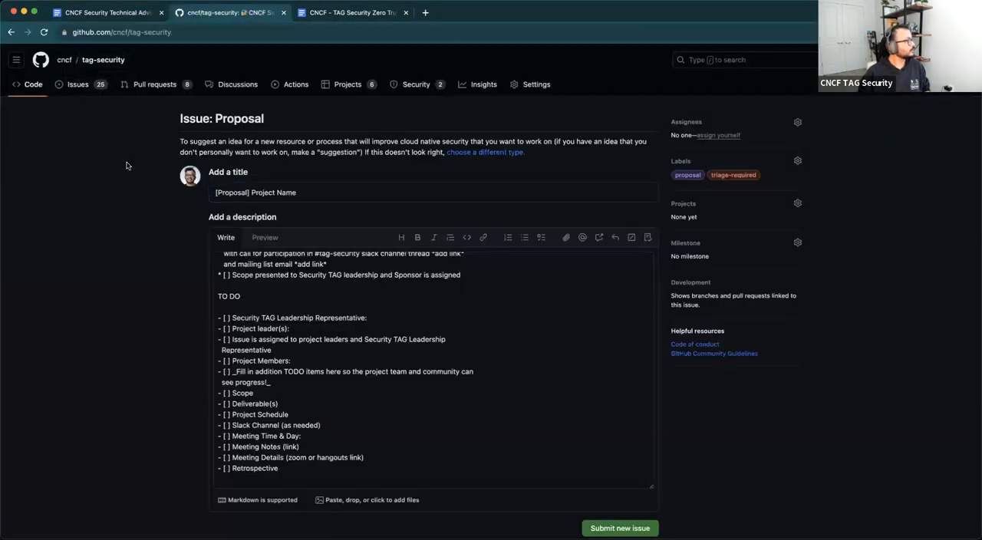
{"action": "left_click", "coordinate": [11, 32]}
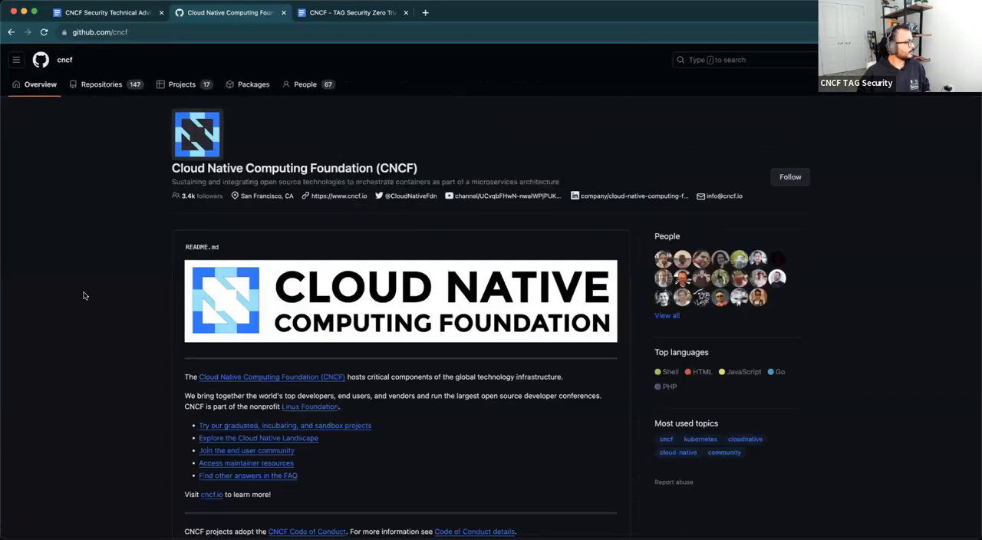
{"action": "scroll", "scroll_direction": "down", "scroll_amount": 3}
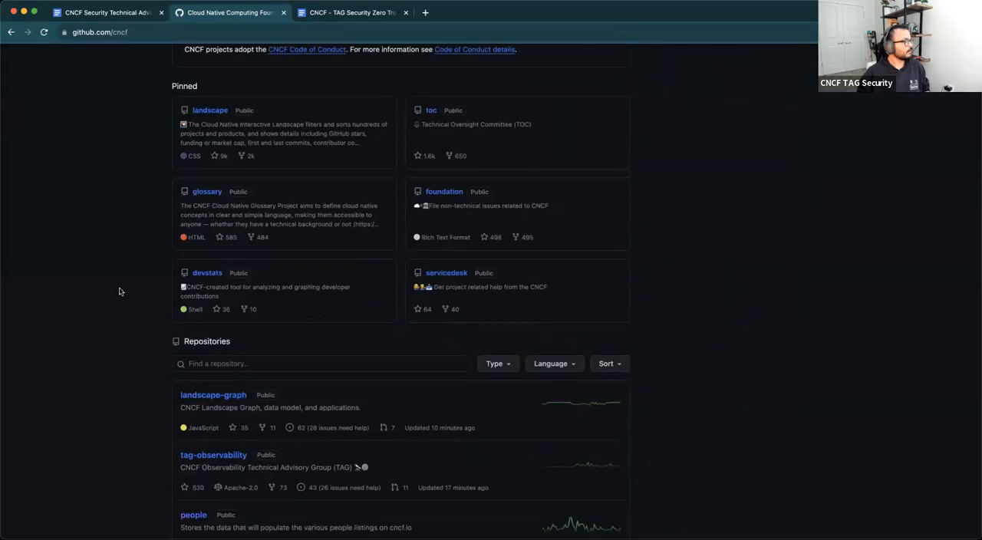
{"action": "scroll", "scroll_direction": "down", "scroll_amount": 3}
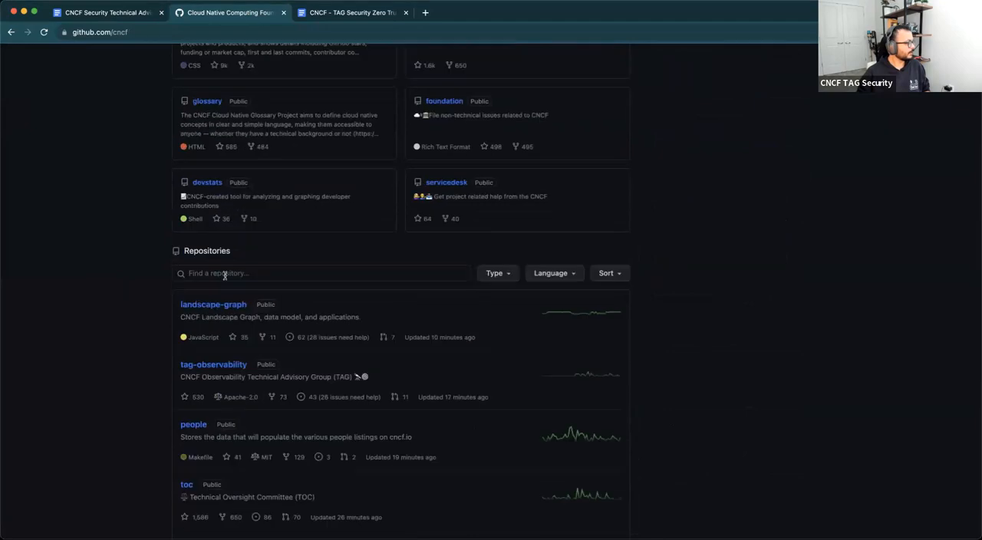
Filter the organization's repositories by 'tag-' to list the eight TAG repos
{"action": "left_click", "coordinate": [320, 273]}
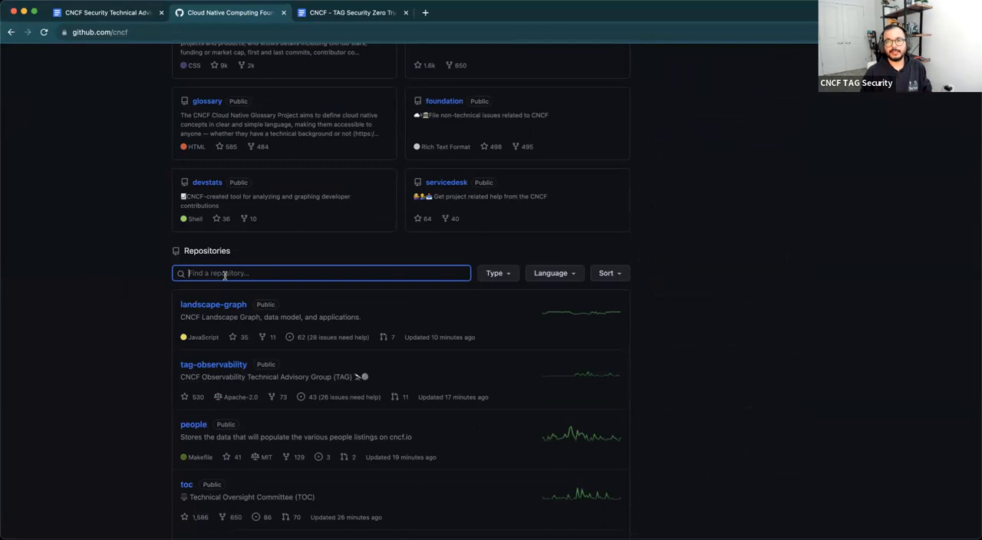
{"action": "type", "text": "tag-"}
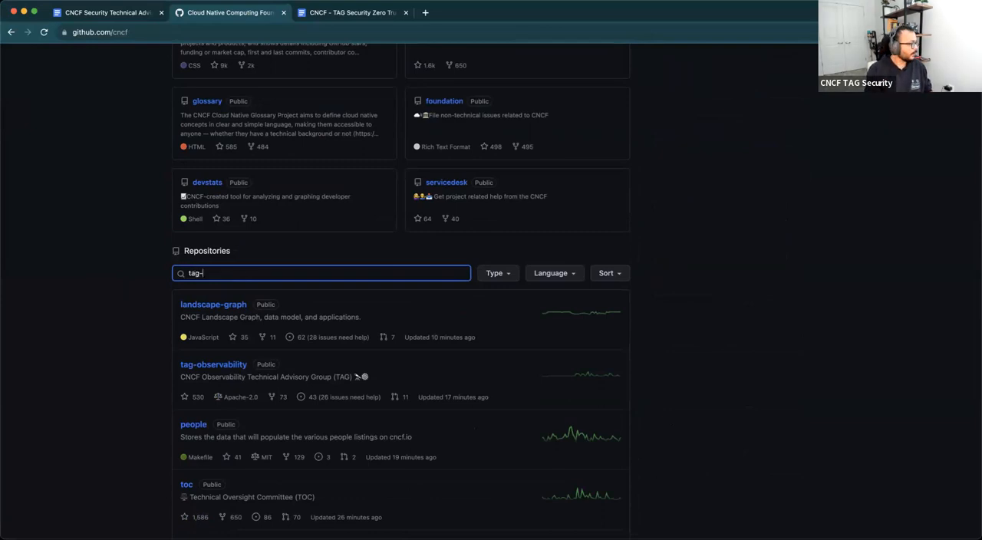
{"action": "key", "text": "Return"}
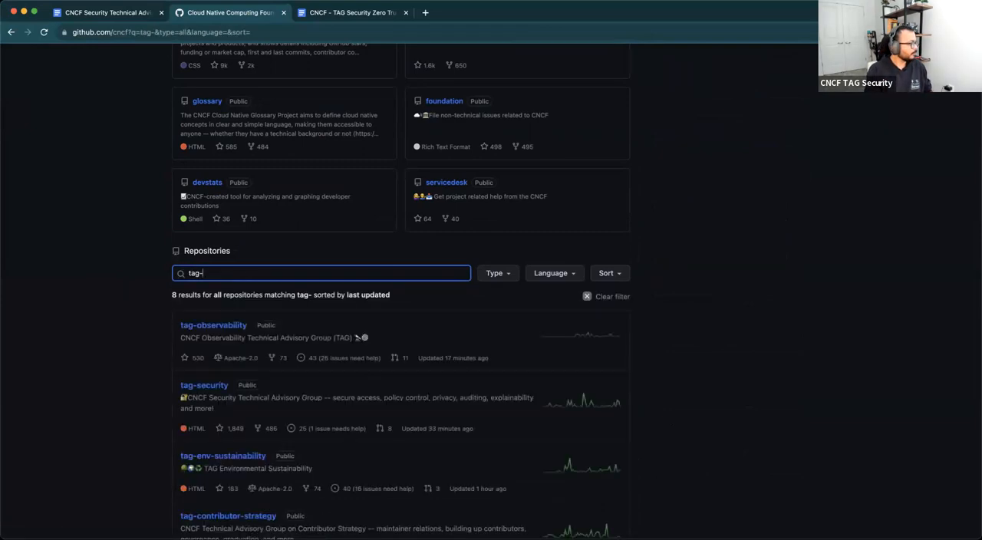
{"action": "scroll", "scroll_direction": "down", "scroll_amount": 3}
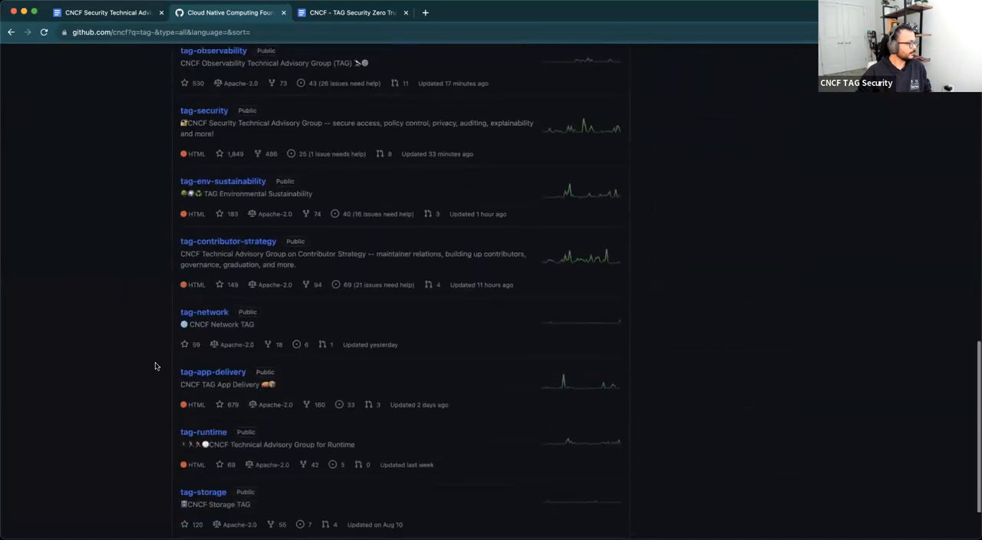
{"action": "scroll", "scroll_direction": "up", "scroll_amount": 3}
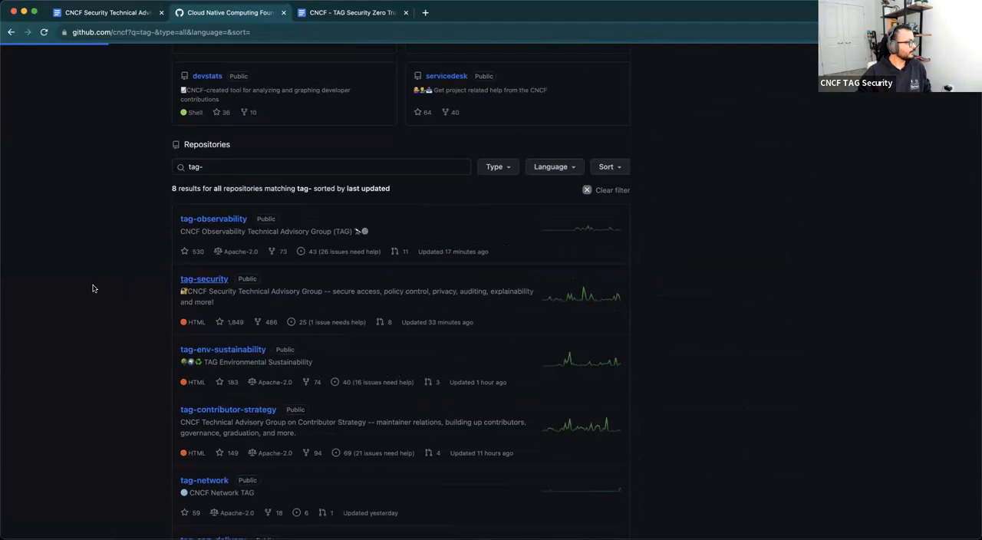
Open cncf/tag-security and scroll through its file list down to the README heading
{"action": "left_click", "coordinate": [204, 279]}
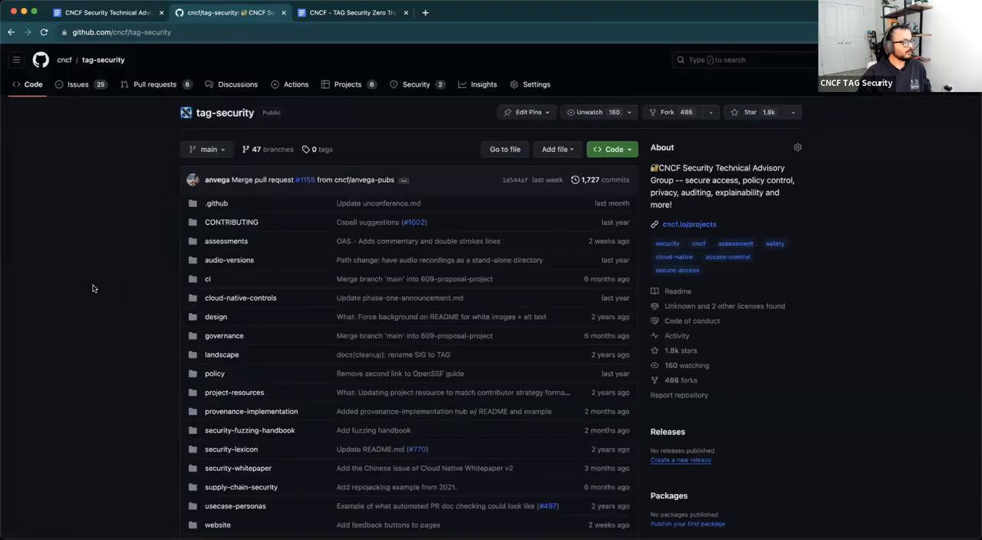
{"action": "scroll", "scroll_direction": "down", "scroll_amount": 3}
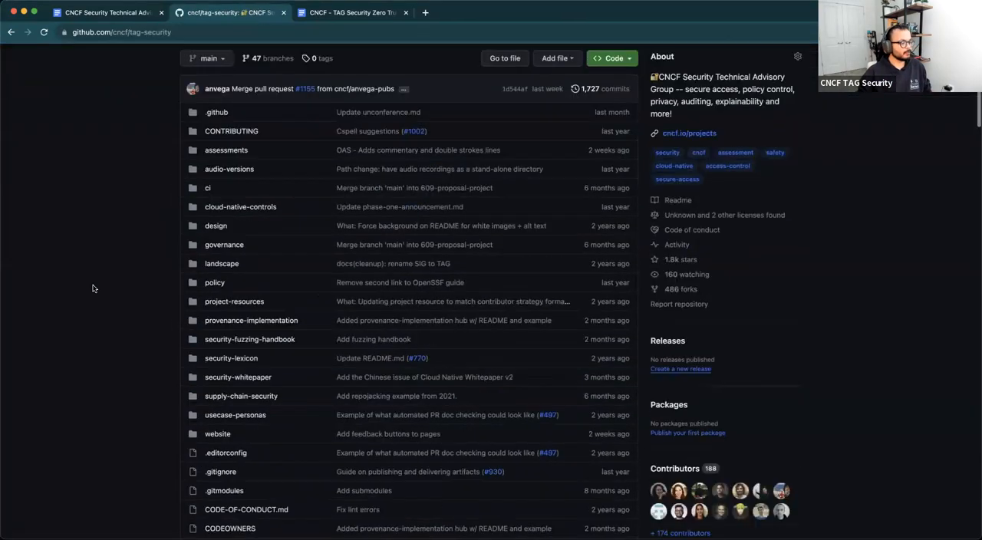
{"action": "scroll", "scroll_direction": "down", "scroll_amount": 3}
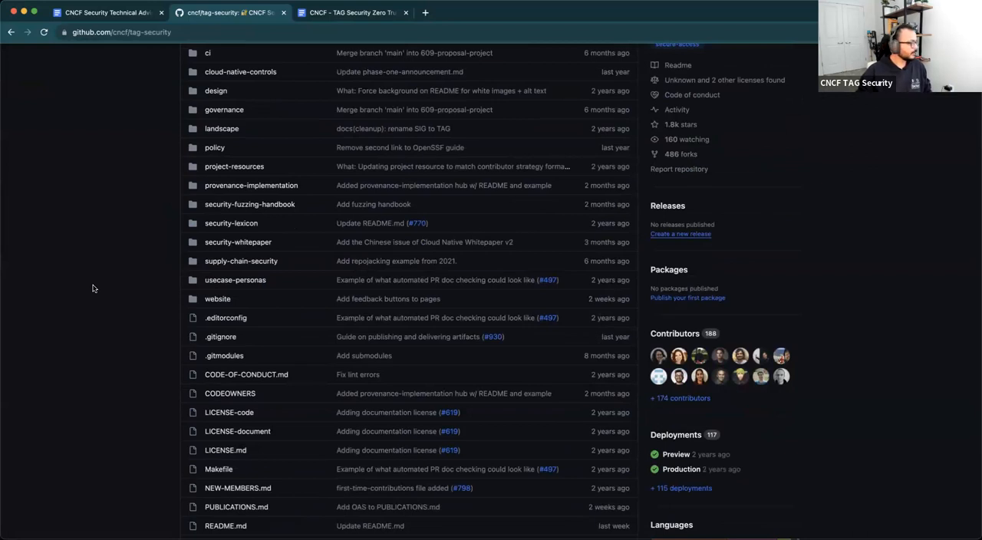
{"action": "scroll", "scroll_direction": "up", "scroll_amount": 3}
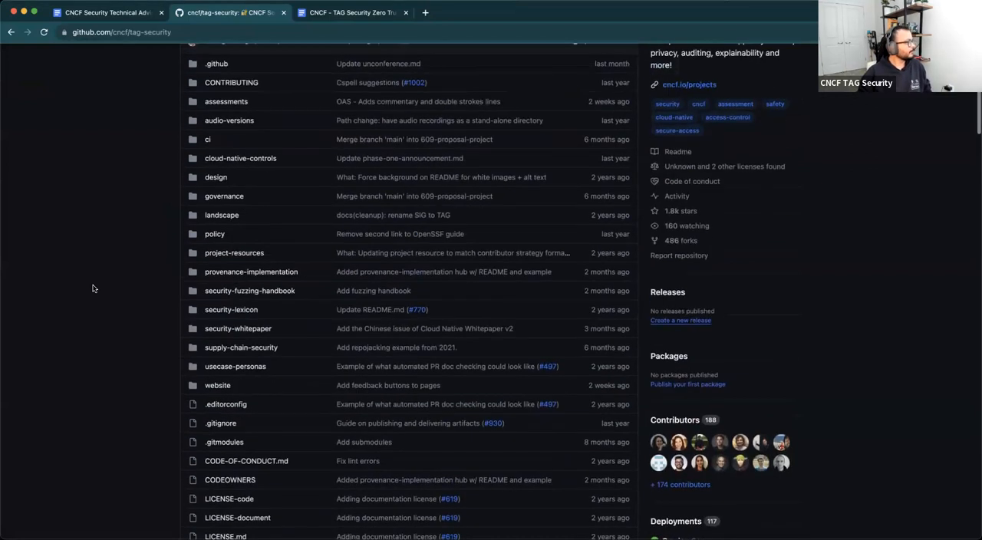
{"action": "scroll", "scroll_direction": "up", "scroll_amount": 3}
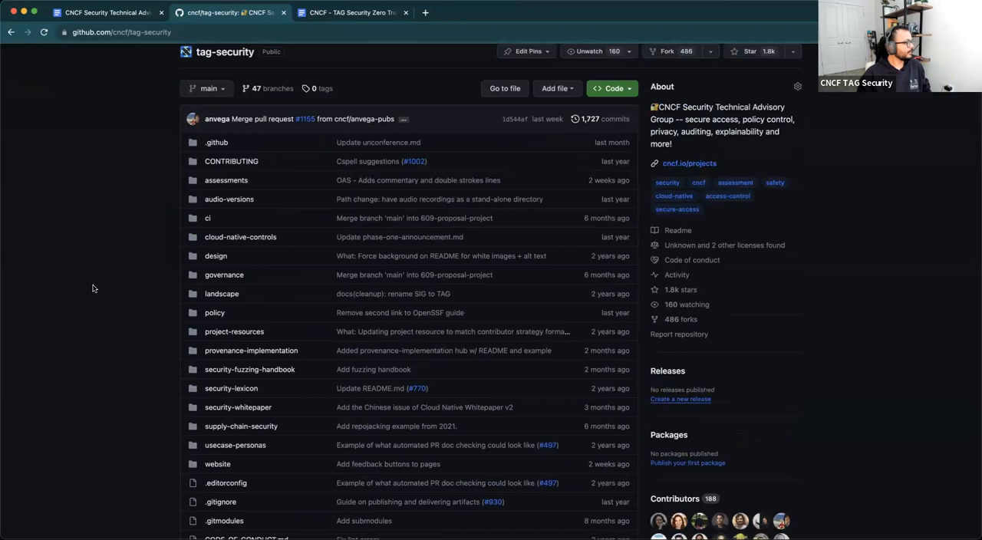
{"action": "scroll", "scroll_direction": "down", "scroll_amount": 3}
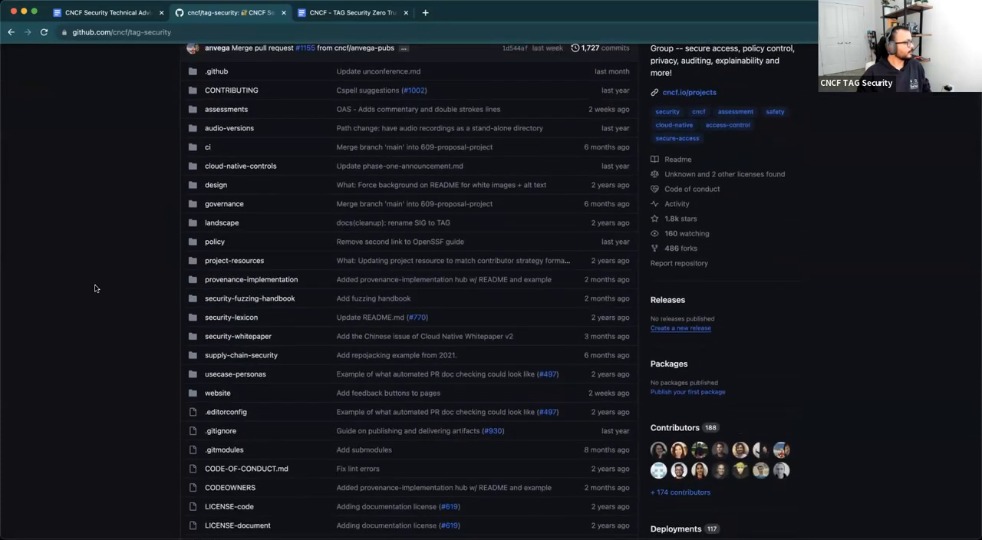
{"action": "scroll", "scroll_direction": "down", "scroll_amount": 3}
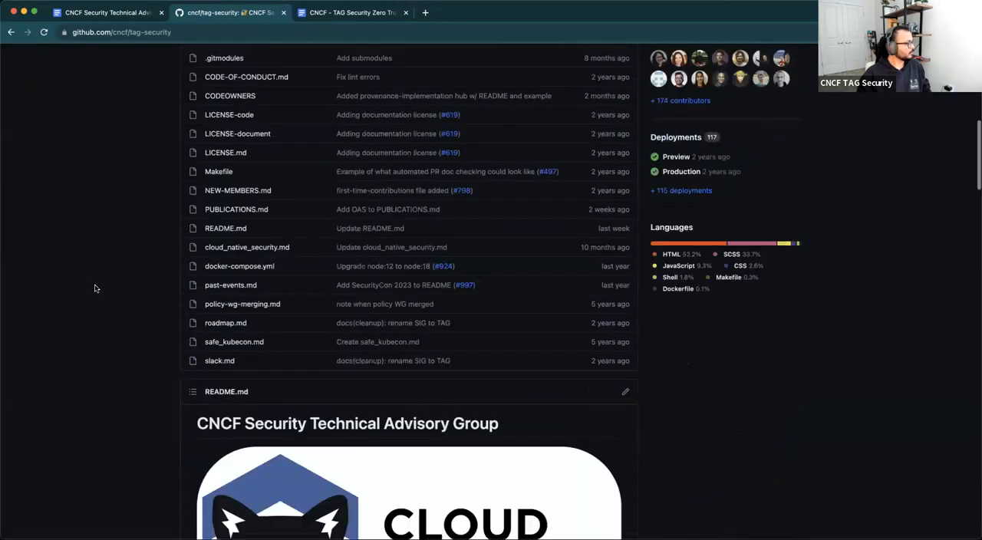
{"action": "scroll", "scroll_direction": "down", "scroll_amount": 3}
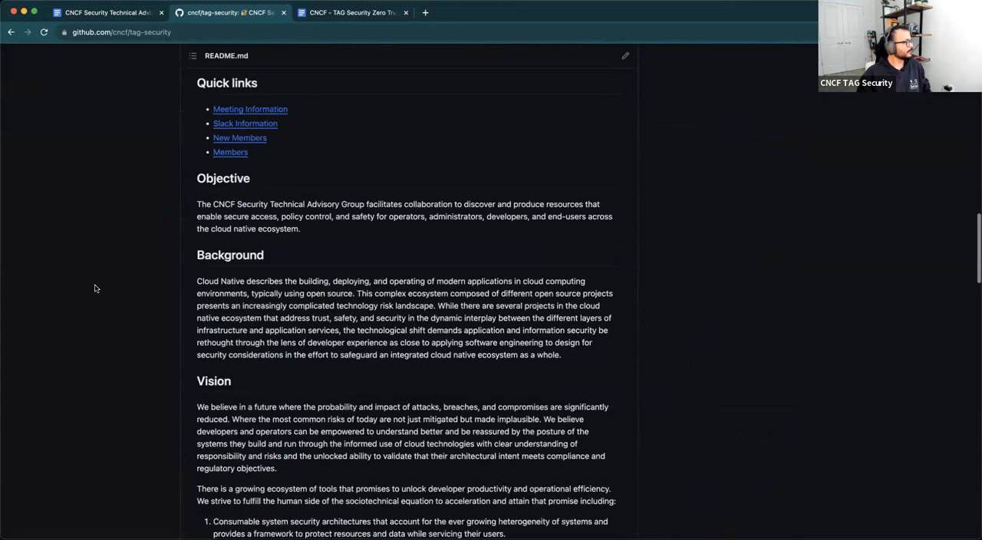
{"action": "scroll", "scroll_direction": "down", "scroll_amount": 3}
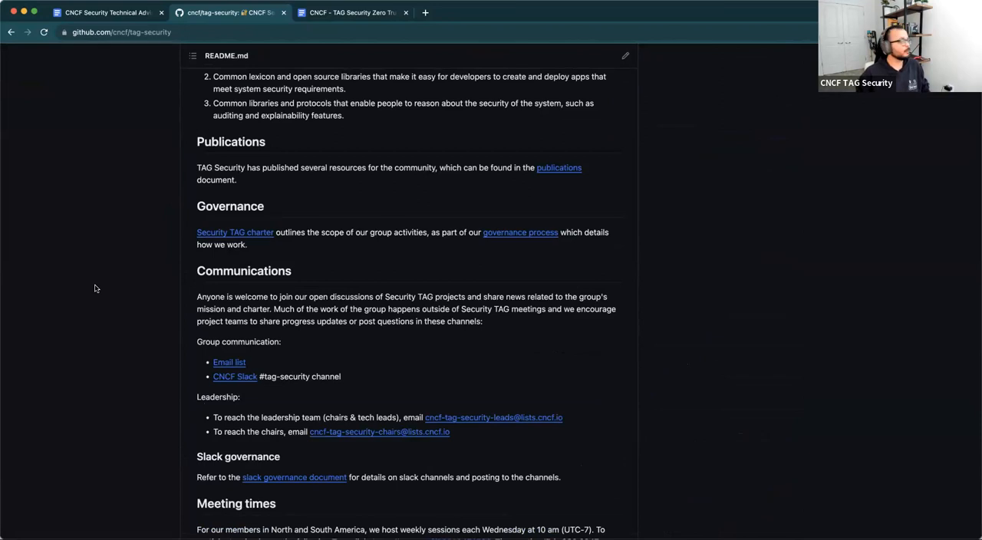
{"action": "scroll", "scroll_direction": "down", "scroll_amount": 3}
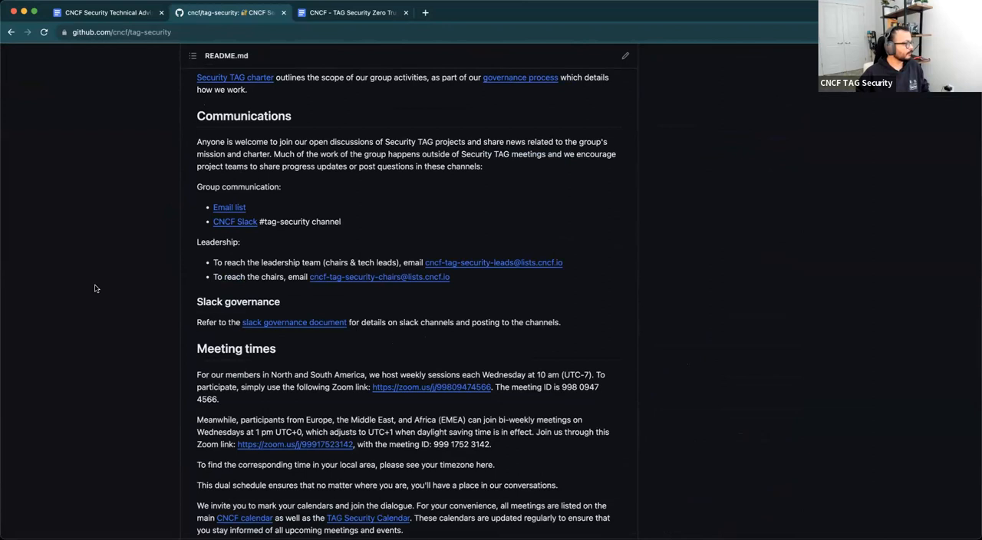
{"action": "scroll", "scroll_direction": "up", "scroll_amount": 3}
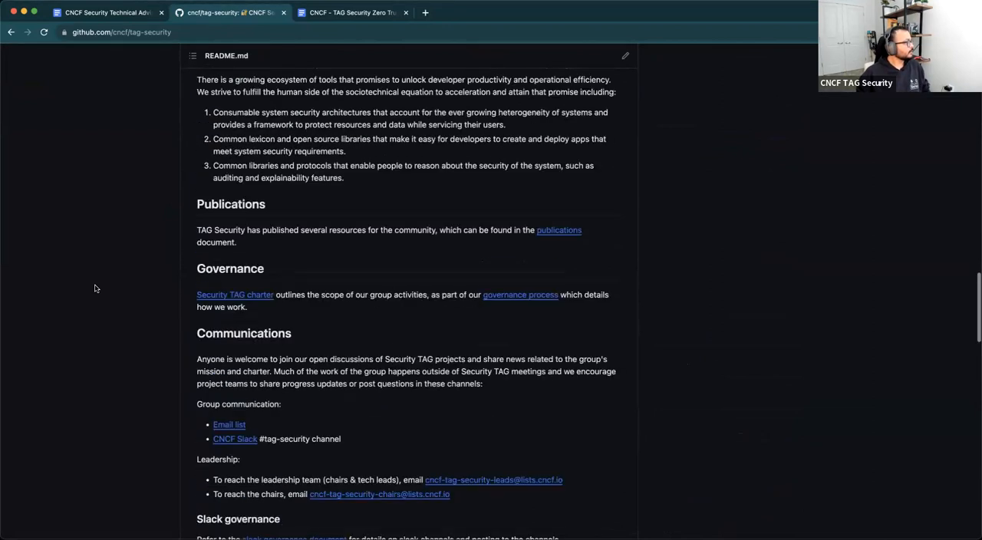
{"action": "scroll", "scroll_direction": "up", "scroll_amount": 3}
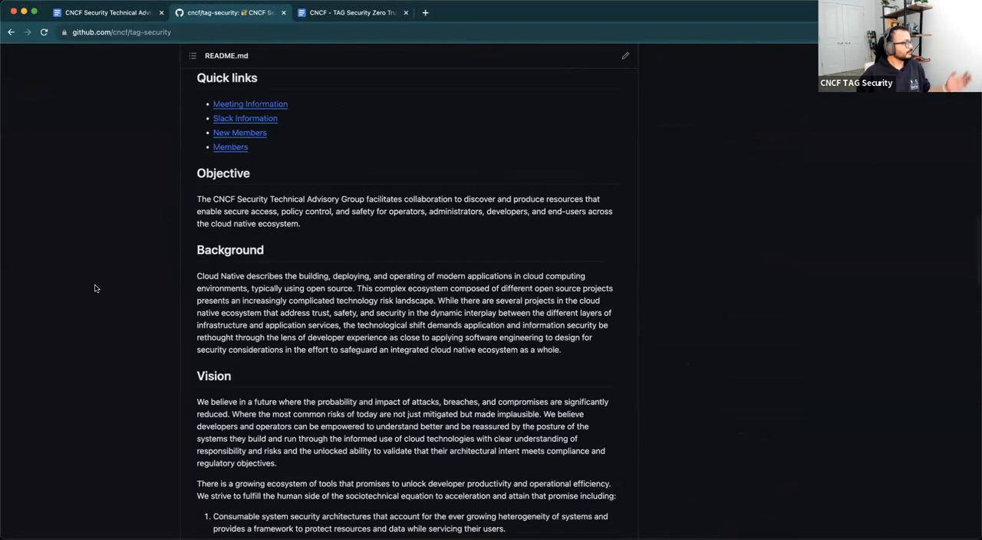
{"action": "scroll", "scroll_direction": "down", "scroll_amount": 3}
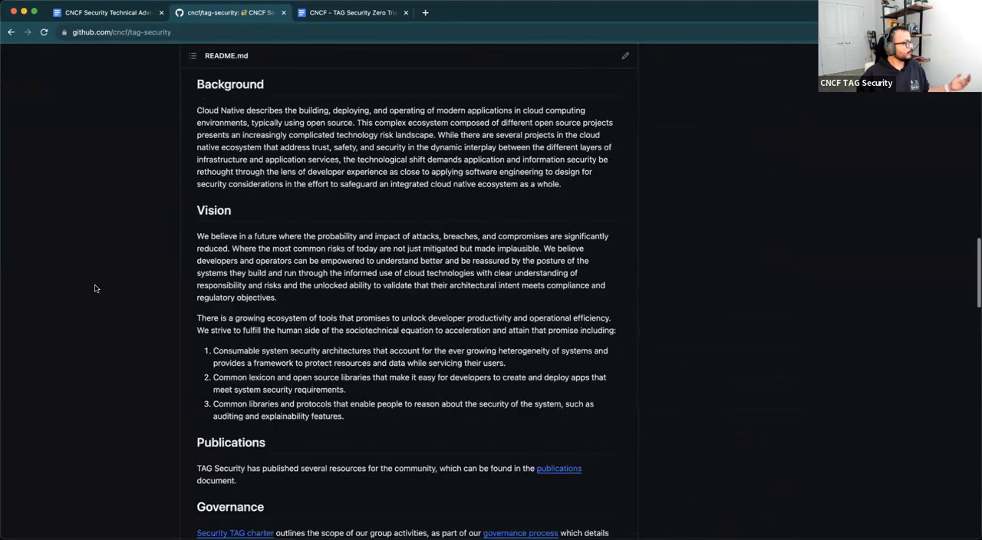
{"action": "scroll", "scroll_direction": "down", "scroll_amount": 3}
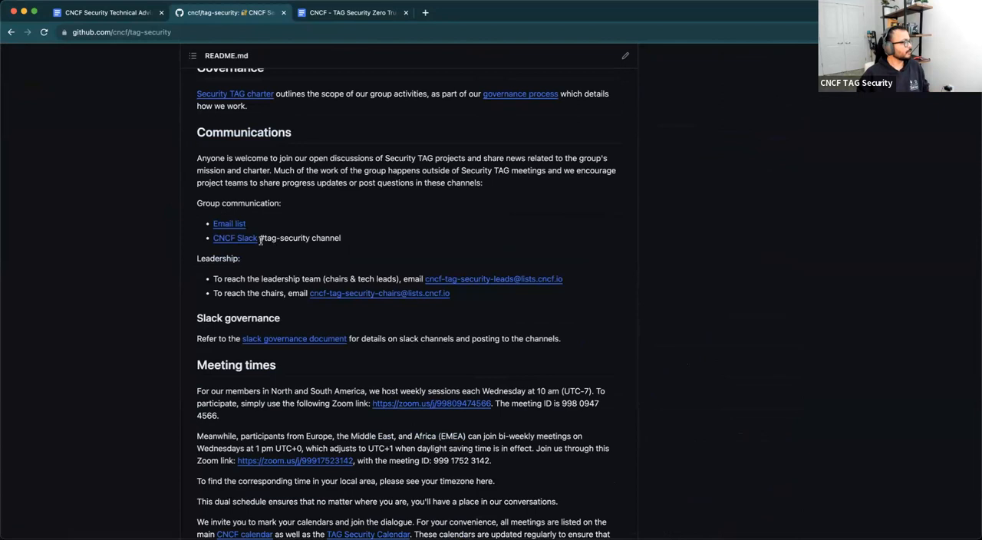
{"action": "mouse_move", "coordinate": [230, 224]}
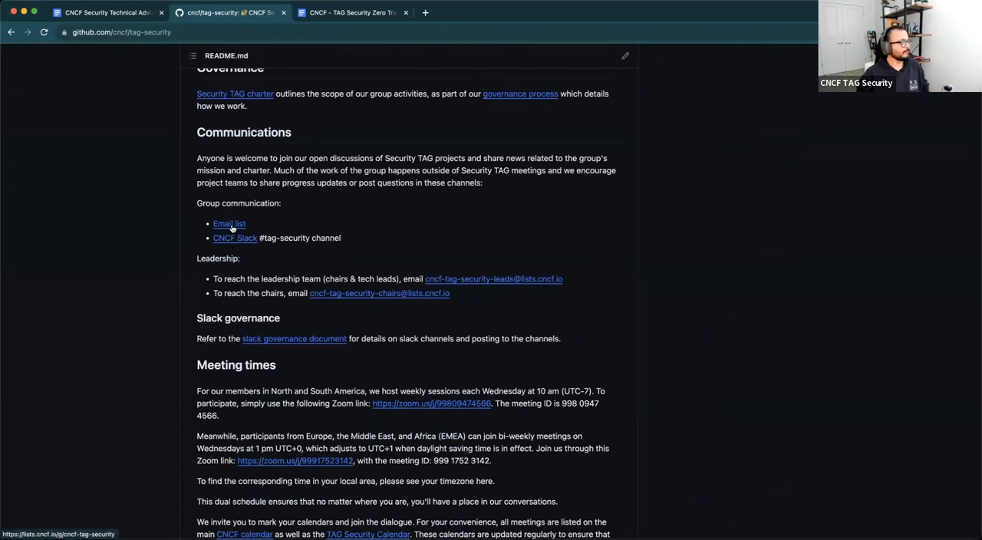
{"action": "scroll", "scroll_direction": "down", "scroll_amount": 3}
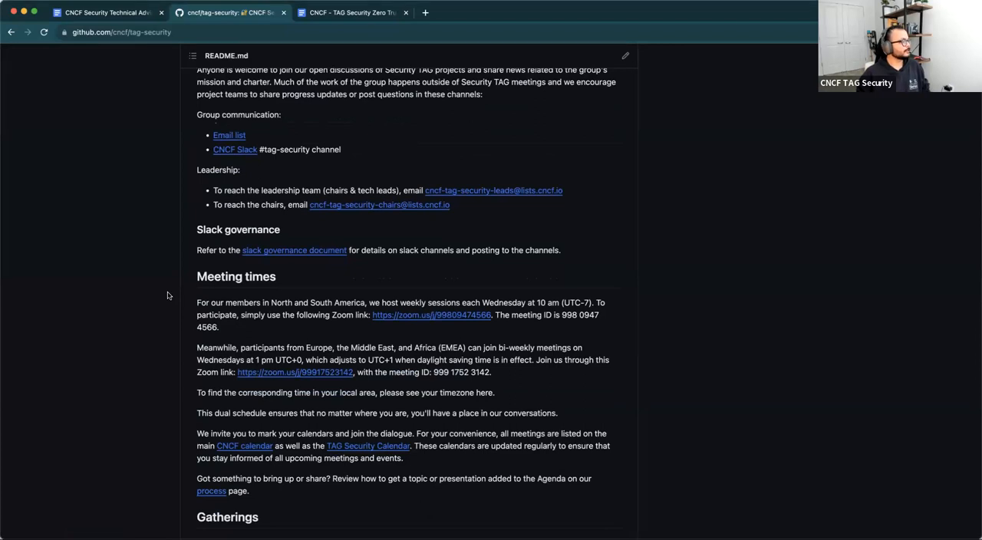
{"action": "mouse_move", "coordinate": [440, 227]}
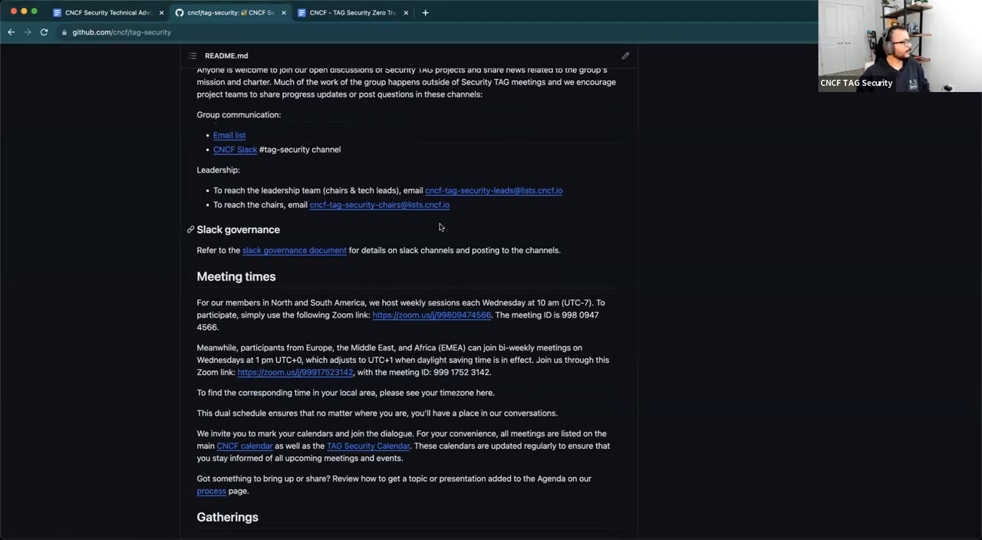
{"action": "scroll", "scroll_direction": "down", "scroll_amount": 3}
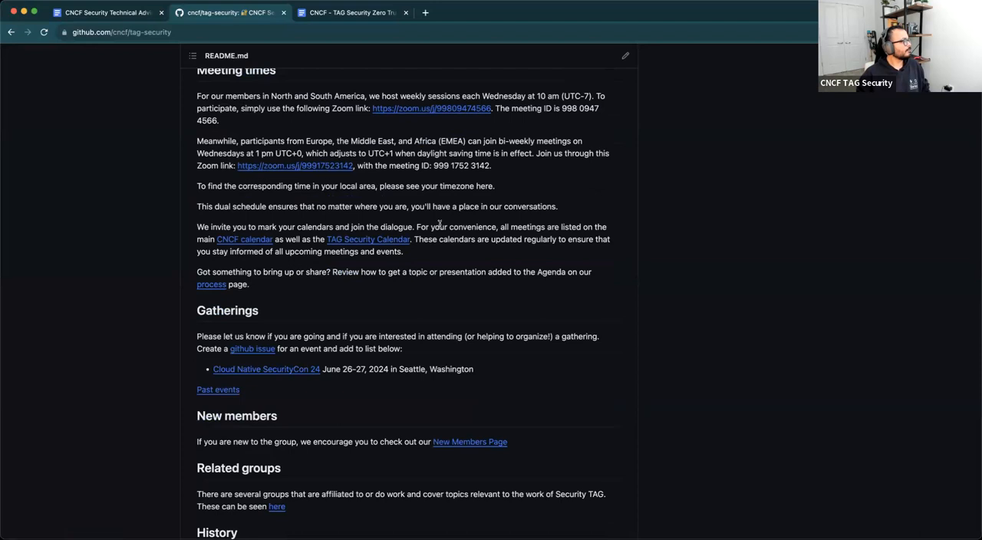
{"action": "scroll", "scroll_direction": "up", "scroll_amount": 3}
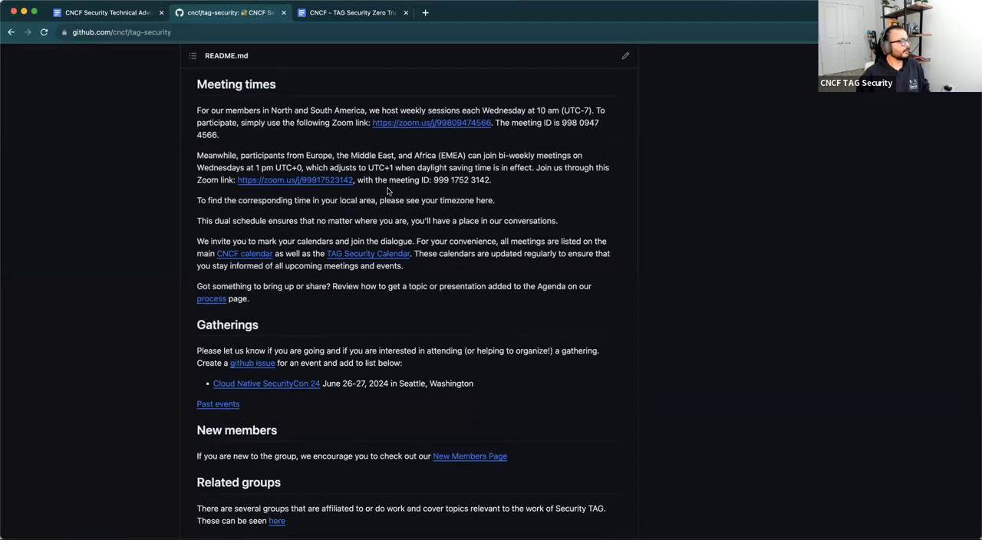
{"action": "mouse_move", "coordinate": [370, 236]}
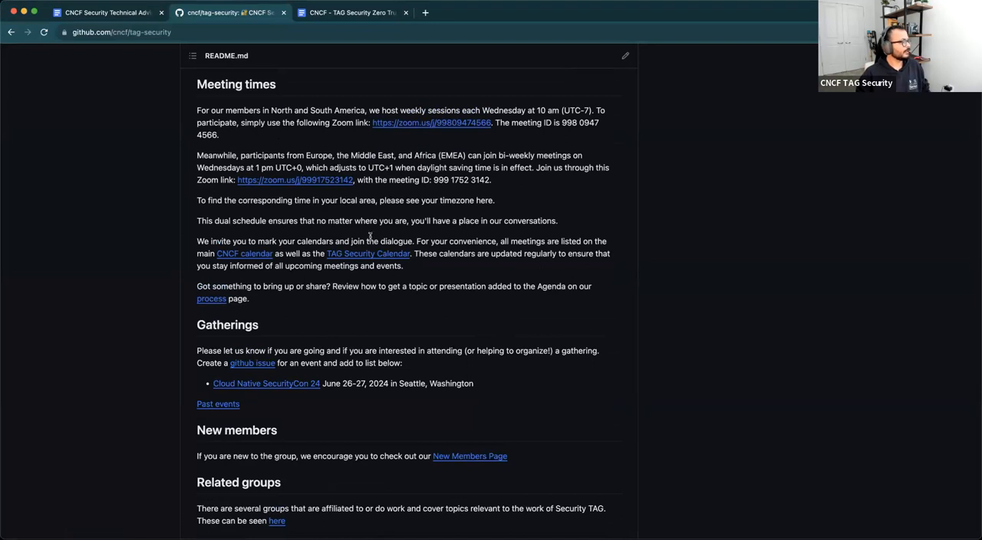
{"action": "mouse_move", "coordinate": [369, 261]}
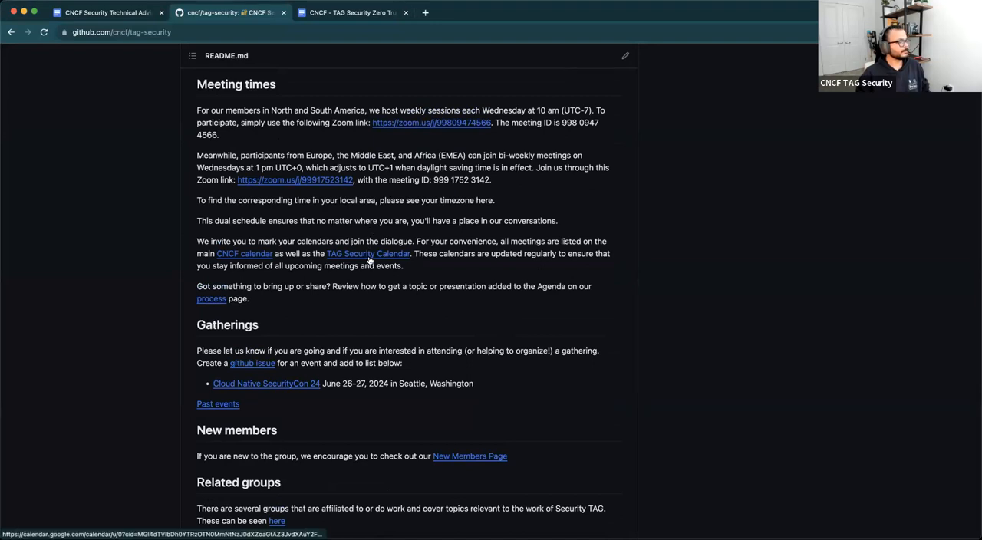
{"action": "right_click", "coordinate": [368, 253]}
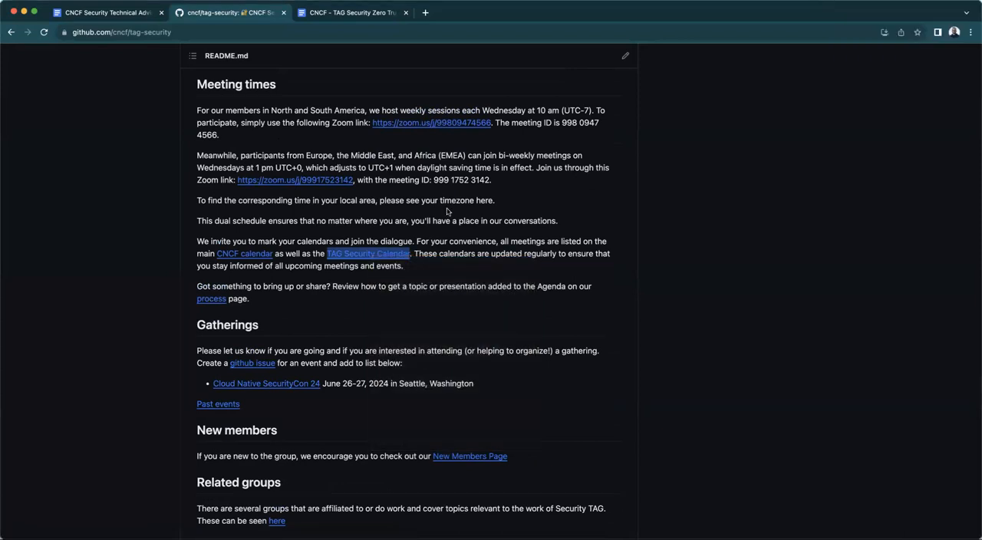
{"action": "scroll", "scroll_direction": "down", "scroll_amount": 3}
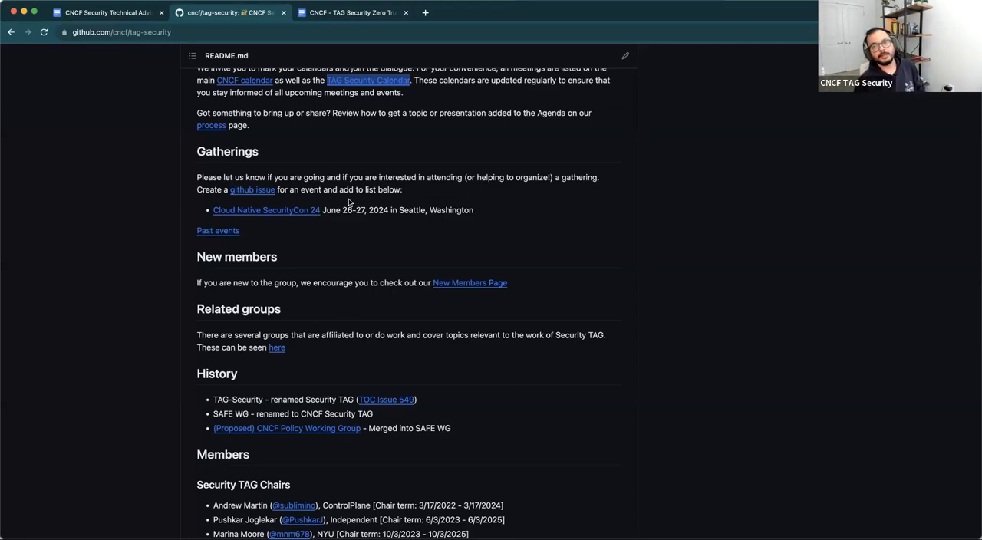
{"action": "mouse_move", "coordinate": [113, 293]}
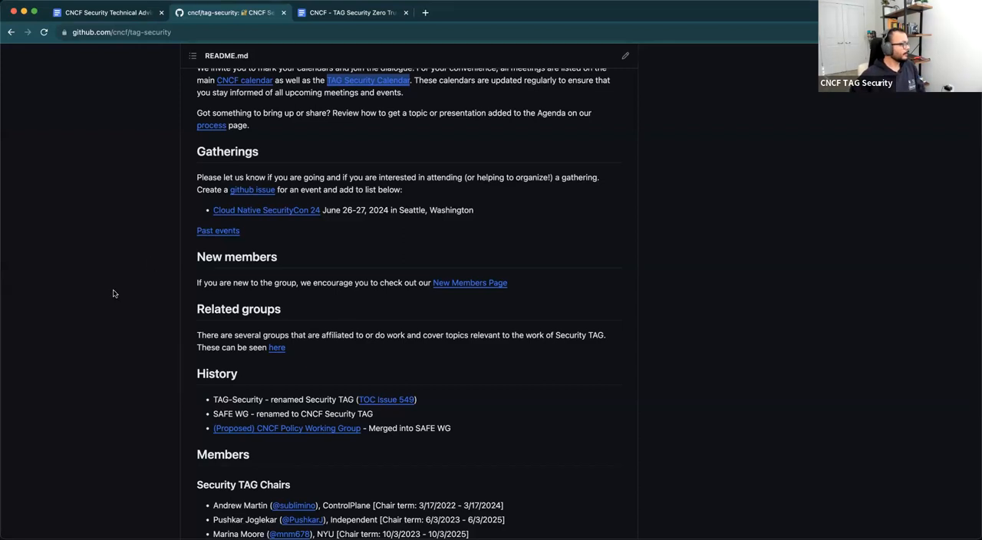
{"action": "scroll", "scroll_direction": "down", "scroll_amount": 3}
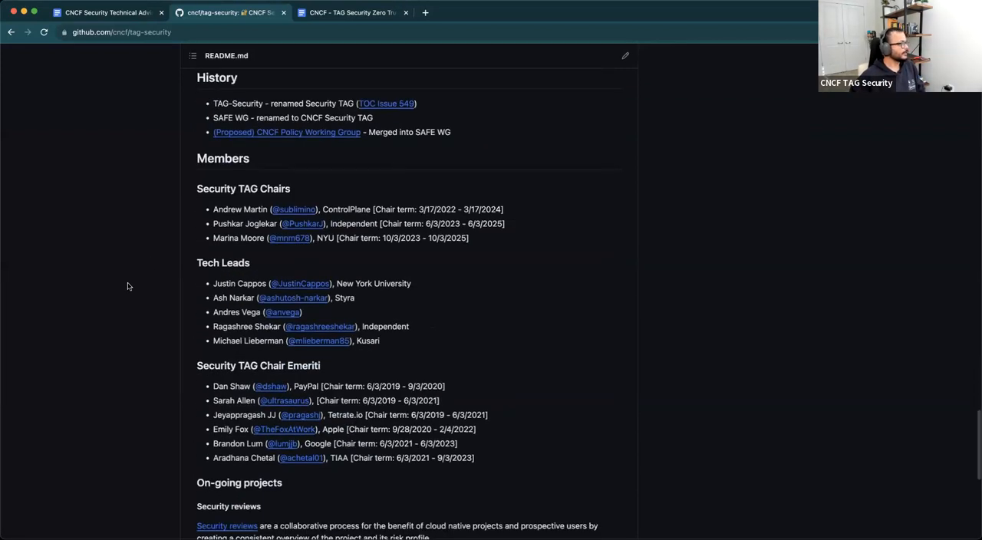
{"action": "scroll", "scroll_direction": "down", "scroll_amount": 3}
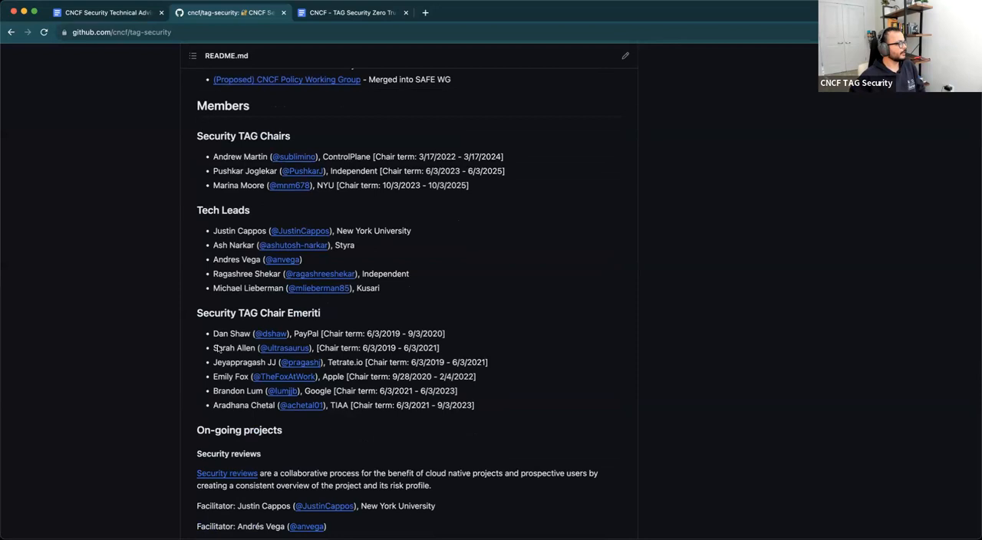
{"action": "mouse_move", "coordinate": [251, 159]}
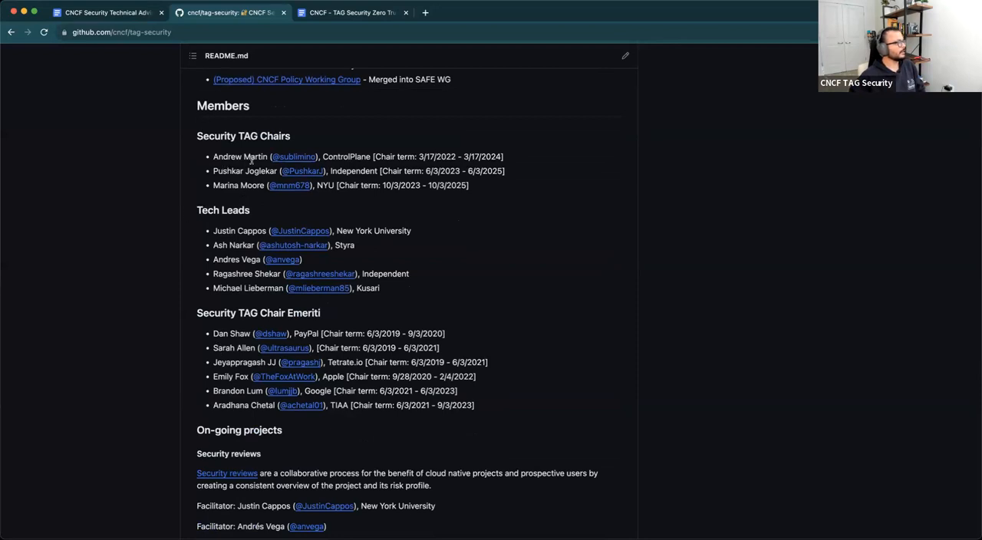
{"action": "mouse_move", "coordinate": [602, 113]}
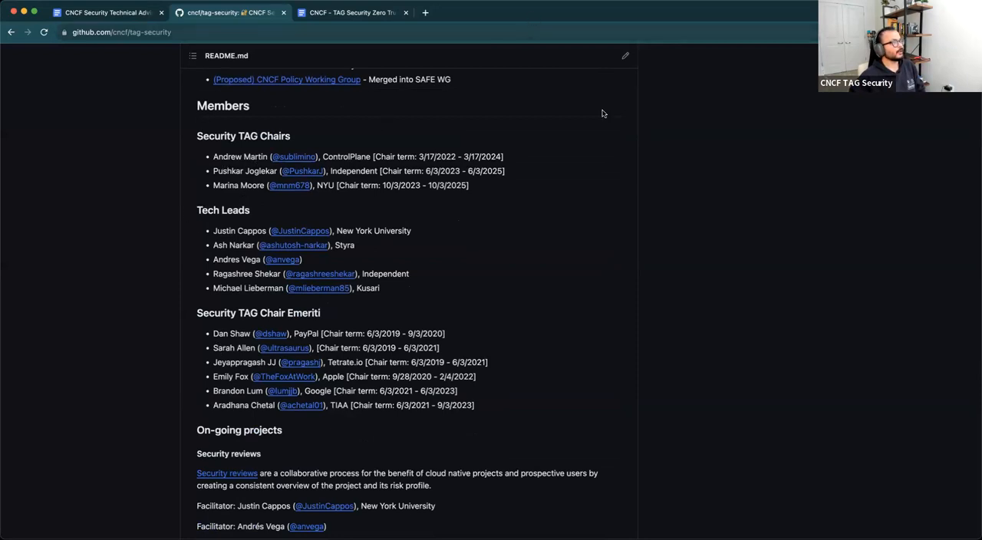
{"action": "mouse_move", "coordinate": [469, 197]}
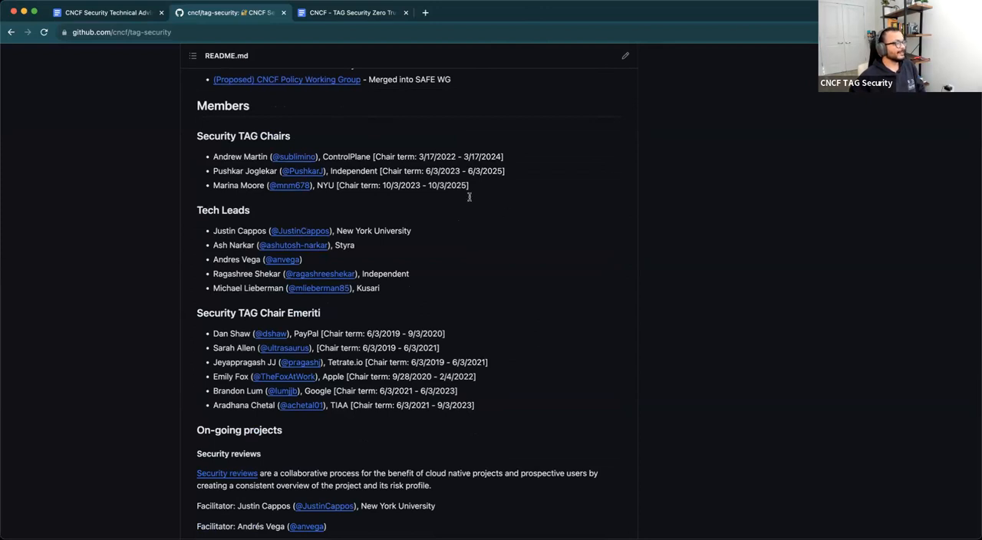
{"action": "mouse_move", "coordinate": [410, 98]}
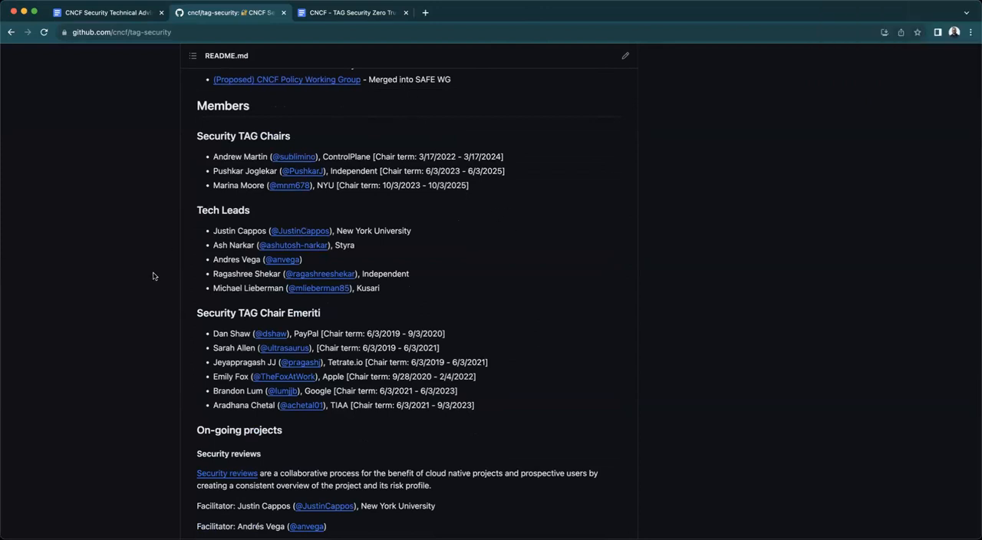
{"action": "scroll", "scroll_direction": "down", "scroll_amount": 3}
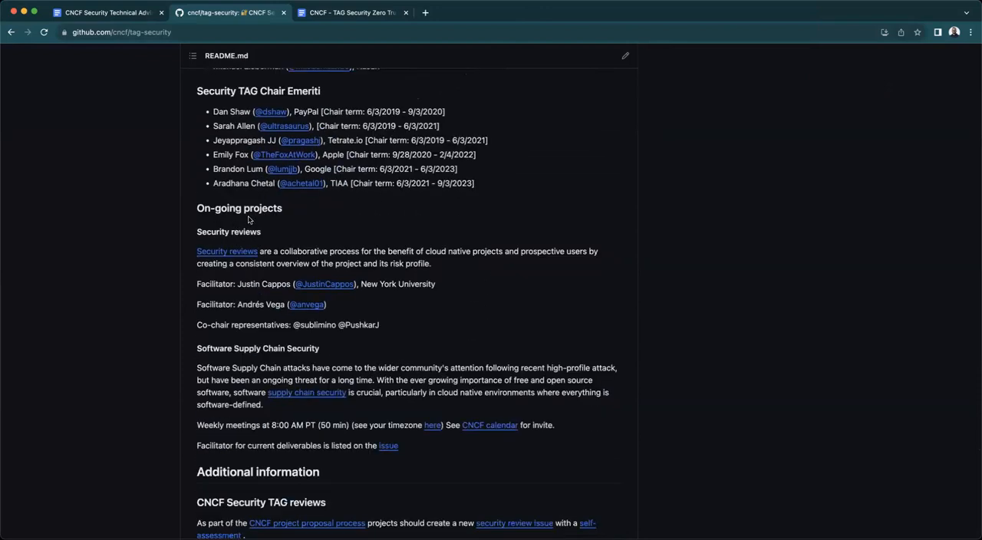
{"action": "scroll", "scroll_direction": "down", "scroll_amount": 3}
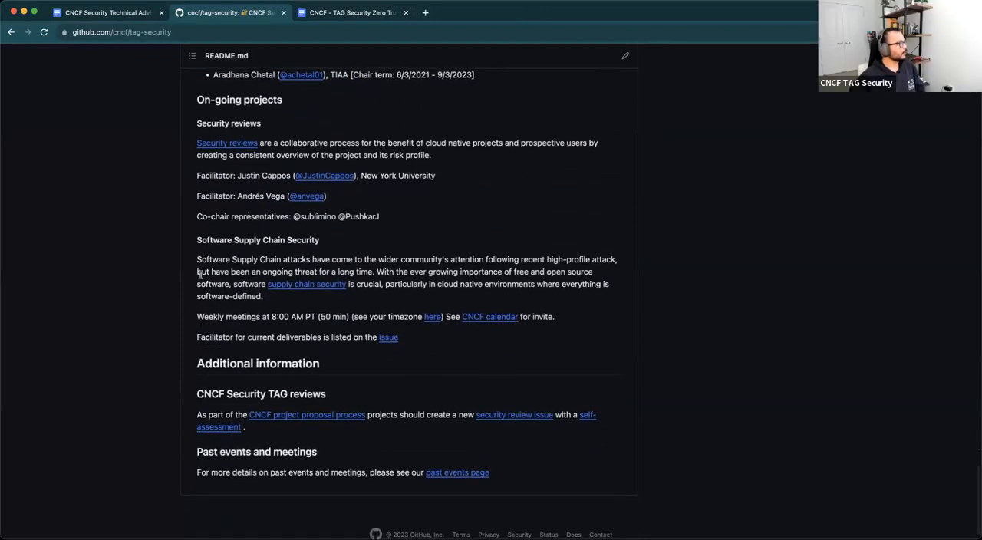
{"action": "mouse_move", "coordinate": [142, 161]}
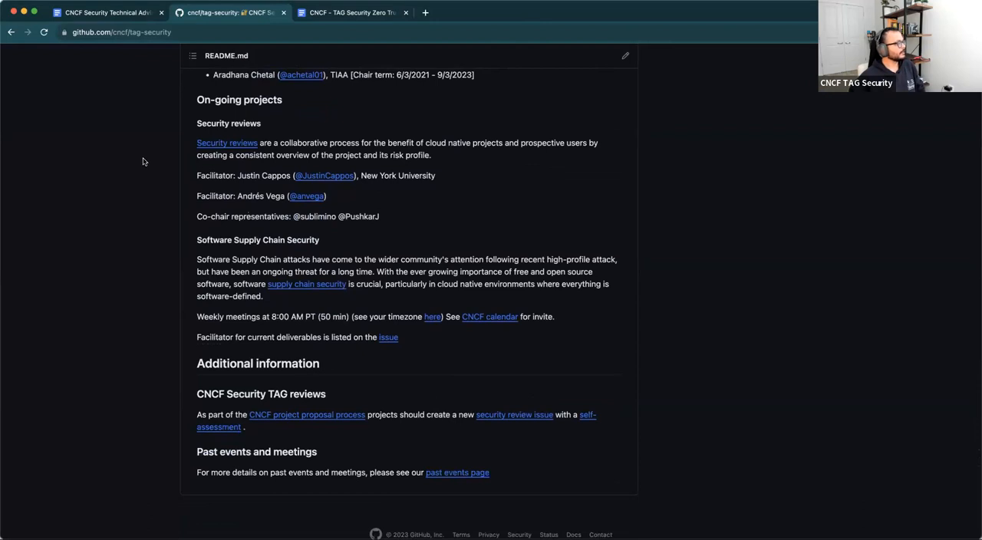
{"action": "mouse_move", "coordinate": [246, 133]}
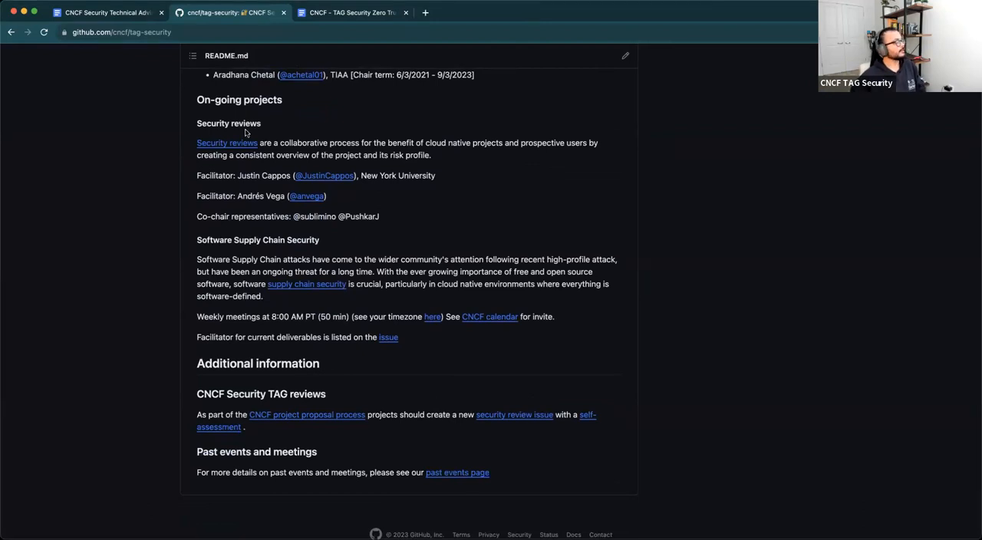
{"action": "mouse_move", "coordinate": [225, 253]}
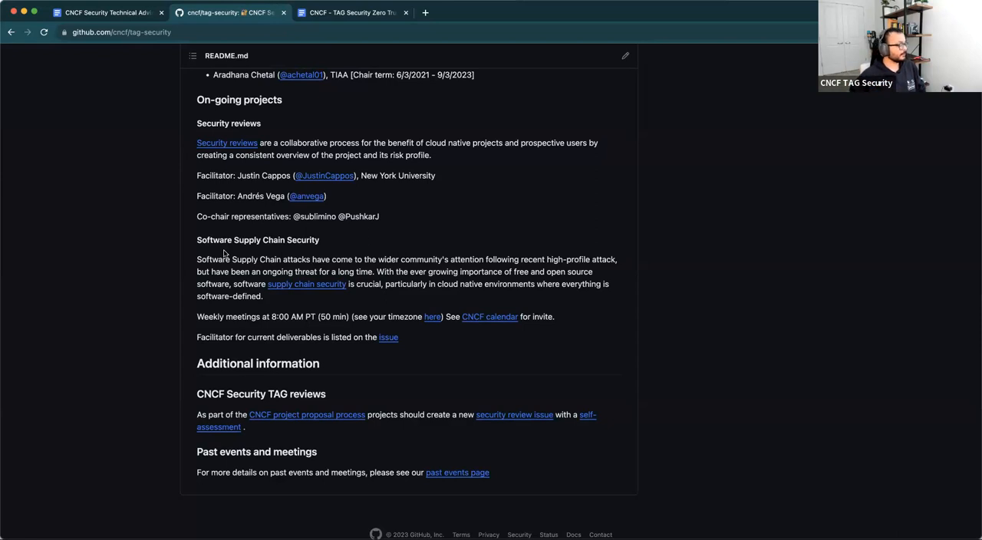
{"action": "scroll", "scroll_direction": "up", "scroll_amount": 3}
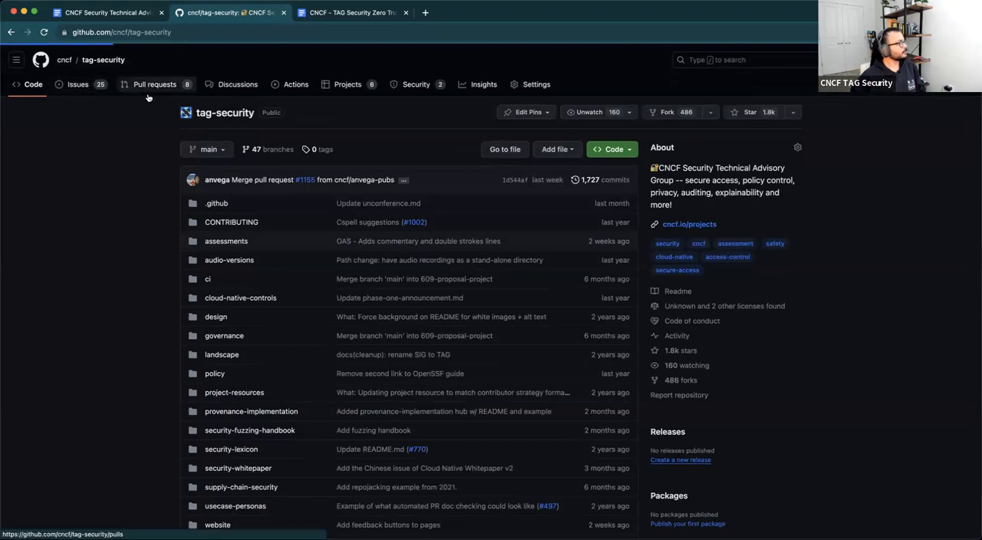
Browse tag-security's open issues and open the Supply Chain Security Policy Writeup proposal
{"action": "left_click", "coordinate": [78, 84]}
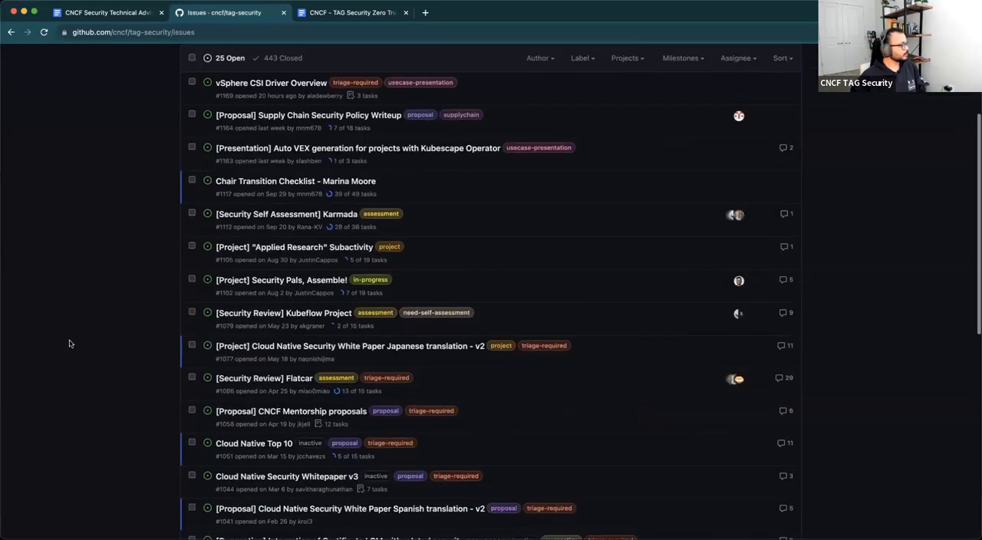
{"action": "scroll", "scroll_direction": "down", "scroll_amount": 3}
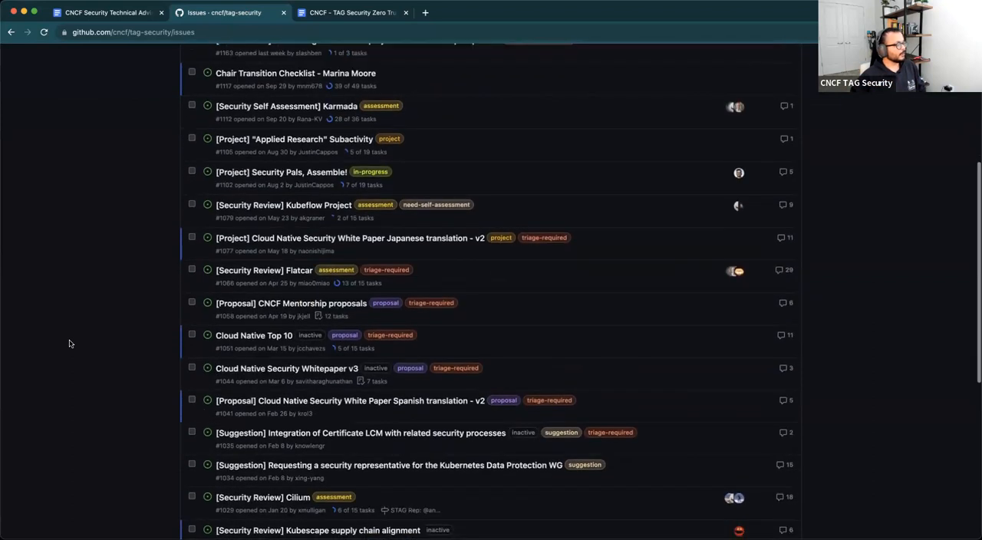
{"action": "scroll", "scroll_direction": "down", "scroll_amount": 3}
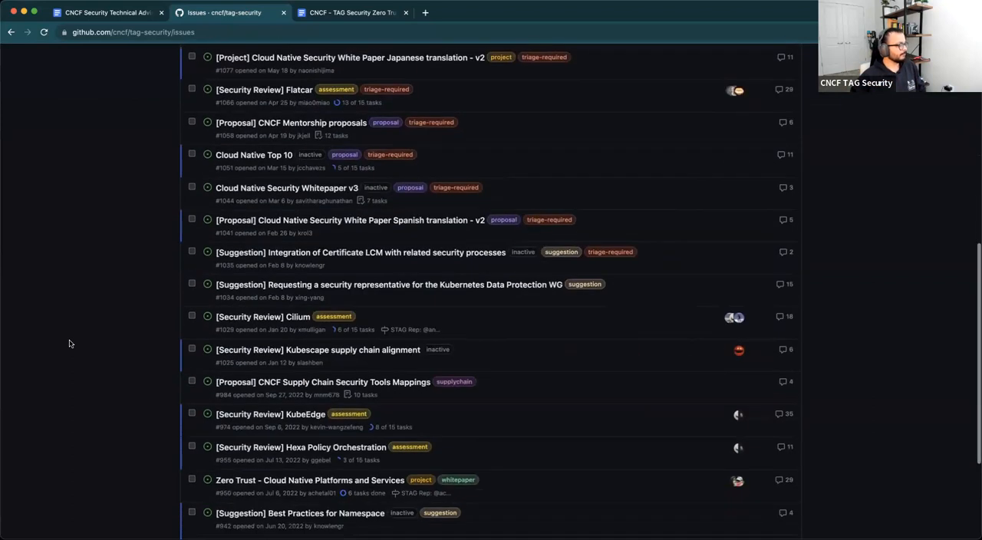
{"action": "scroll", "scroll_direction": "up", "scroll_amount": 3}
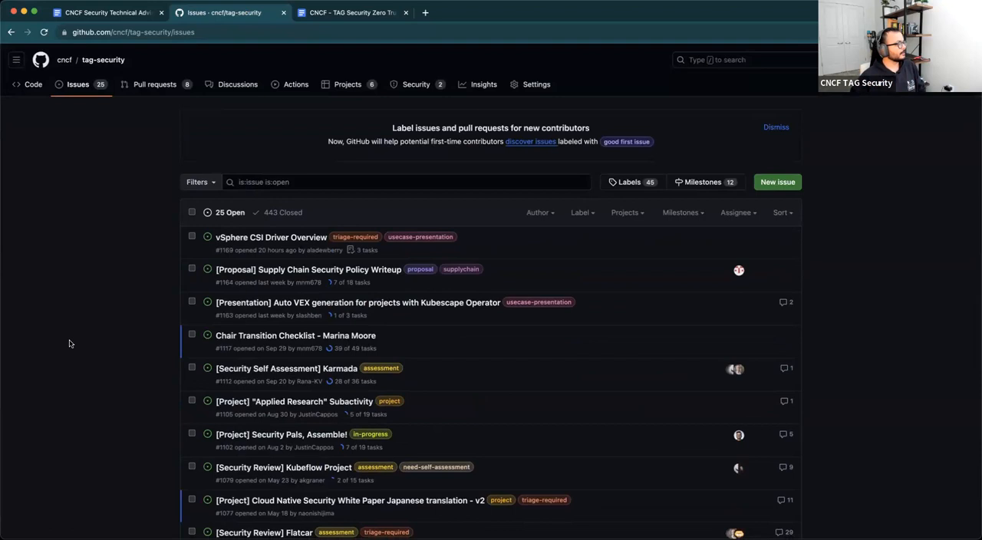
{"action": "mouse_move", "coordinate": [308, 269]}
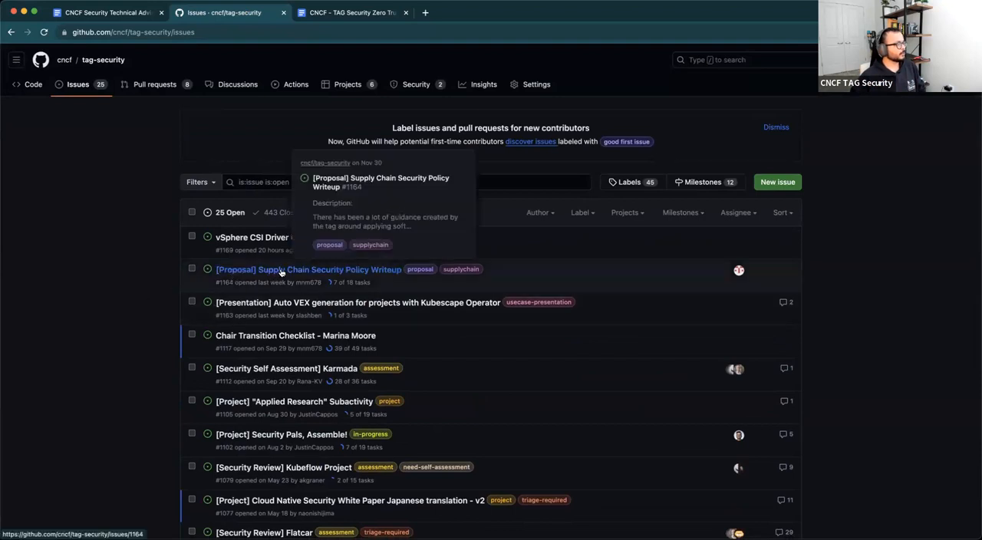
{"action": "left_click", "coordinate": [307, 269]}
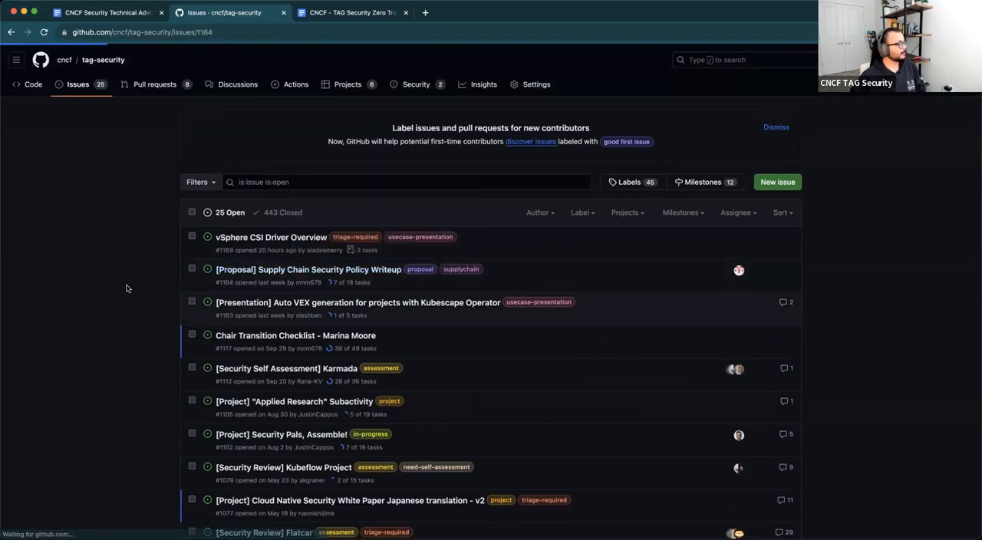
Read issue #1164 down to its Add a comment box, then scroll back to the top
{"action": "left_click", "coordinate": [308, 269]}
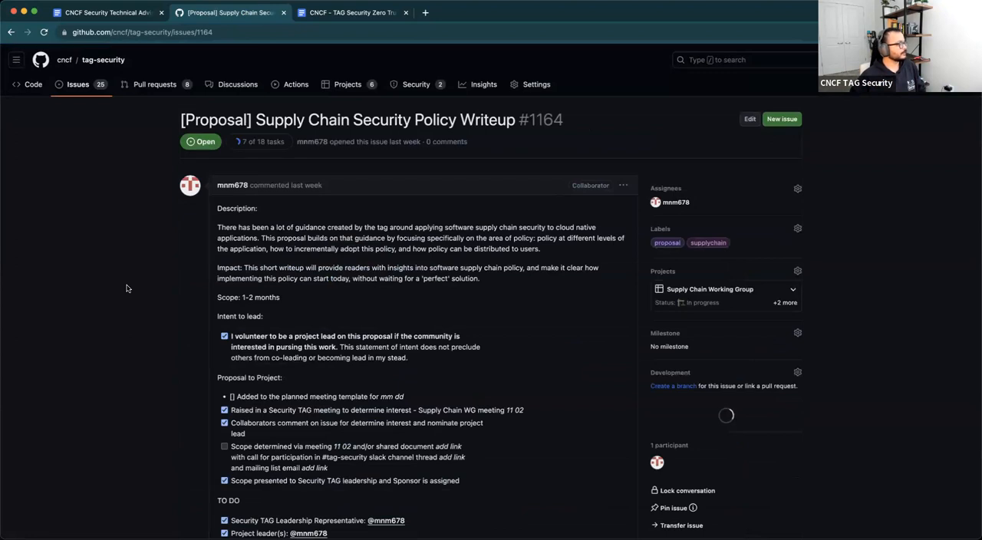
{"action": "scroll", "scroll_direction": "down", "scroll_amount": 3}
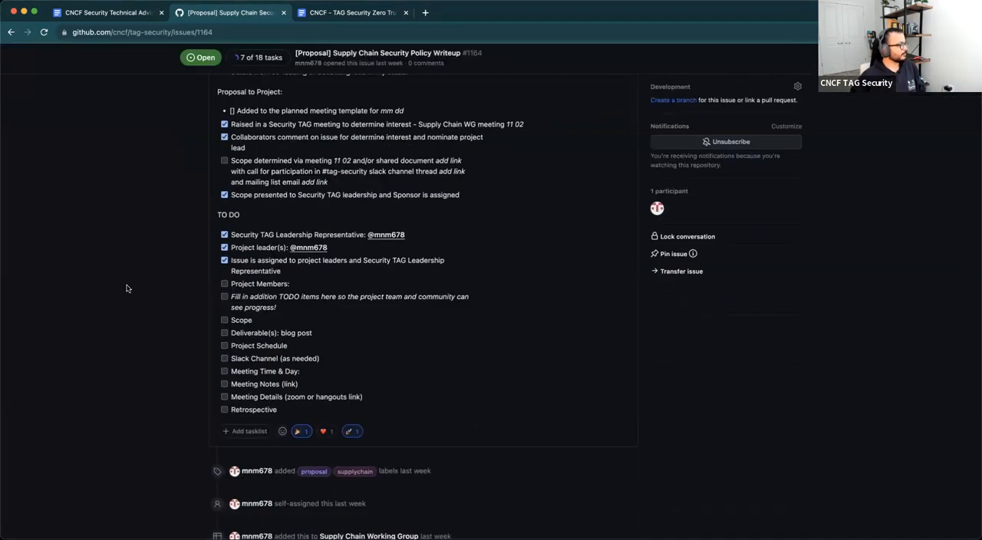
{"action": "scroll", "scroll_direction": "up", "scroll_amount": 3}
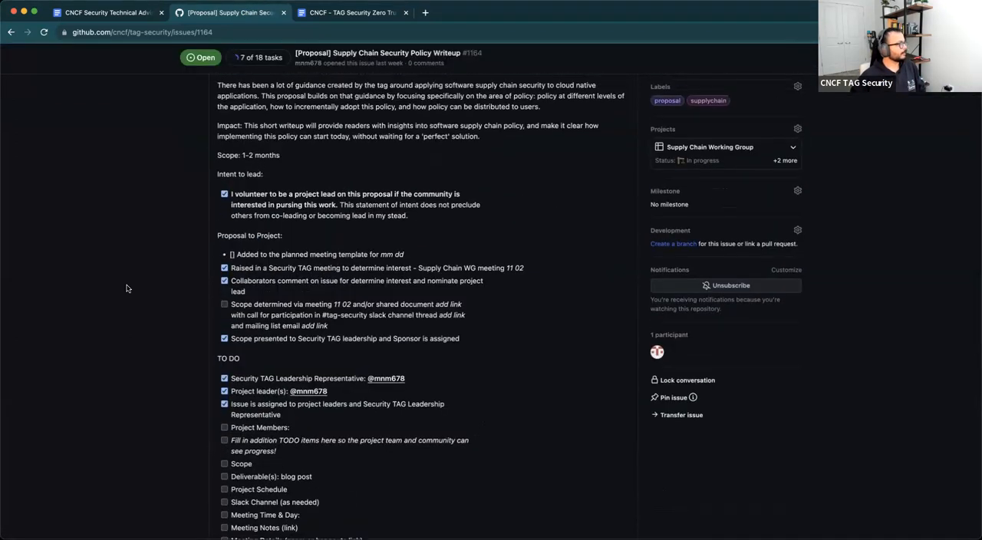
{"action": "scroll", "scroll_direction": "up", "scroll_amount": 3}
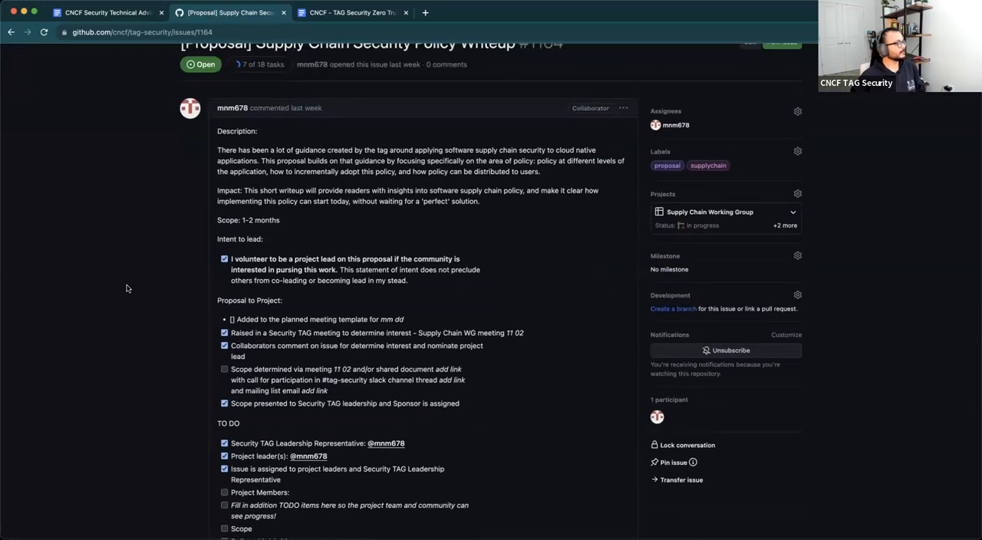
{"action": "scroll", "scroll_direction": "up", "scroll_amount": 3}
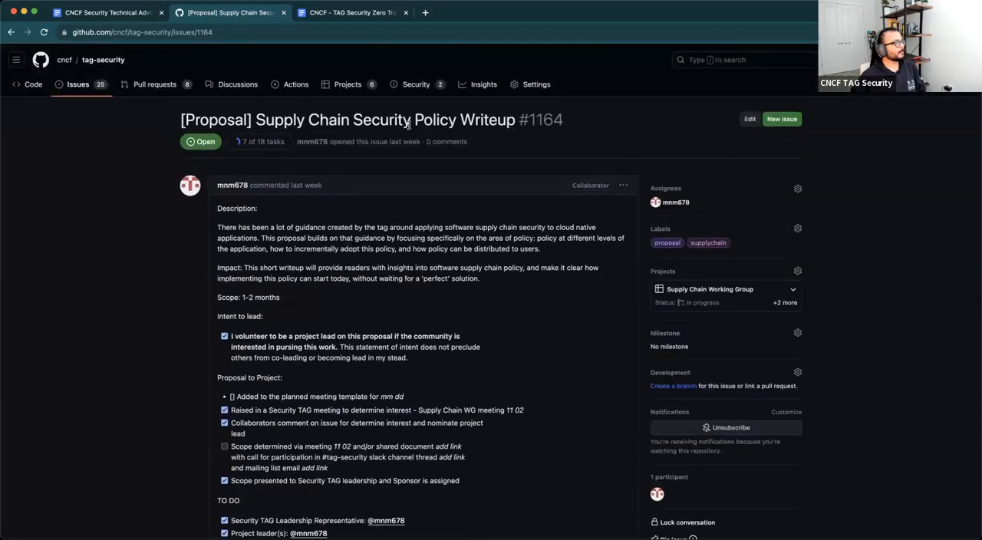
{"action": "scroll", "scroll_direction": "down", "scroll_amount": 3}
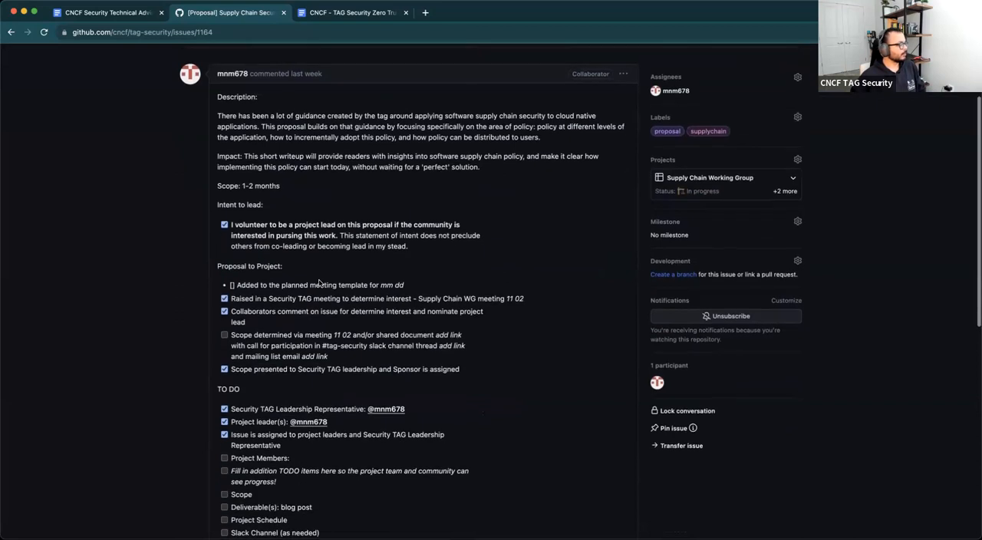
{"action": "scroll", "scroll_direction": "down", "scroll_amount": 3}
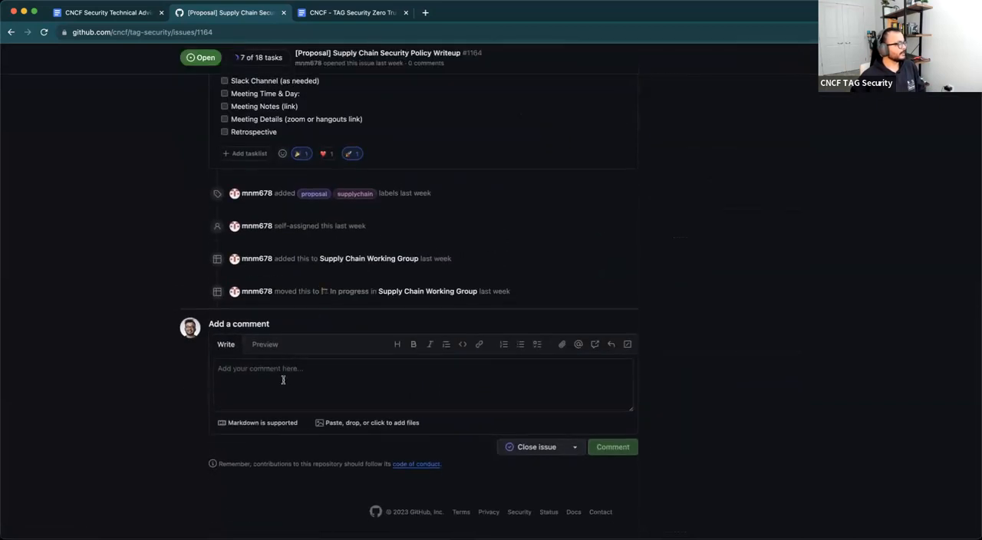
{"action": "left_click", "coordinate": [423, 384]}
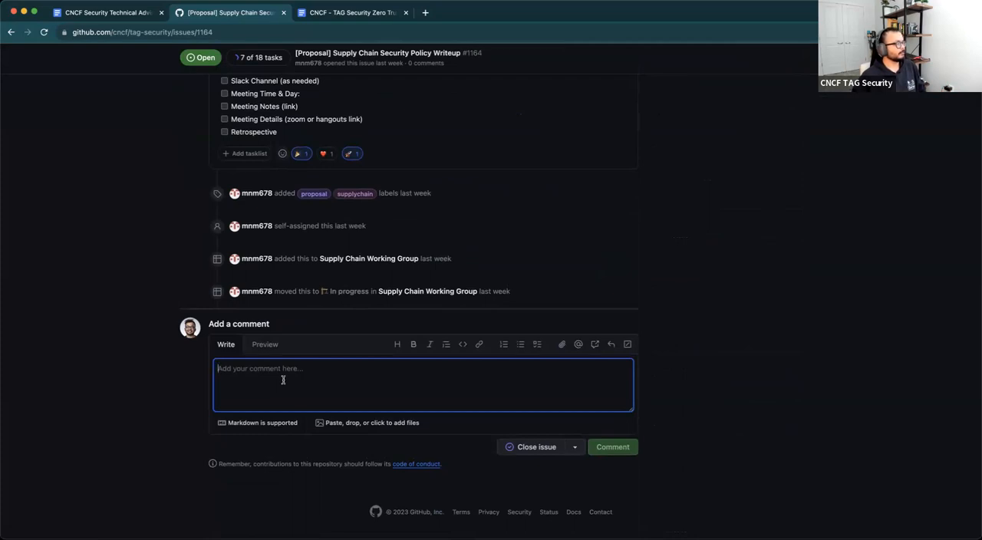
{"action": "scroll", "scroll_direction": "up", "scroll_amount": 3}
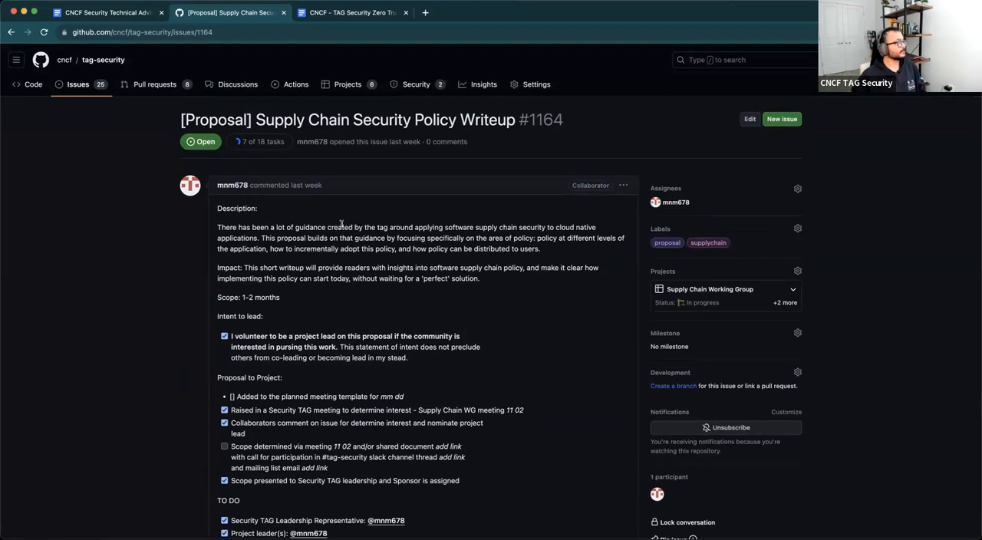
{"action": "mouse_move", "coordinate": [78, 84]}
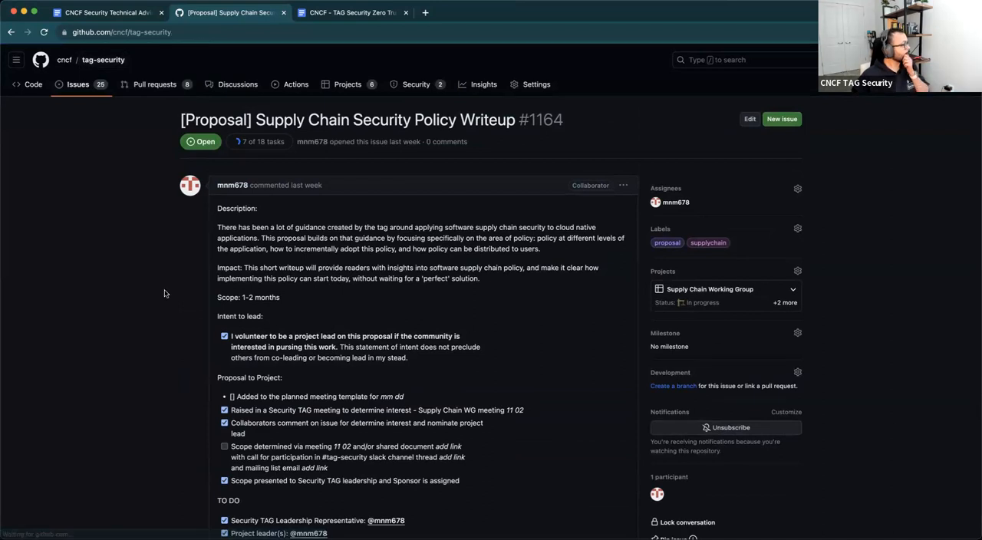
Return to the tag-security home, scan its file list, and open security-whitepaper
{"action": "left_click", "coordinate": [33, 85]}
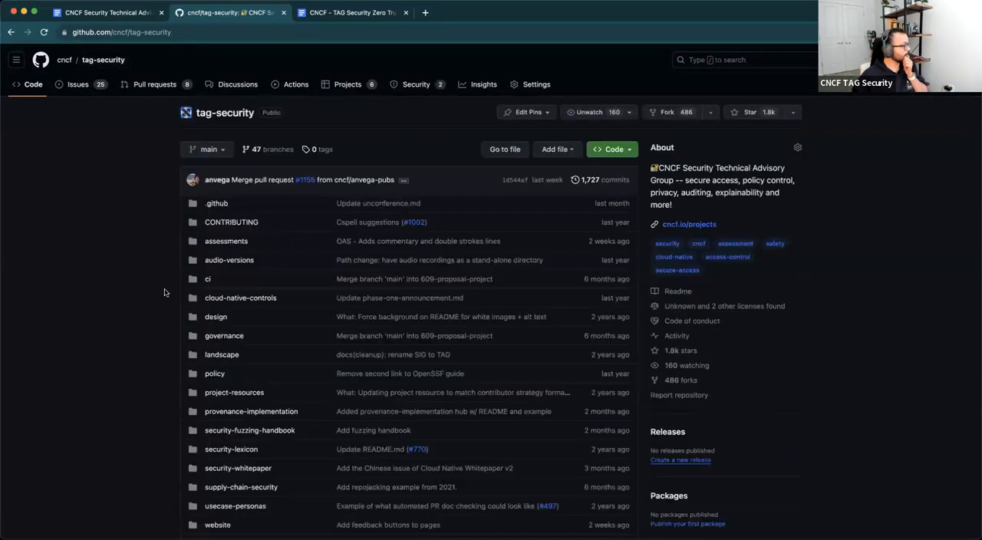
{"action": "scroll", "scroll_direction": "down", "scroll_amount": 3}
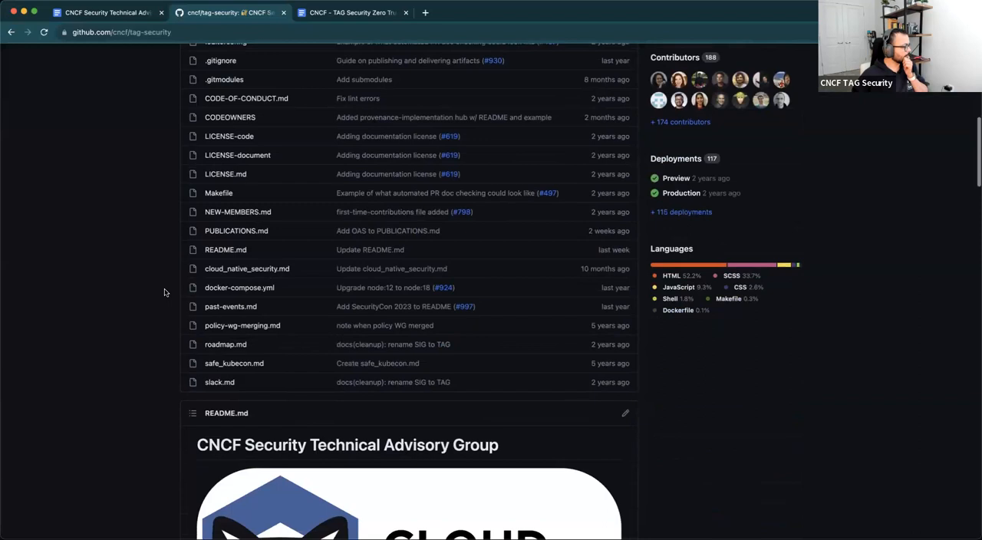
{"action": "scroll", "scroll_direction": "up", "scroll_amount": 3}
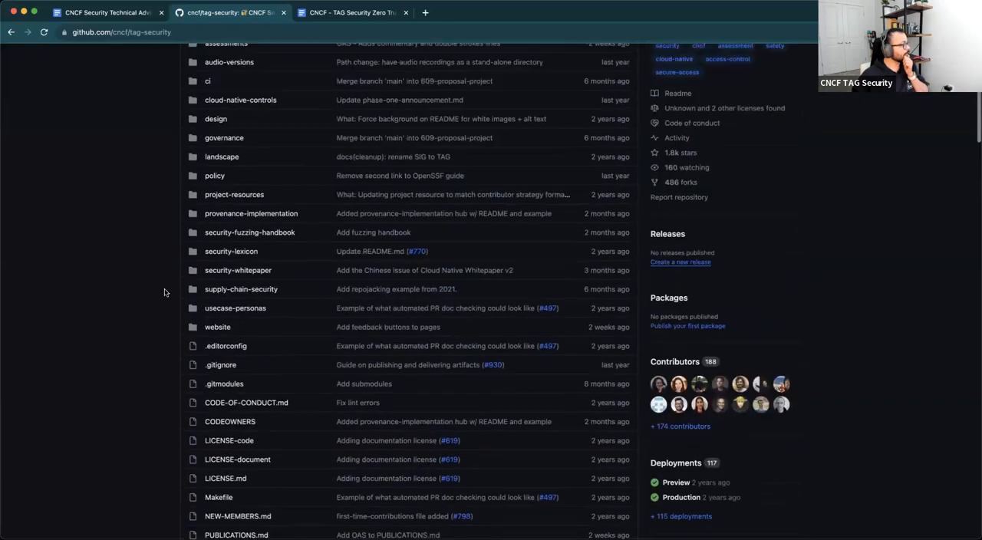
{"action": "scroll", "scroll_direction": "up", "scroll_amount": 3}
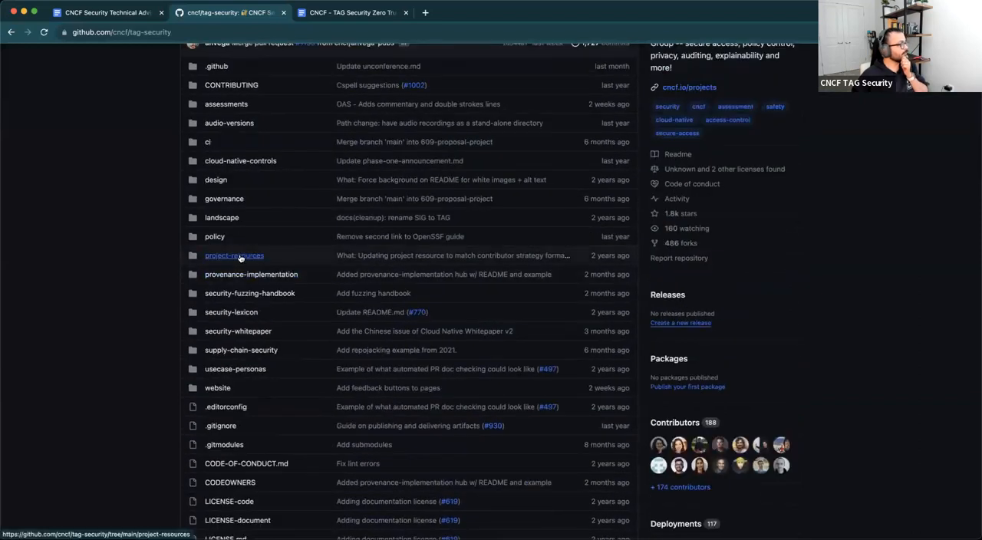
{"action": "mouse_move", "coordinate": [237, 331]}
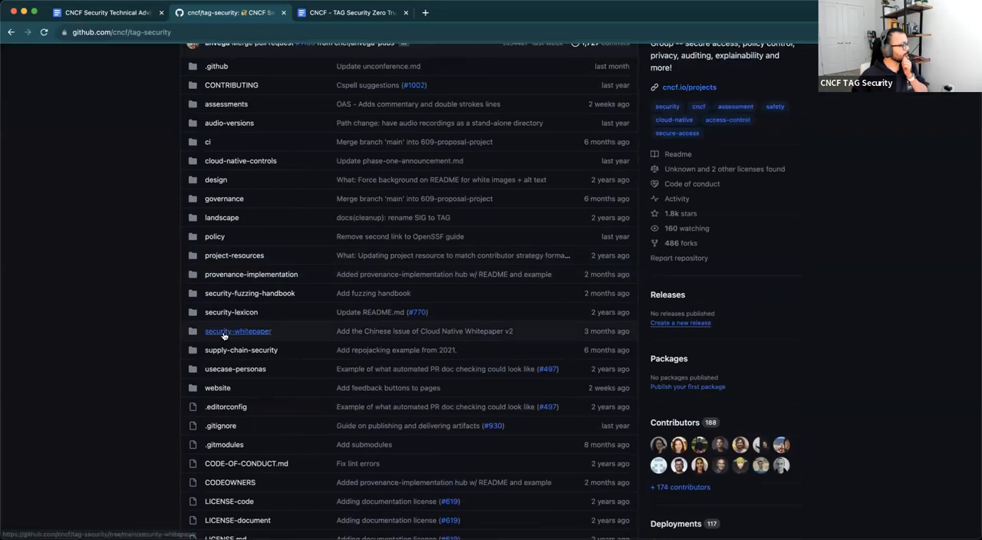
{"action": "mouse_move", "coordinate": [225, 350]}
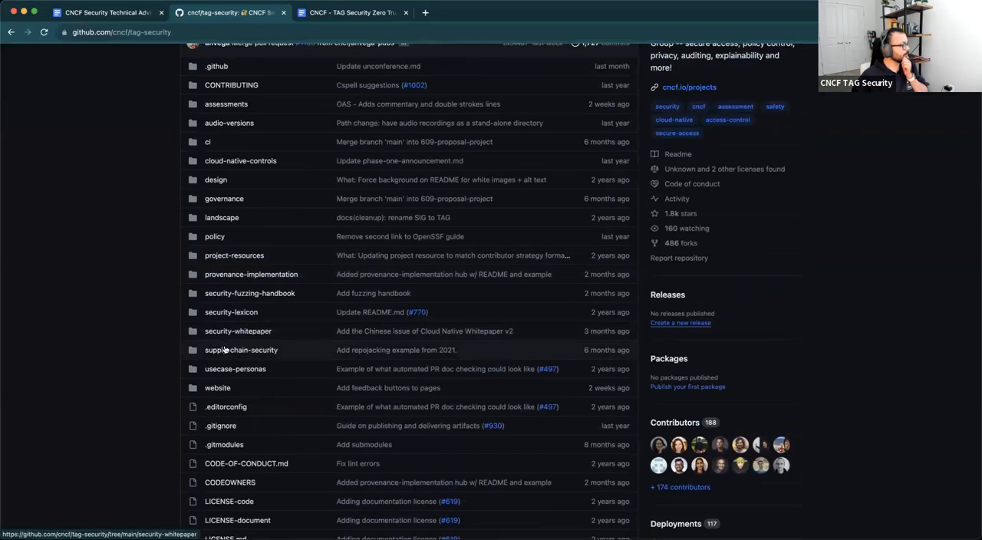
{"action": "left_click", "coordinate": [238, 331]}
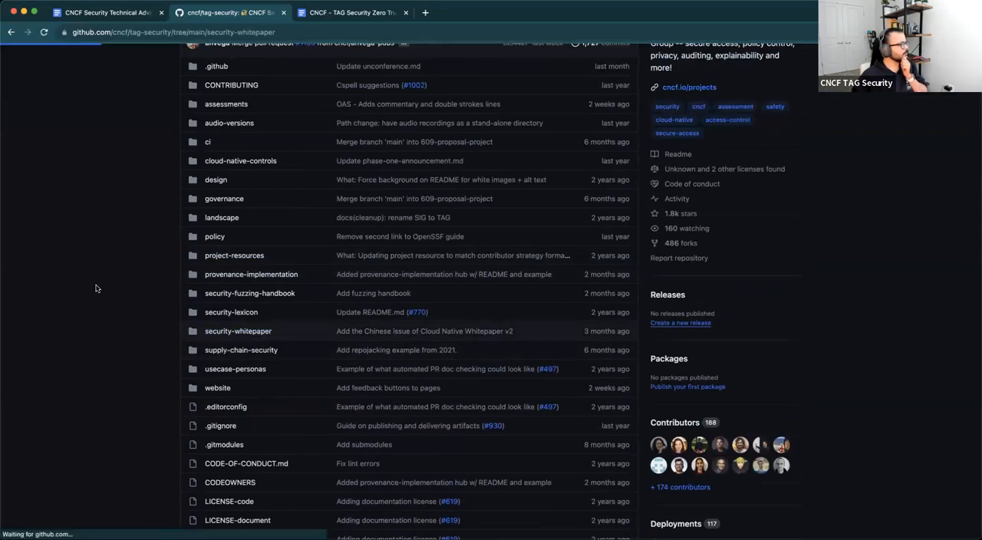
Expand the v1 and v2 whitepaper folders and open the May 2022 v2 whitepaper PDF
{"action": "left_click", "coordinate": [238, 331]}
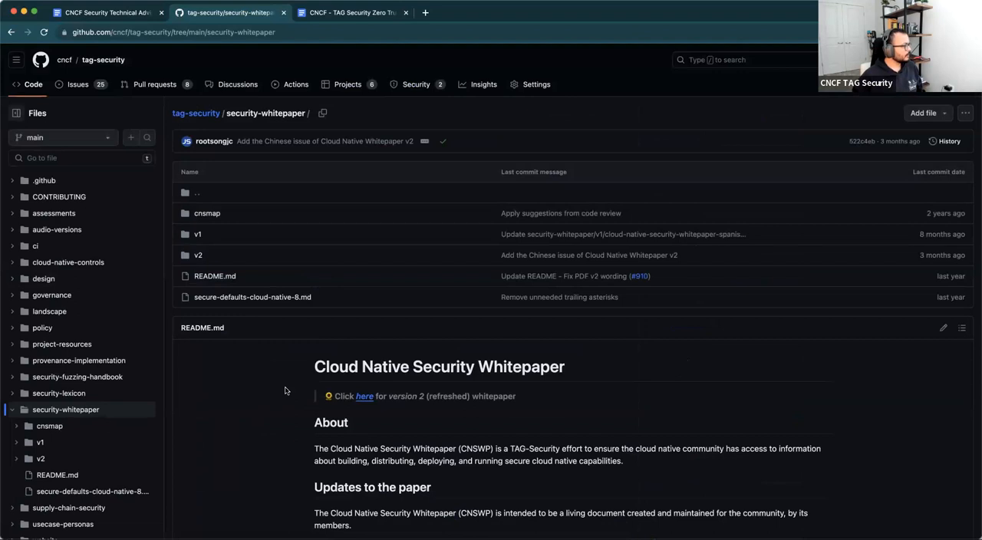
{"action": "scroll", "scroll_direction": "down", "scroll_amount": 3}
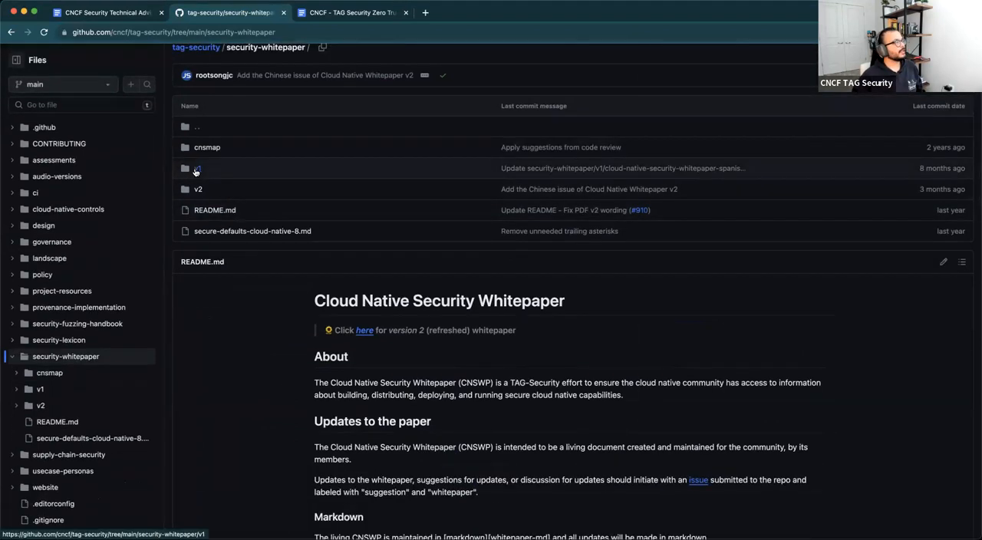
{"action": "left_click", "coordinate": [198, 168]}
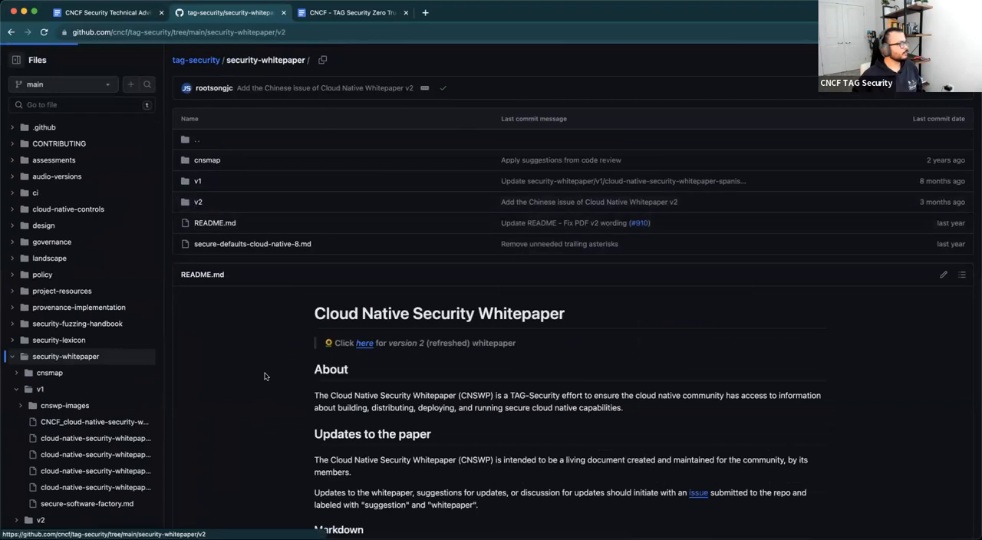
{"action": "left_click", "coordinate": [198, 202]}
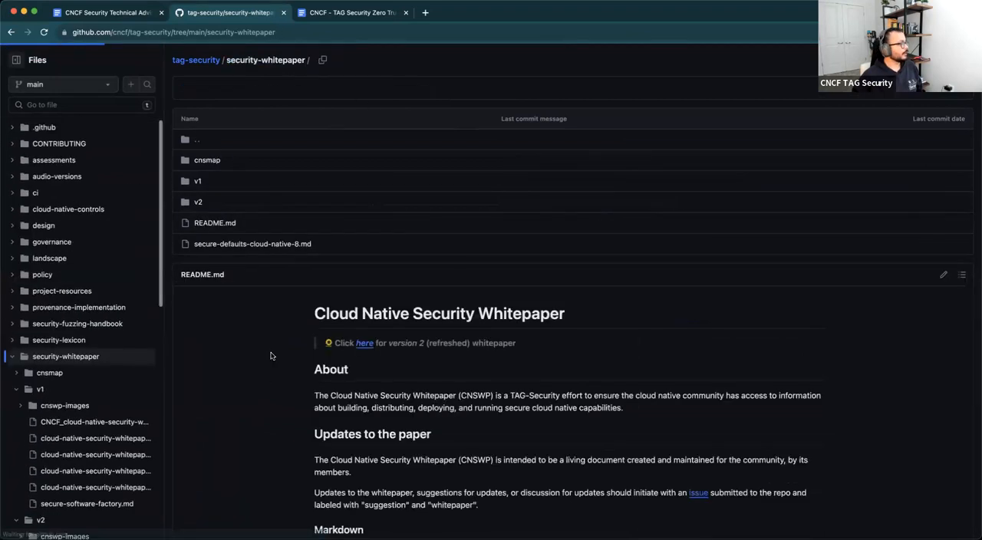
{"action": "scroll", "scroll_direction": "down", "scroll_amount": 3}
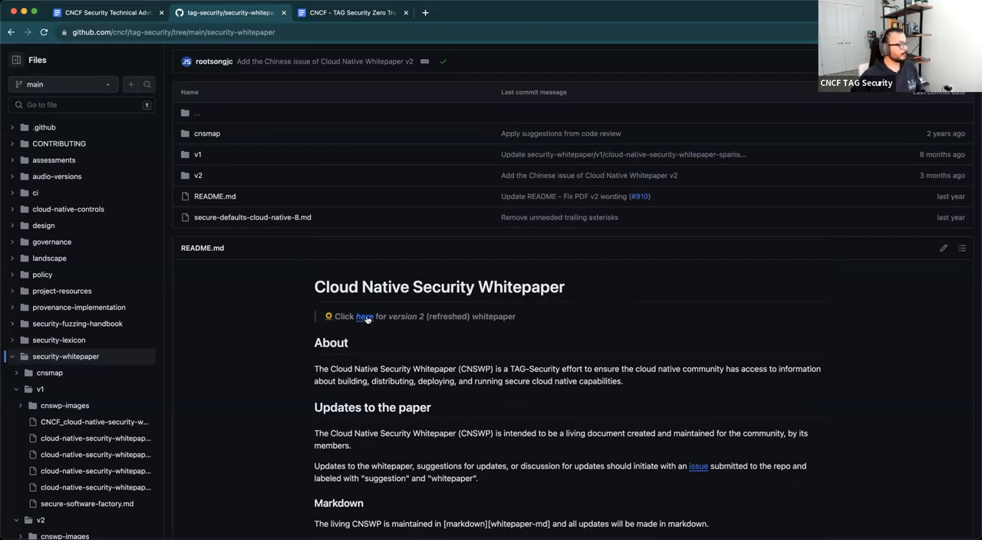
{"action": "left_click", "coordinate": [365, 316]}
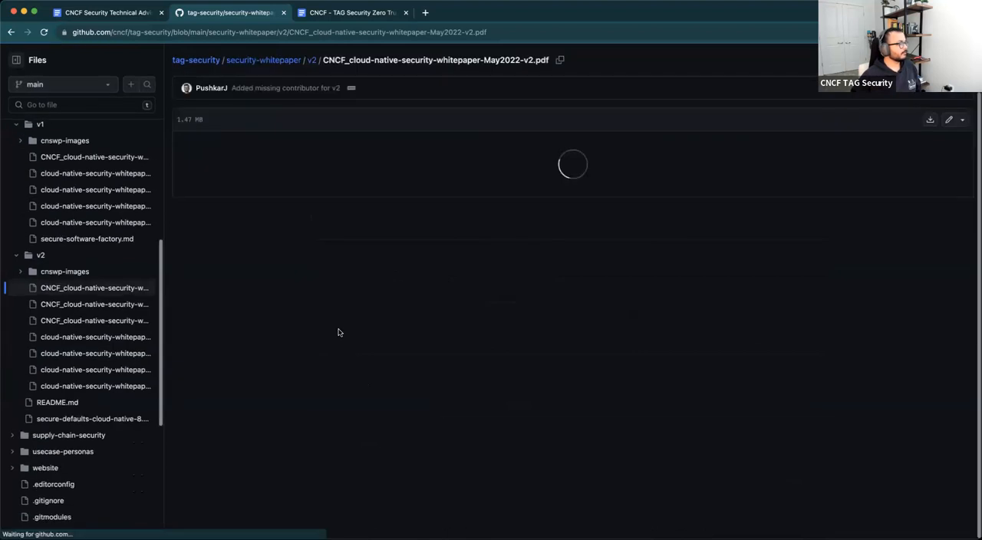
{"action": "mouse_move", "coordinate": [342, 343]}
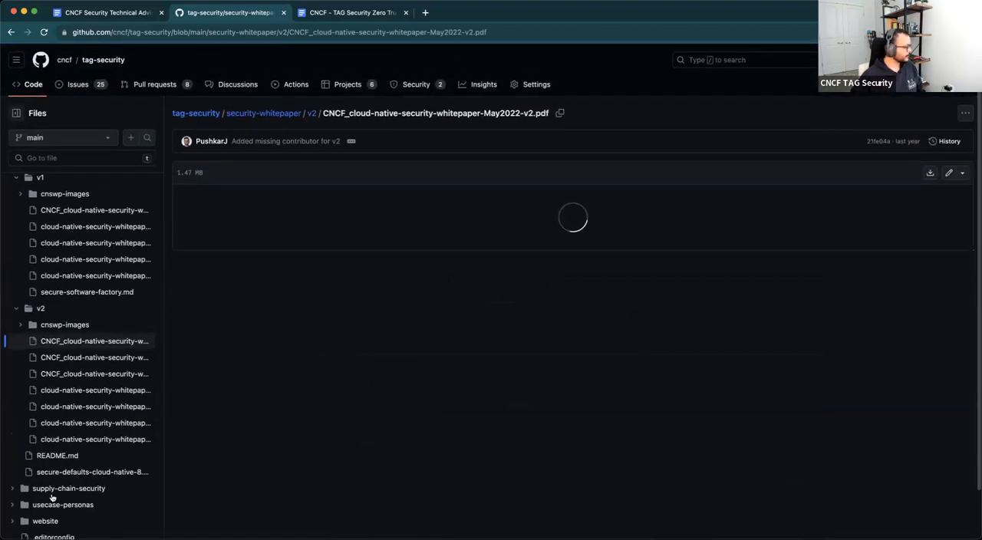
Read the supply-chain-security-paper README, then return to the supply-chain-security folder
{"action": "left_click", "coordinate": [68, 488]}
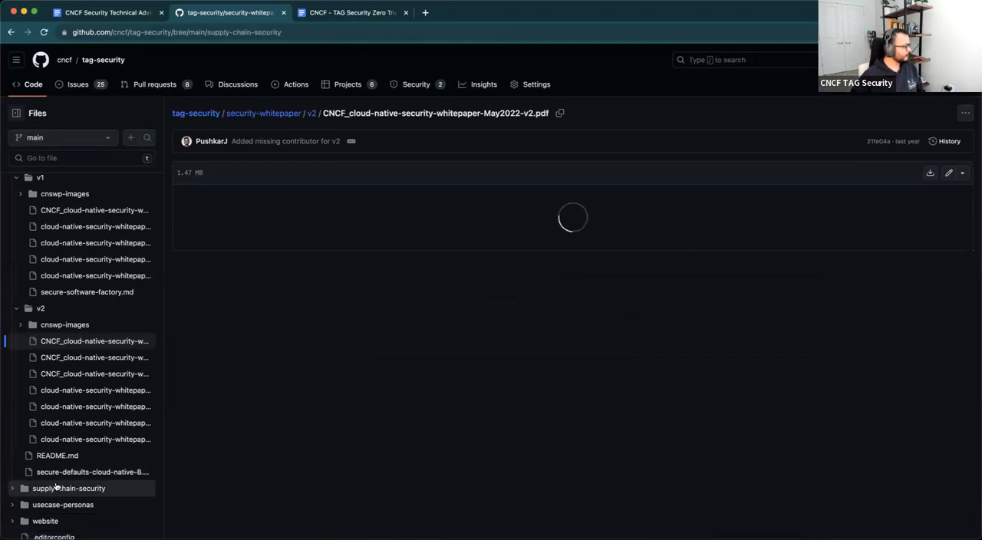
{"action": "left_click", "coordinate": [69, 488]}
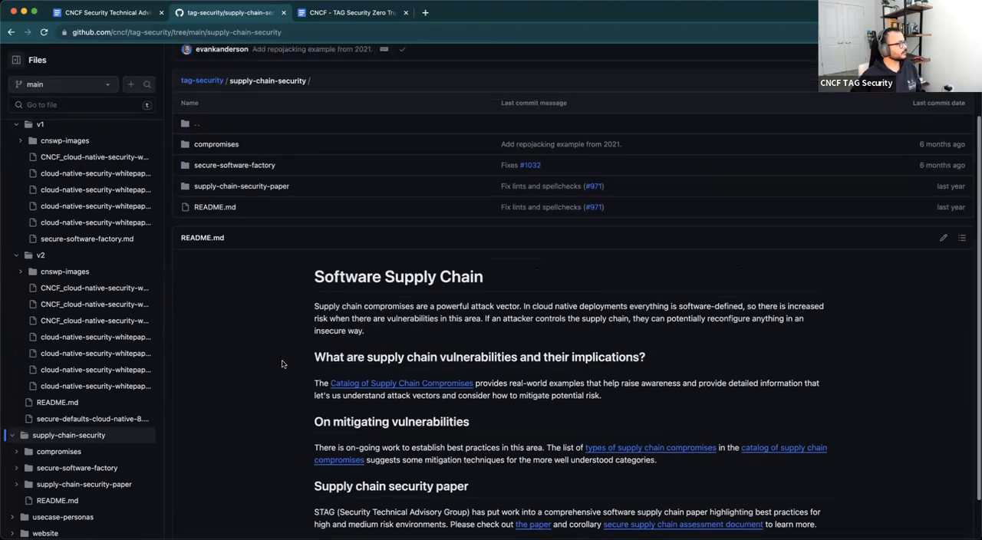
{"action": "scroll", "scroll_direction": "up", "scroll_amount": 3}
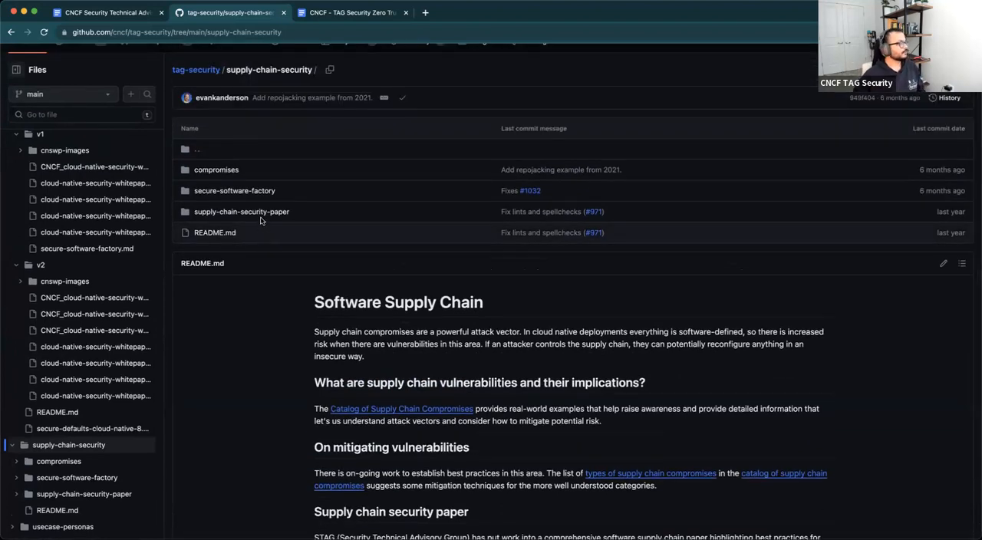
{"action": "left_click", "coordinate": [241, 212]}
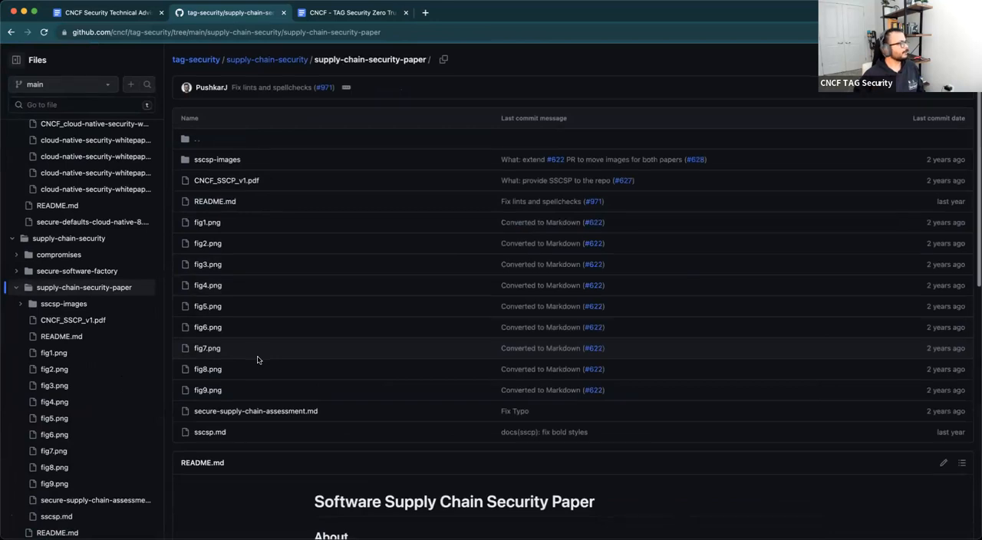
{"action": "scroll", "scroll_direction": "down", "scroll_amount": 3}
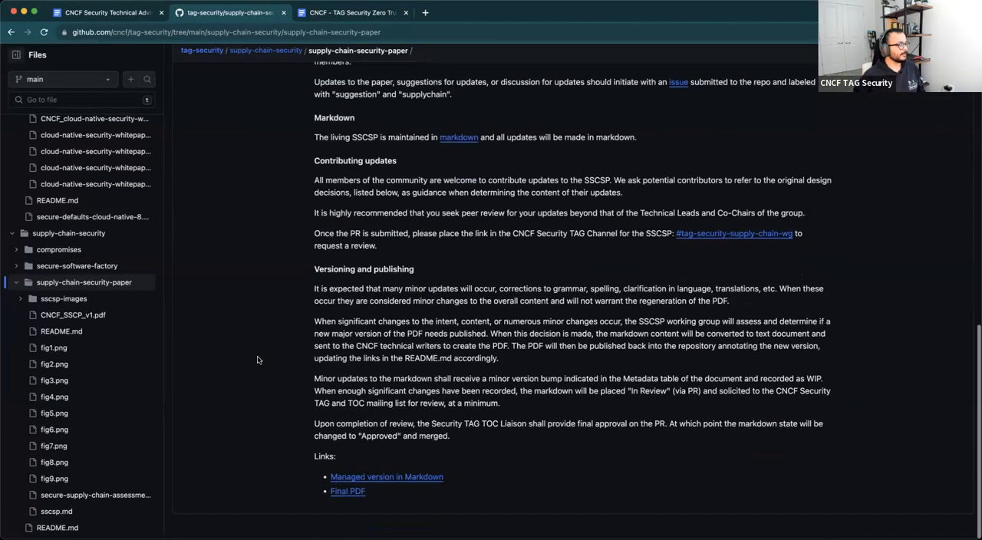
{"action": "scroll", "scroll_direction": "up", "scroll_amount": 3}
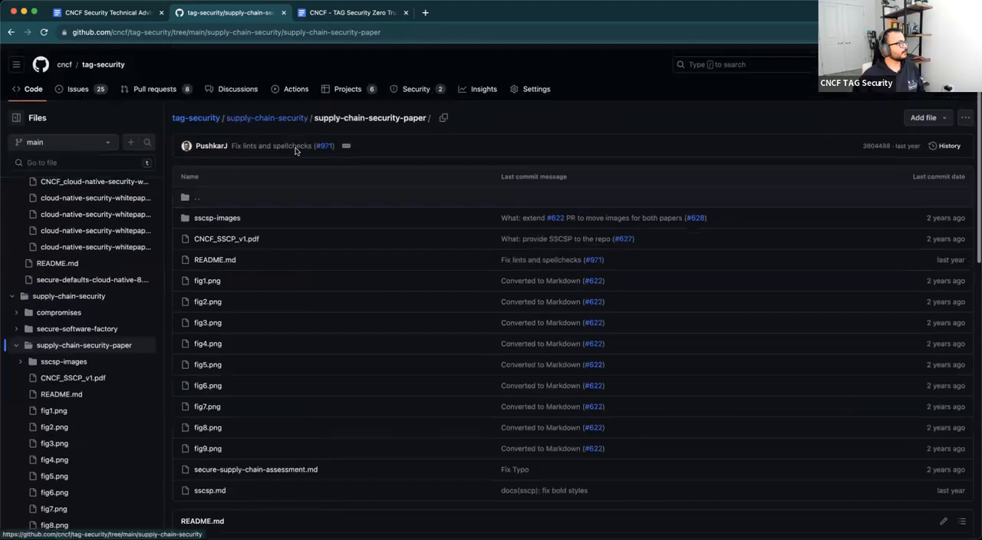
{"action": "left_click", "coordinate": [267, 117]}
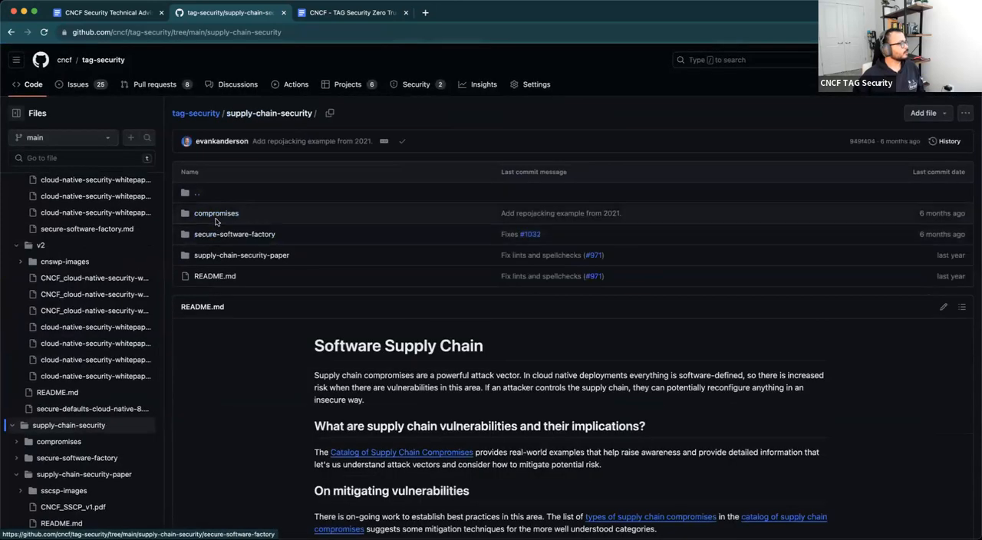
Browse the 2023 compromises folder and mathjs-min.md, then return to the compromises catalog
{"action": "left_click", "coordinate": [216, 214]}
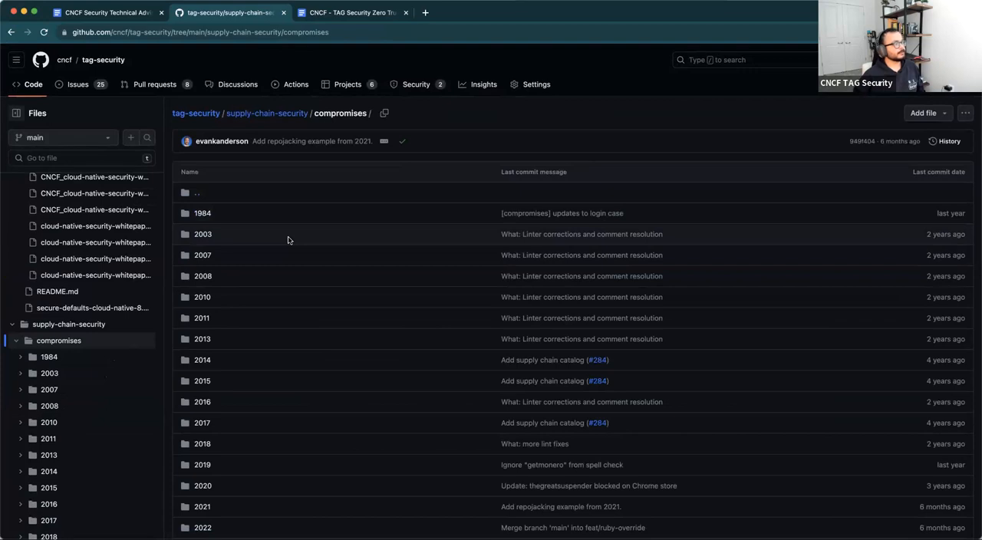
{"action": "scroll", "scroll_direction": "down", "scroll_amount": 3}
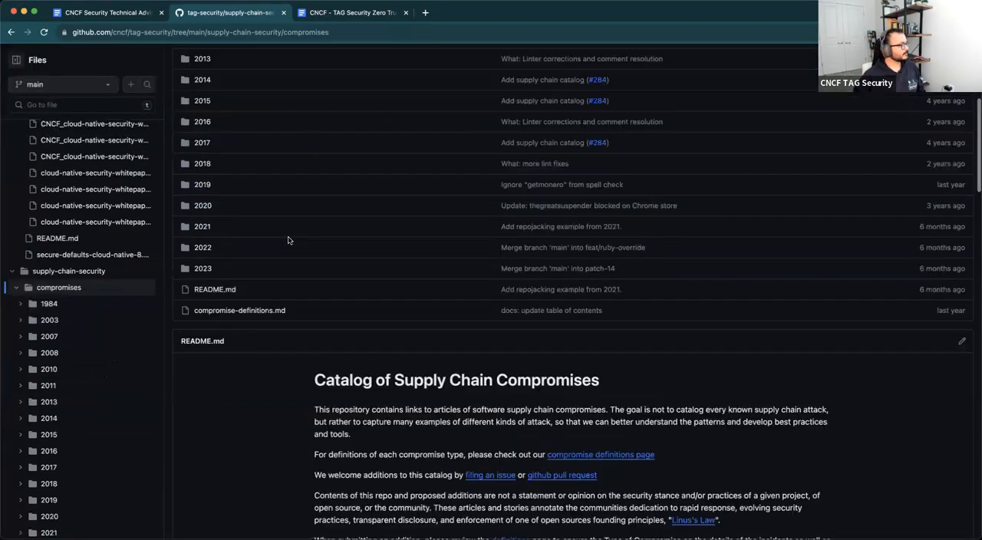
{"action": "scroll", "scroll_direction": "up", "scroll_amount": 3}
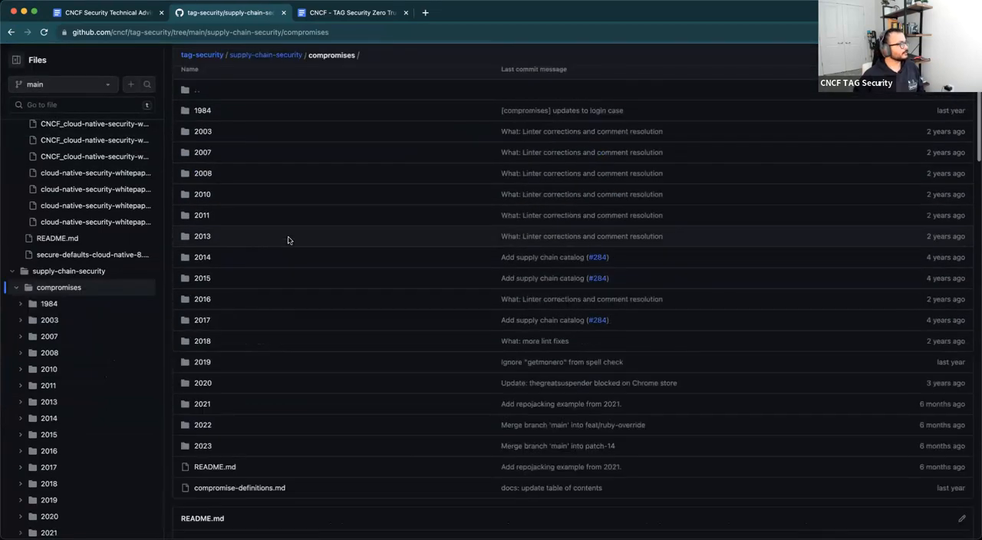
{"action": "scroll", "scroll_direction": "down", "scroll_amount": 3}
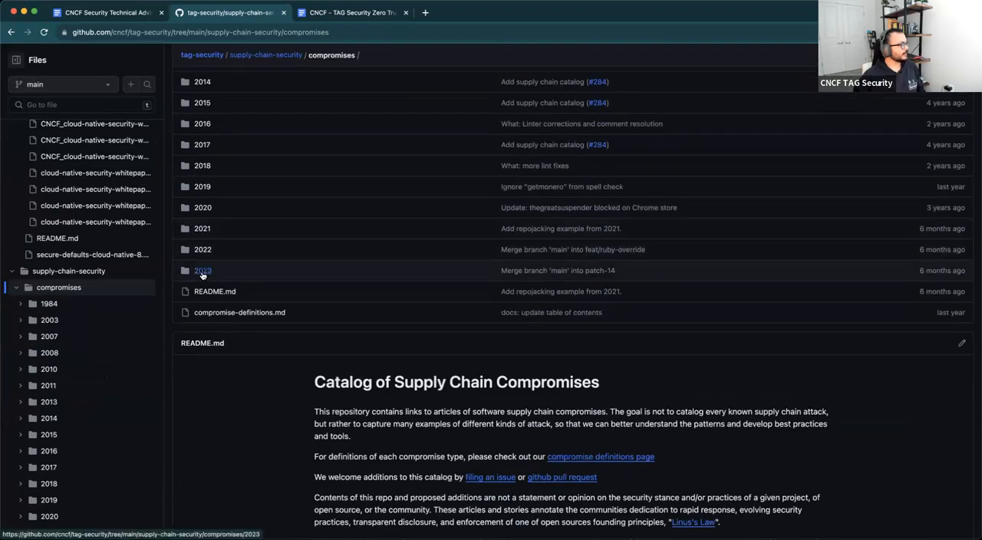
{"action": "left_click", "coordinate": [202, 270]}
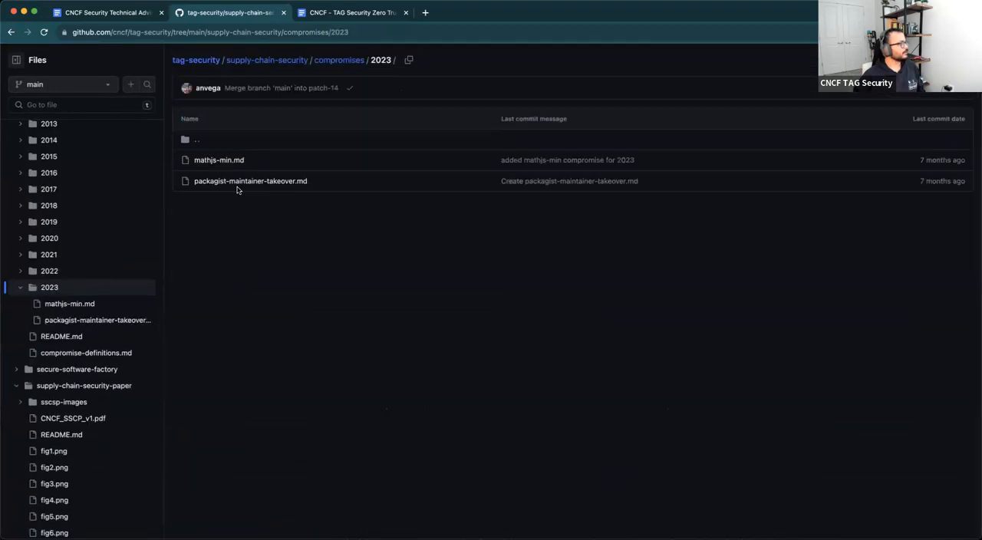
{"action": "mouse_move", "coordinate": [219, 159]}
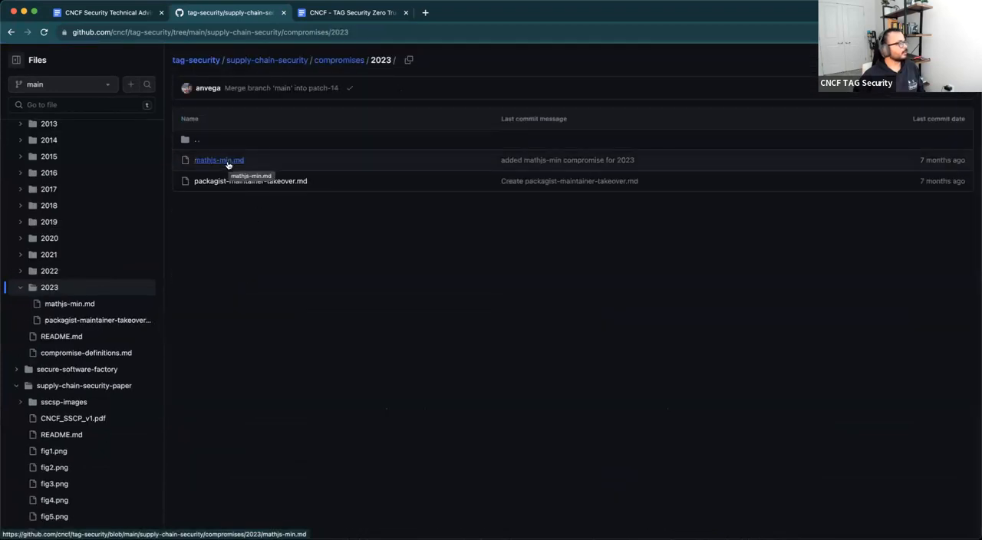
{"action": "left_click", "coordinate": [218, 160]}
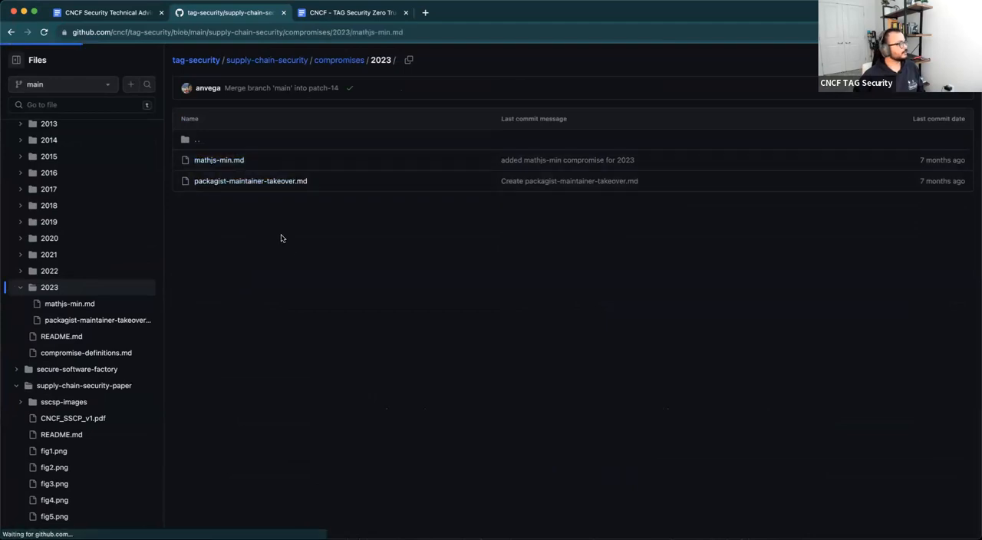
{"action": "left_click", "coordinate": [219, 160]}
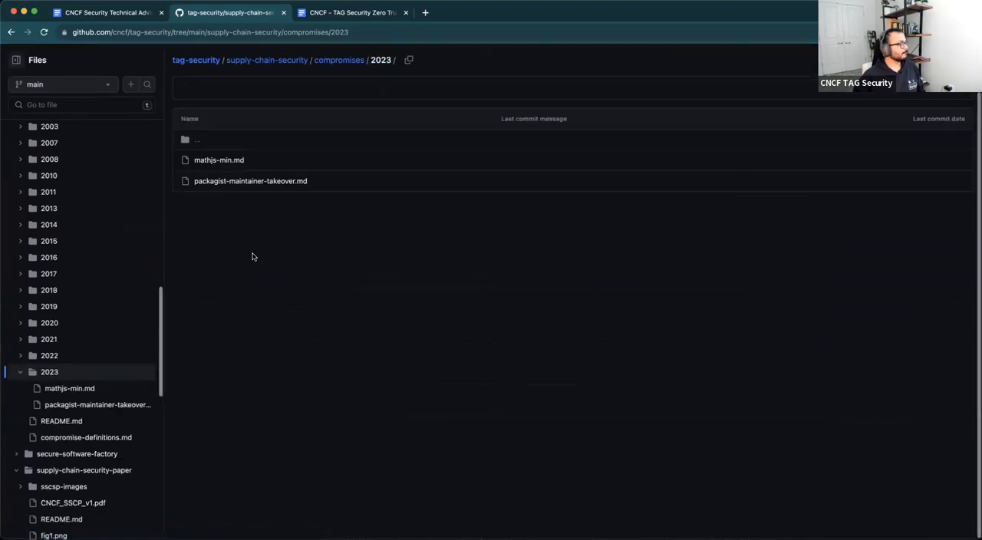
{"action": "left_click", "coordinate": [339, 60]}
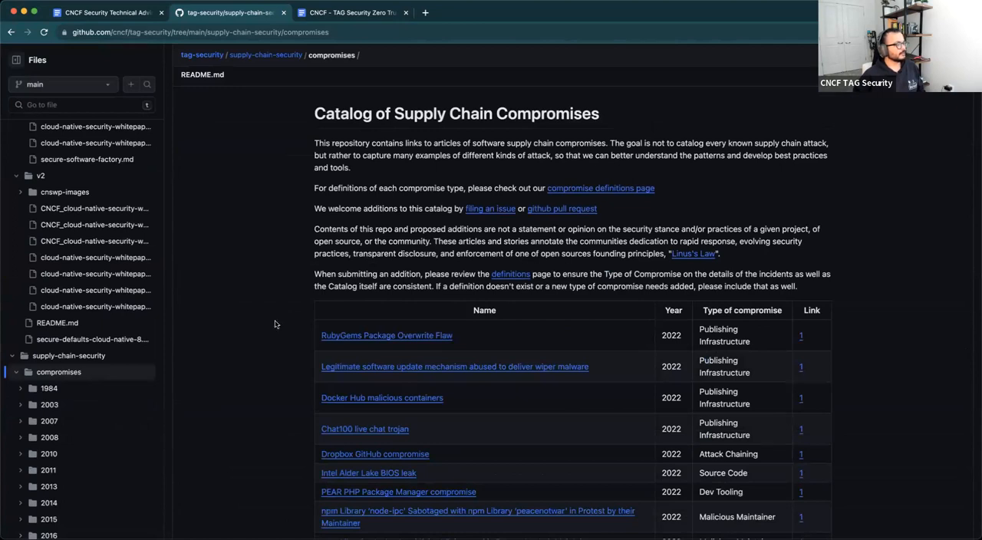
{"action": "scroll", "scroll_direction": "down", "scroll_amount": 3}
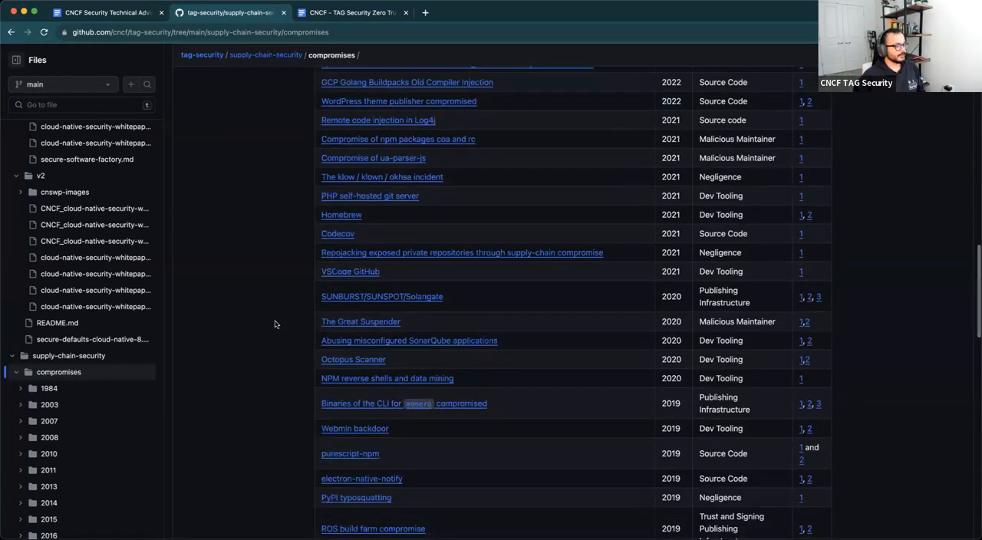
{"action": "scroll", "scroll_direction": "up", "scroll_amount": 3}
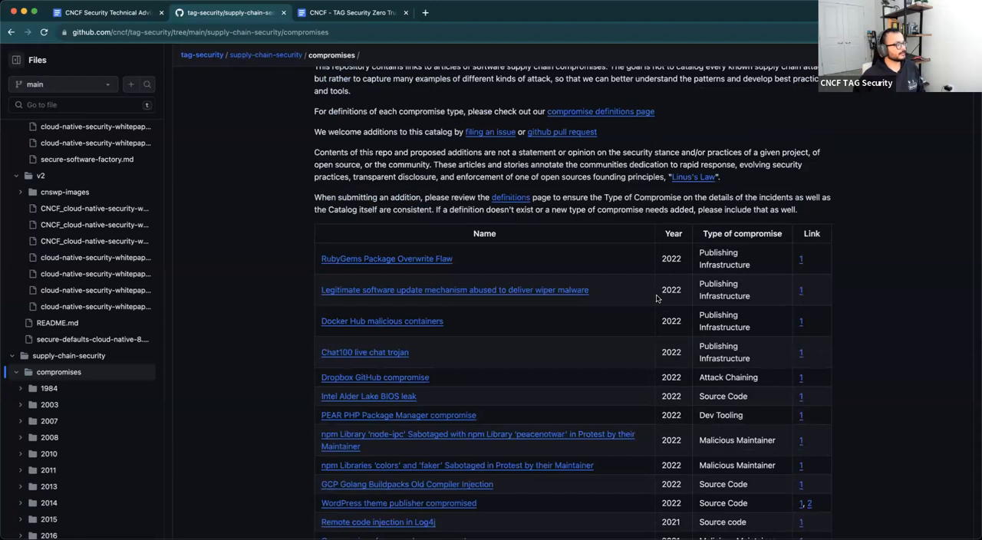
{"action": "scroll", "scroll_direction": "up", "scroll_amount": 3}
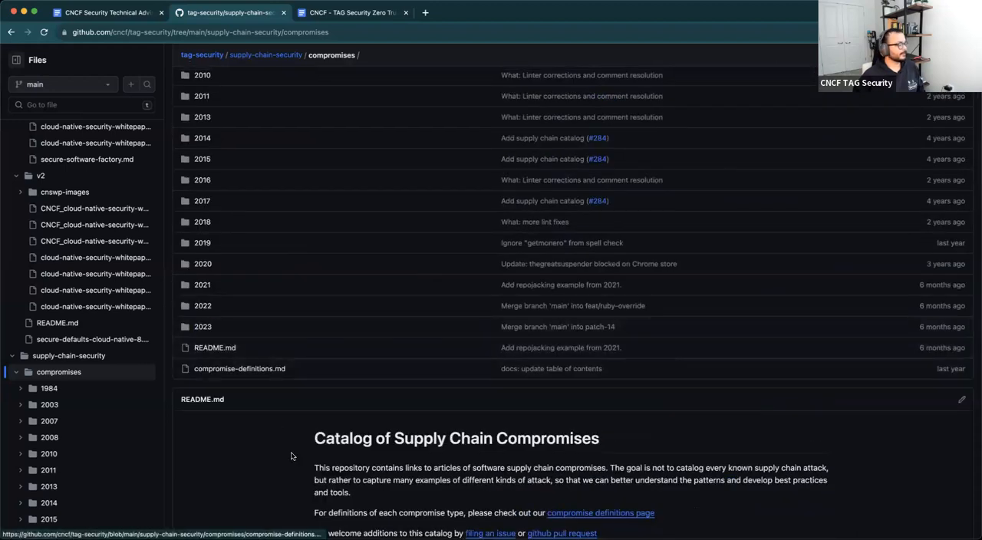
{"action": "scroll", "scroll_direction": "down", "scroll_amount": 3}
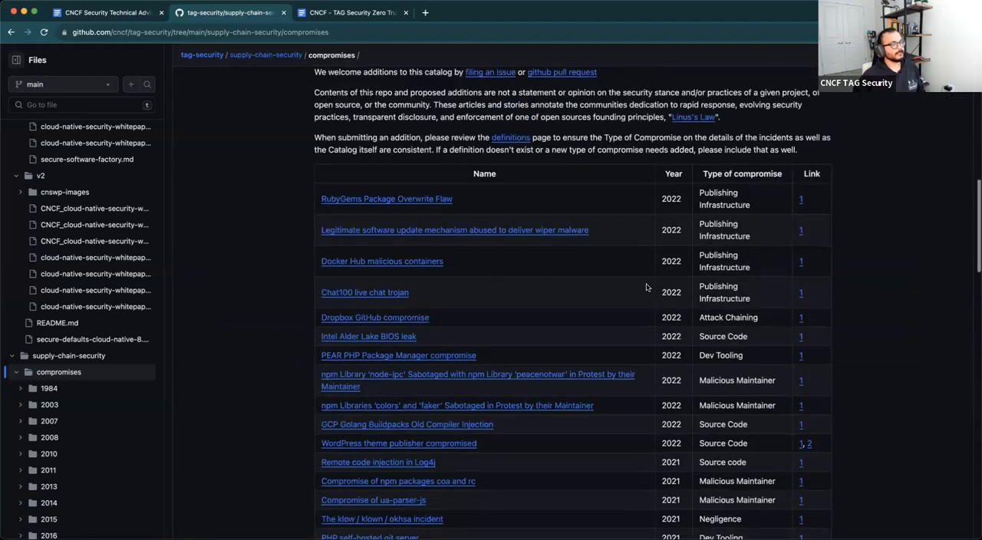
{"action": "scroll", "scroll_direction": "down", "scroll_amount": 3}
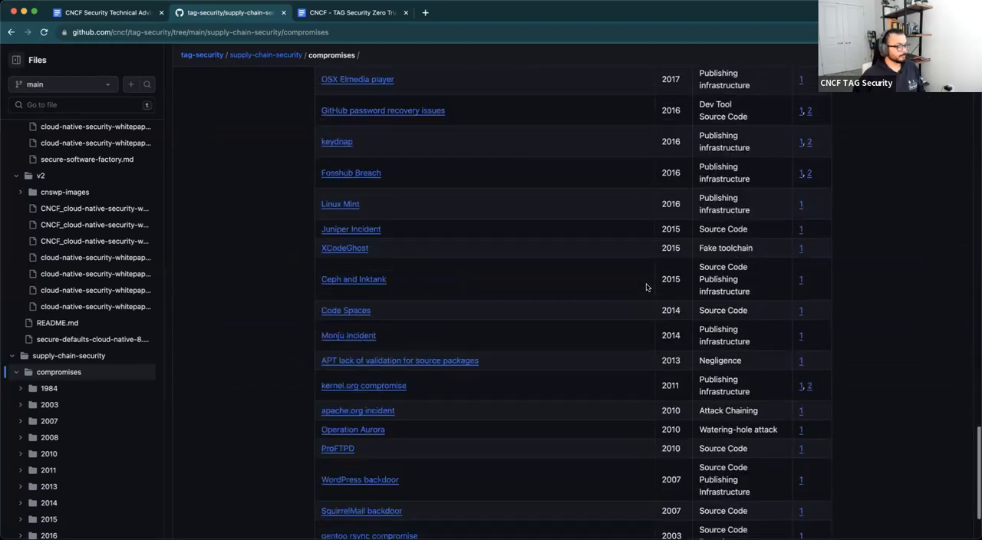
{"action": "scroll", "scroll_direction": "up", "scroll_amount": 3}
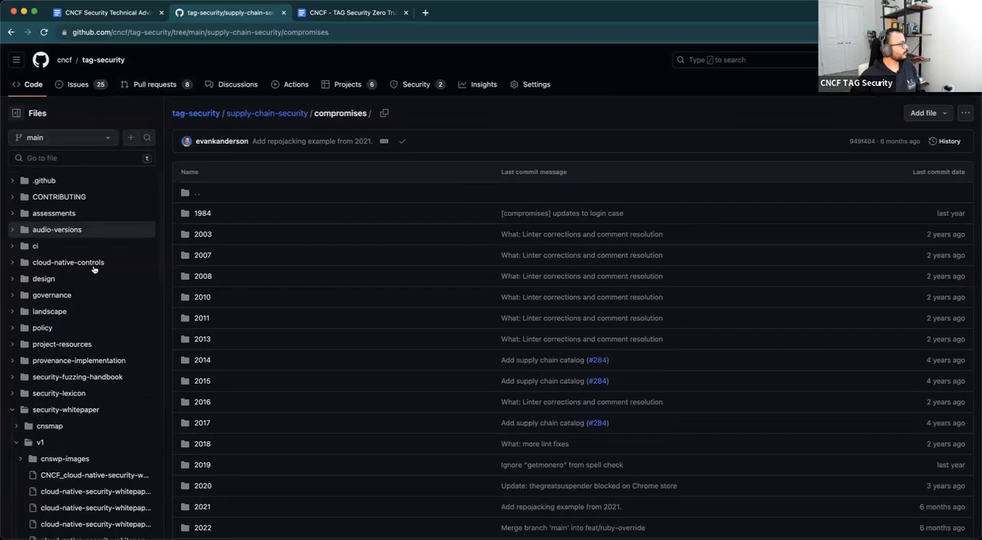
{"action": "mouse_move", "coordinate": [103, 60]}
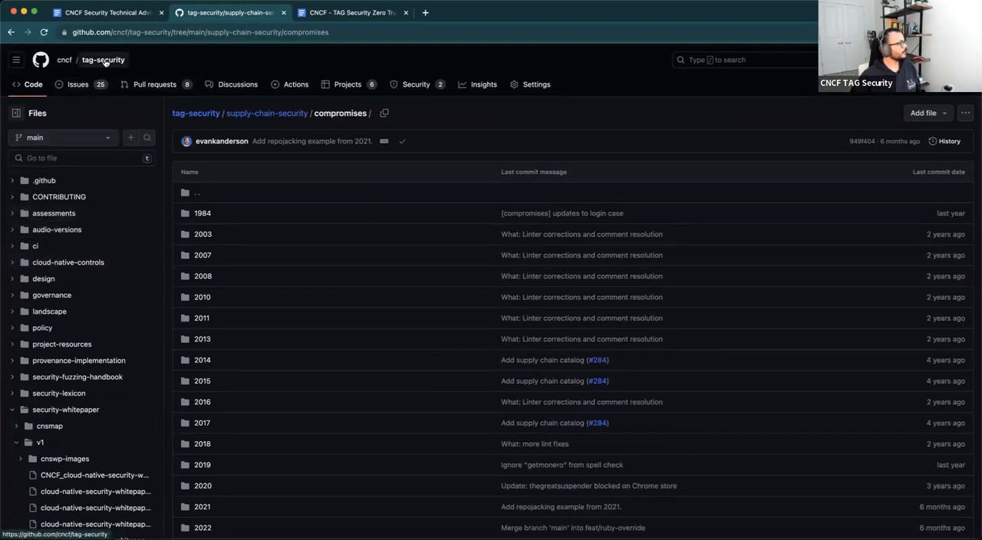
Go to the tag-security home and list its eight open pull requests
{"action": "left_click", "coordinate": [103, 60]}
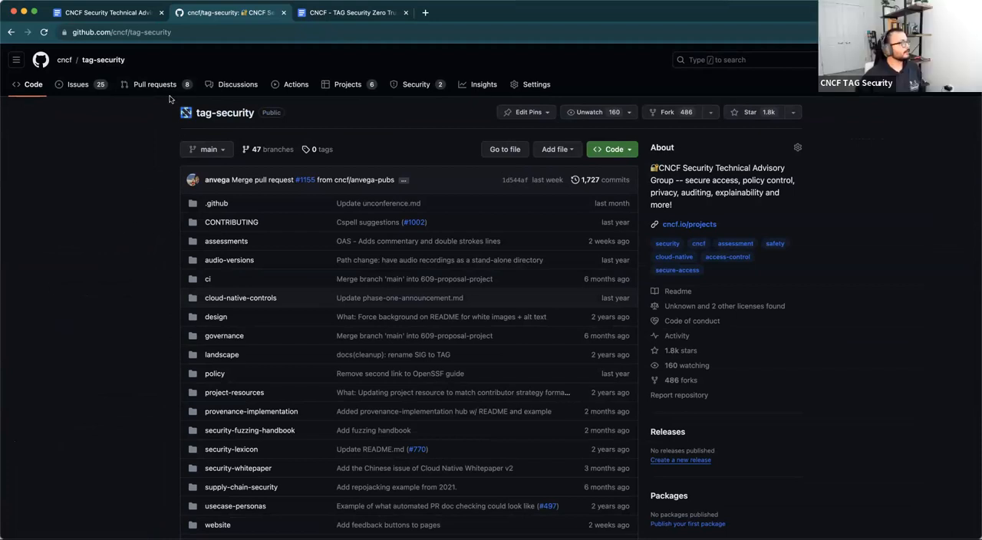
{"action": "left_click", "coordinate": [155, 84]}
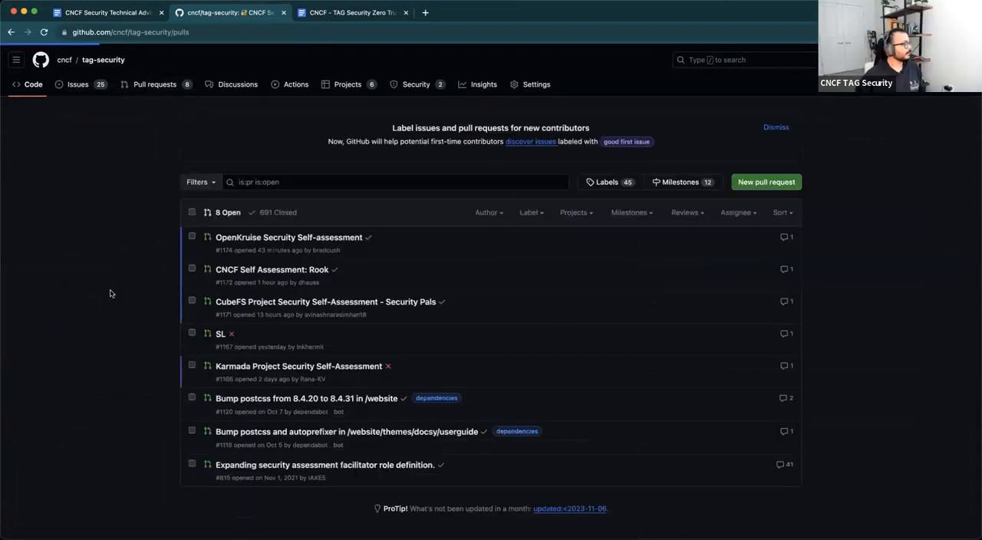
{"action": "scroll", "scroll_direction": "down", "scroll_amount": 3}
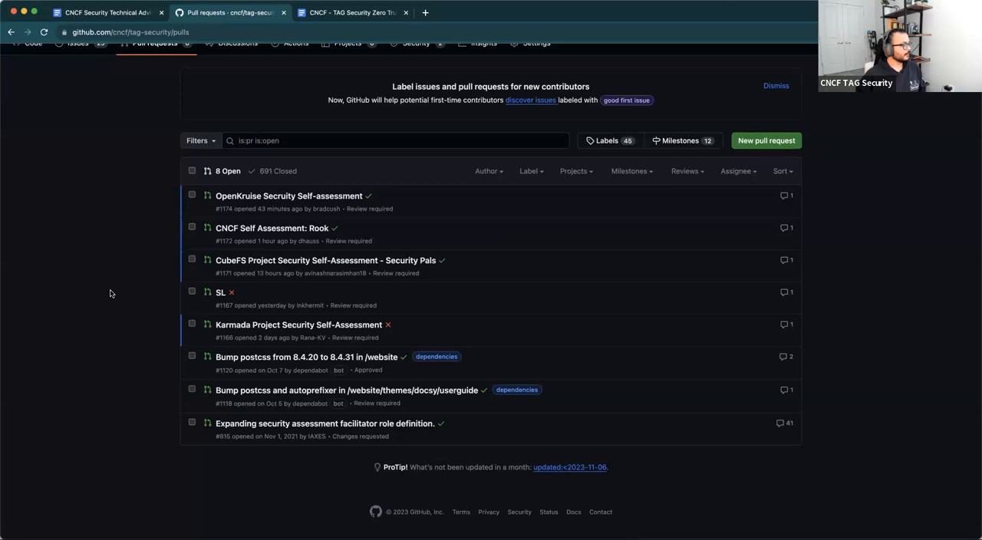
{"action": "mouse_move", "coordinate": [129, 351]}
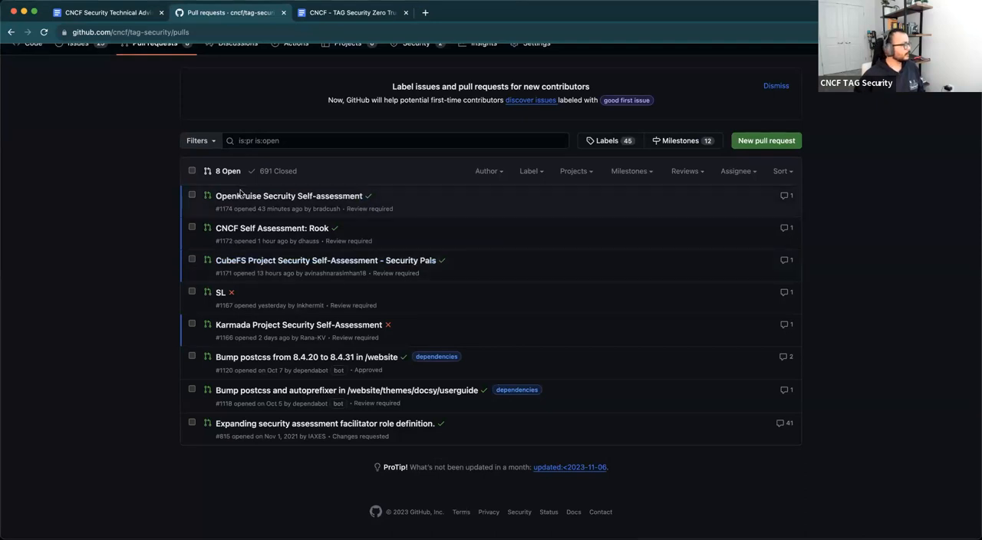
{"action": "mouse_move", "coordinate": [138, 348]}
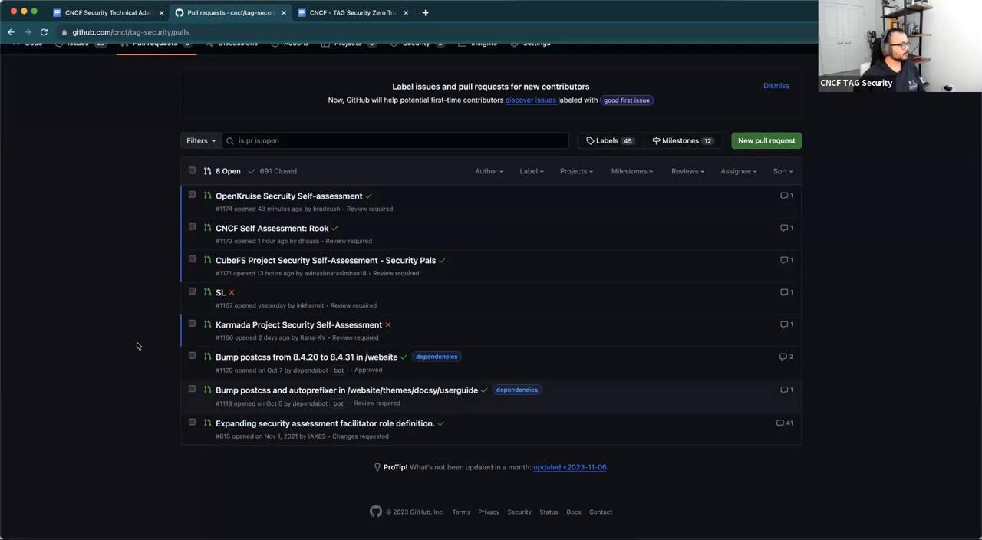
{"action": "mouse_move", "coordinate": [288, 118]}
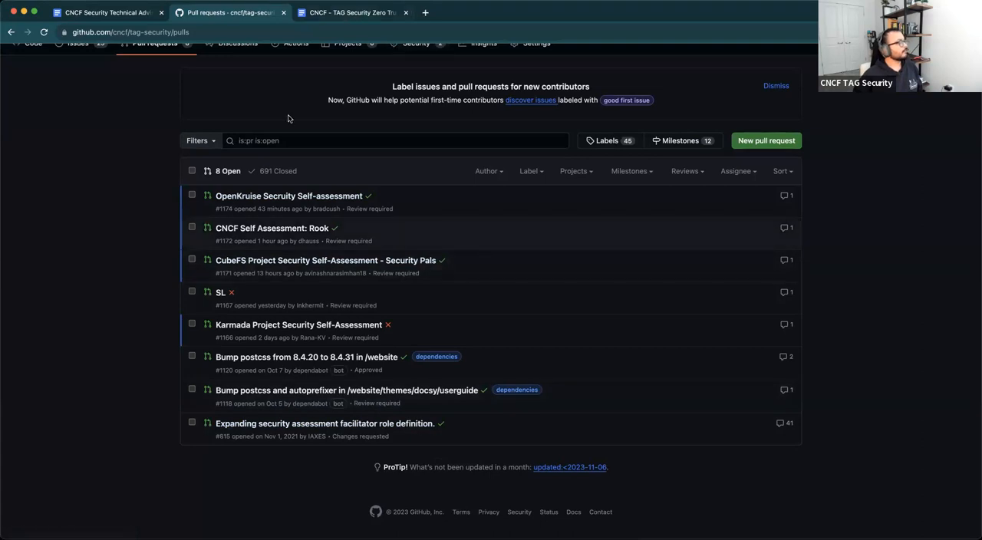
{"action": "mouse_move", "coordinate": [132, 354]}
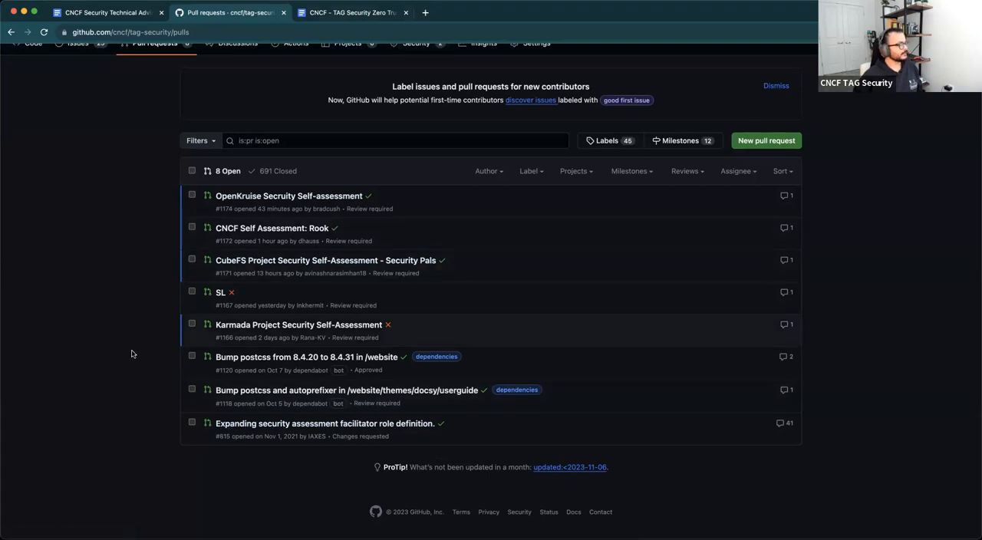
{"action": "mouse_move", "coordinate": [147, 331]}
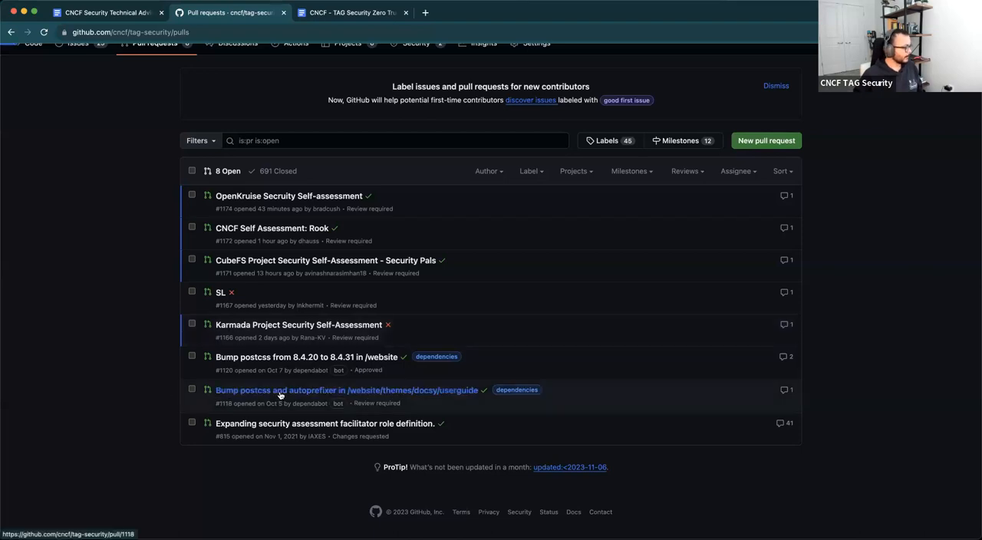
{"action": "left_click", "coordinate": [346, 390]}
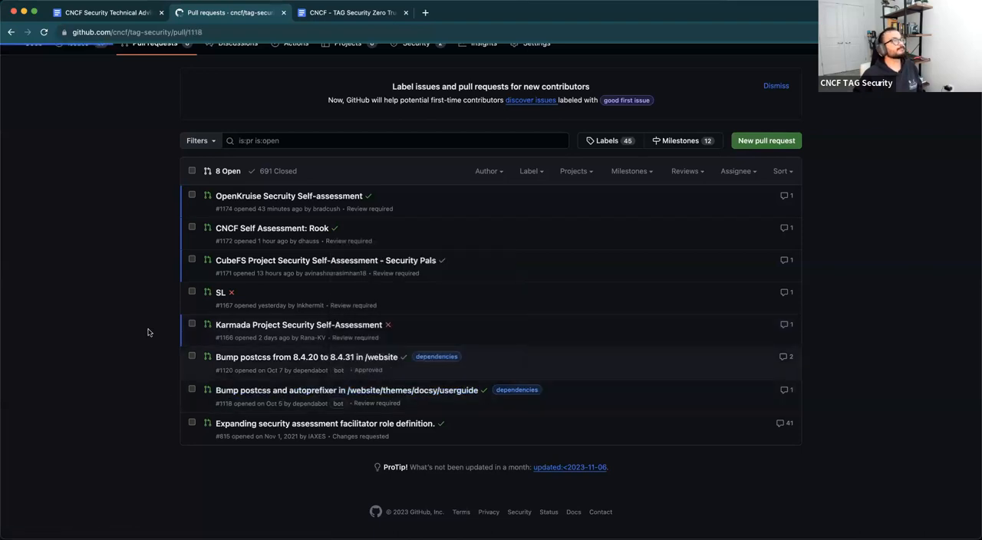
{"action": "left_click", "coordinate": [347, 390]}
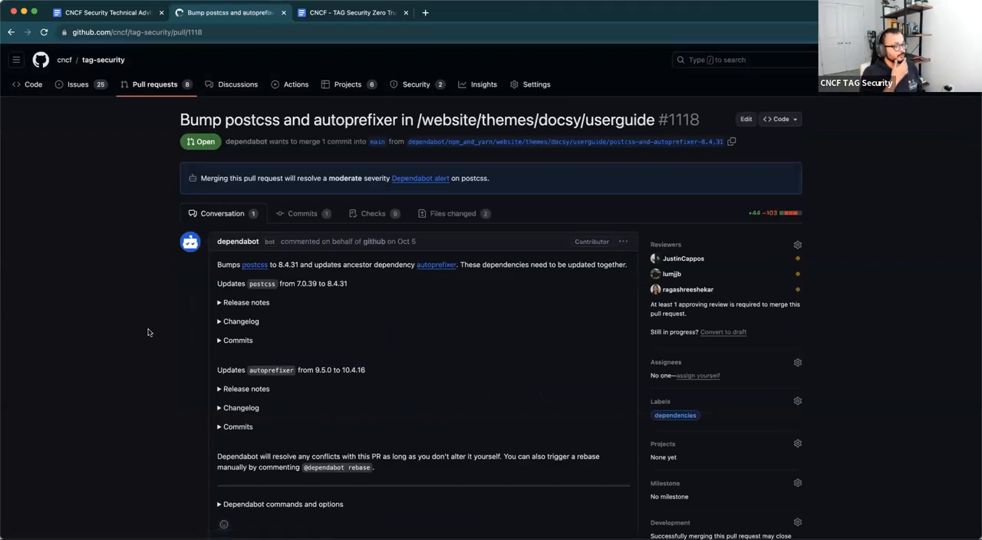
{"action": "scroll", "scroll_direction": "up", "scroll_amount": 3}
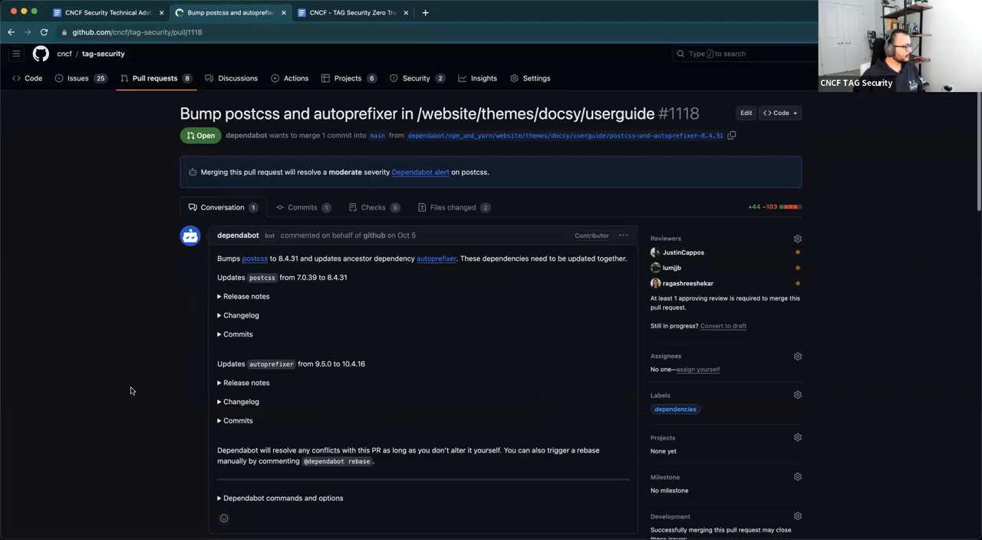
{"action": "scroll", "scroll_direction": "down", "scroll_amount": 3}
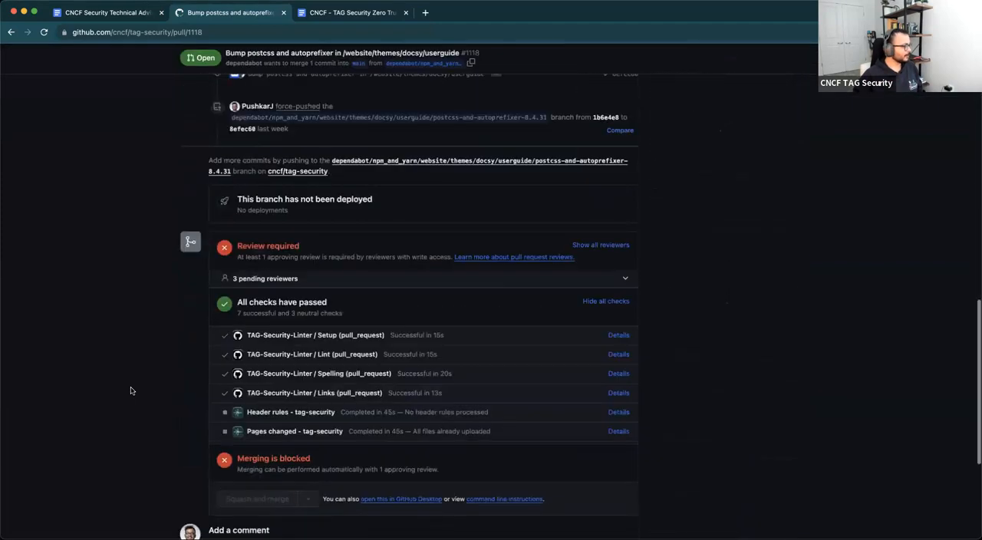
{"action": "scroll", "scroll_direction": "up", "scroll_amount": 3}
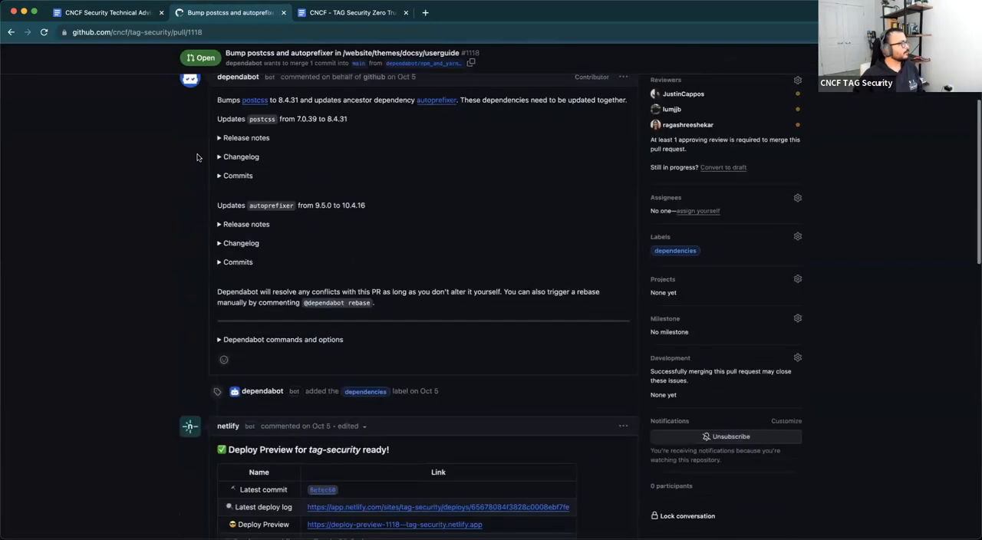
{"action": "scroll", "scroll_direction": "up", "scroll_amount": 3}
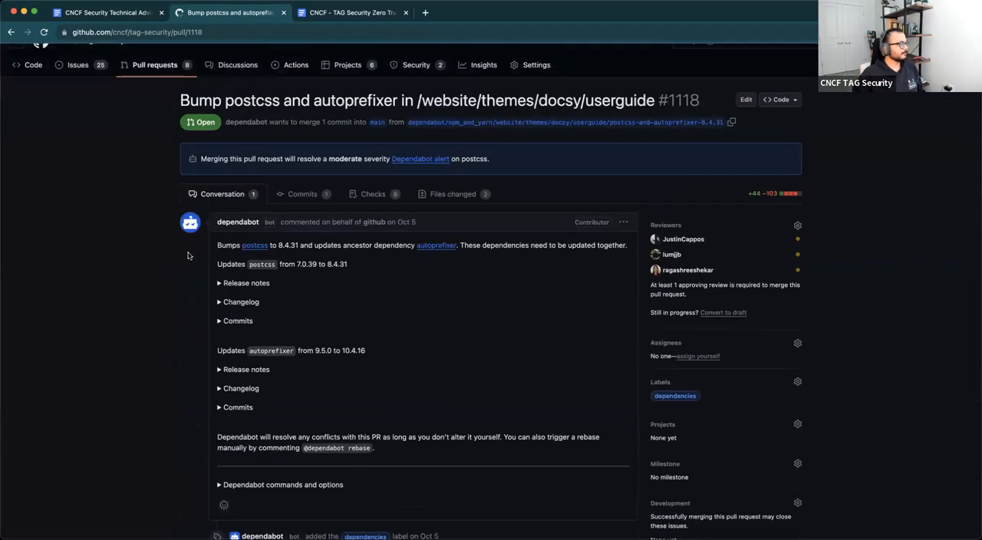
{"action": "scroll", "scroll_direction": "down", "scroll_amount": 3}
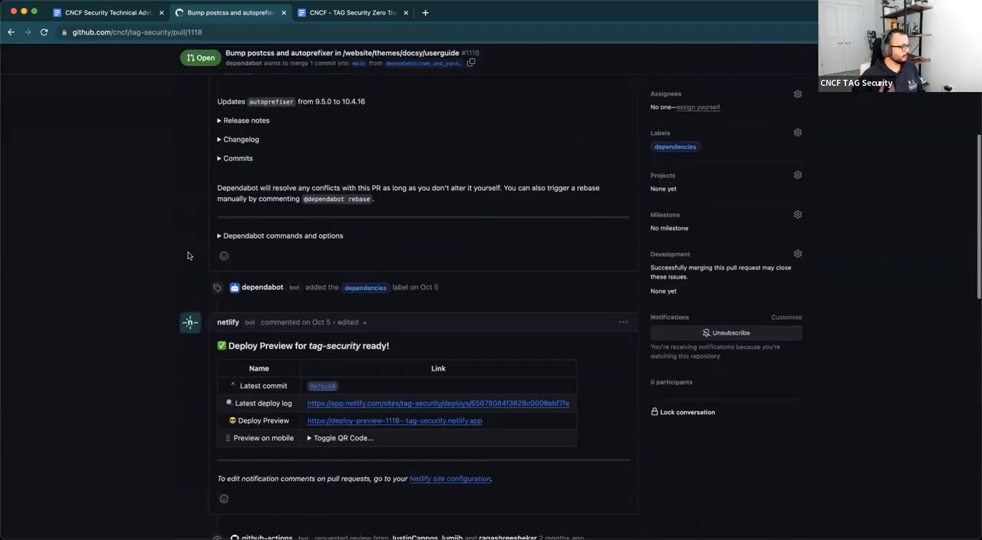
{"action": "scroll", "scroll_direction": "down", "scroll_amount": 3}
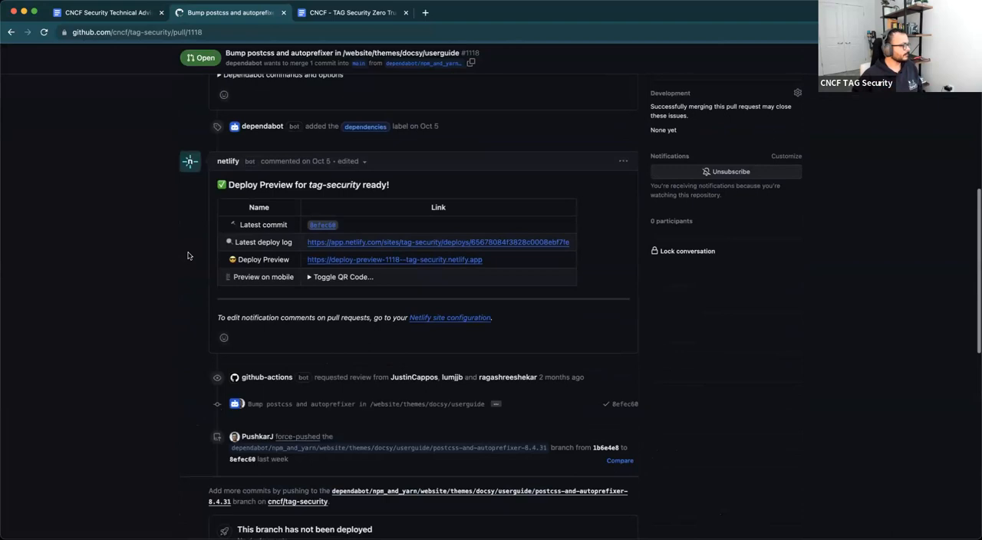
{"action": "scroll", "scroll_direction": "down", "scroll_amount": 3}
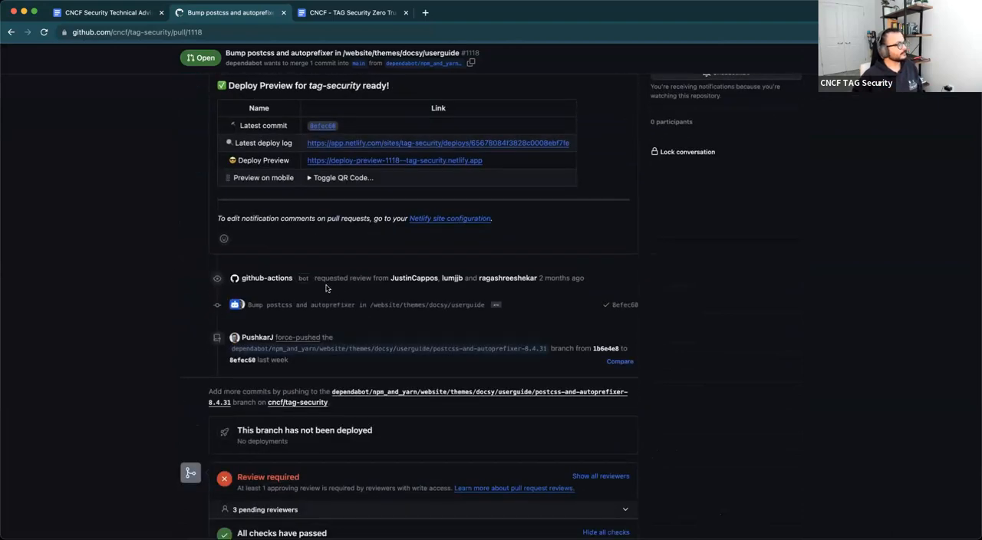
{"action": "mouse_move", "coordinate": [152, 294]}
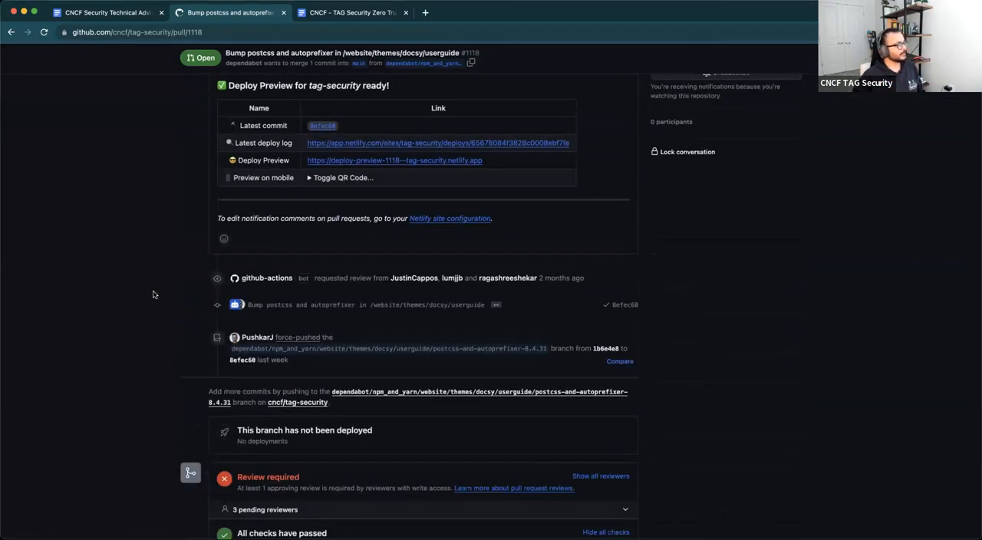
{"action": "mouse_move", "coordinate": [380, 291]}
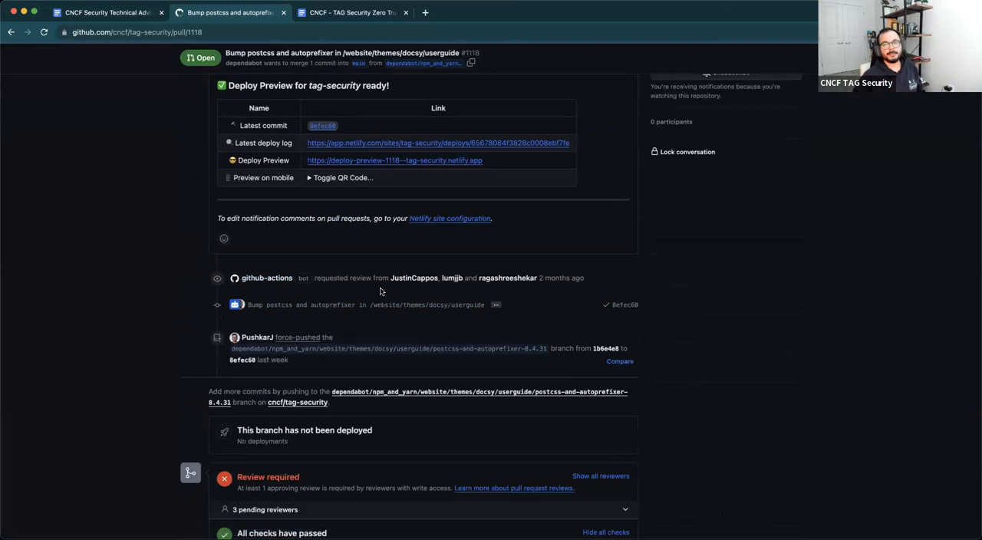
{"action": "mouse_move", "coordinate": [474, 294]}
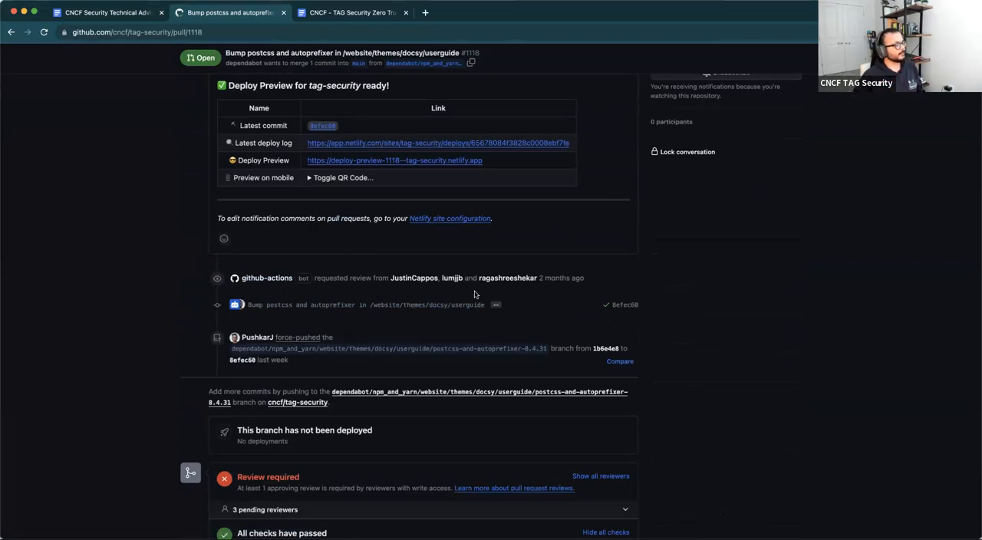
{"action": "mouse_move", "coordinate": [150, 330]}
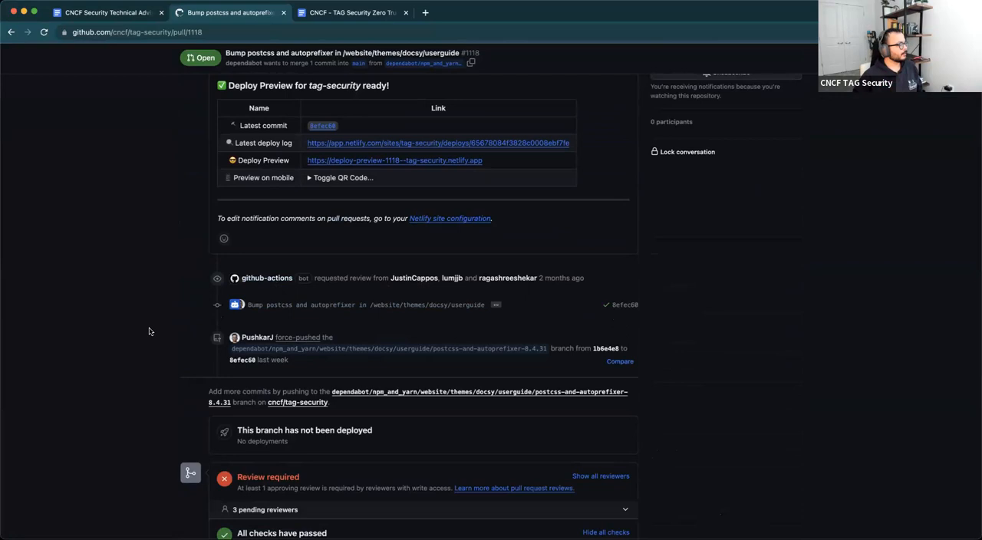
{"action": "scroll", "scroll_direction": "down", "scroll_amount": 3}
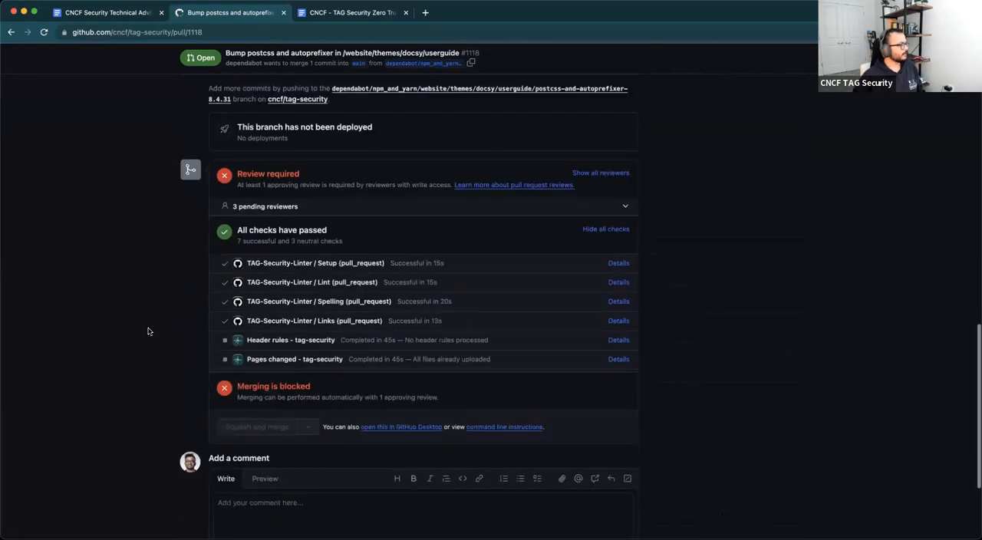
{"action": "scroll", "scroll_direction": "up", "scroll_amount": 3}
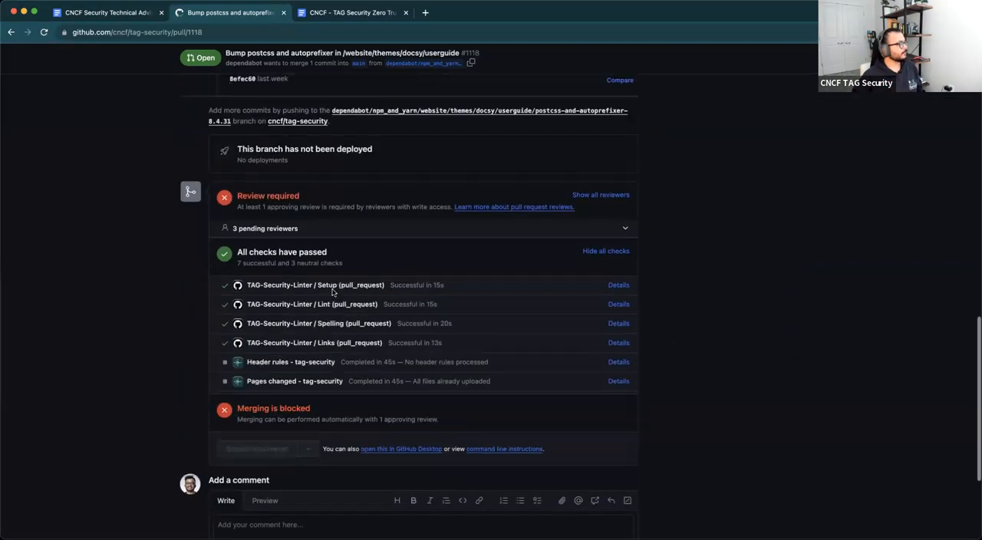
{"action": "scroll", "scroll_direction": "down", "scroll_amount": 3}
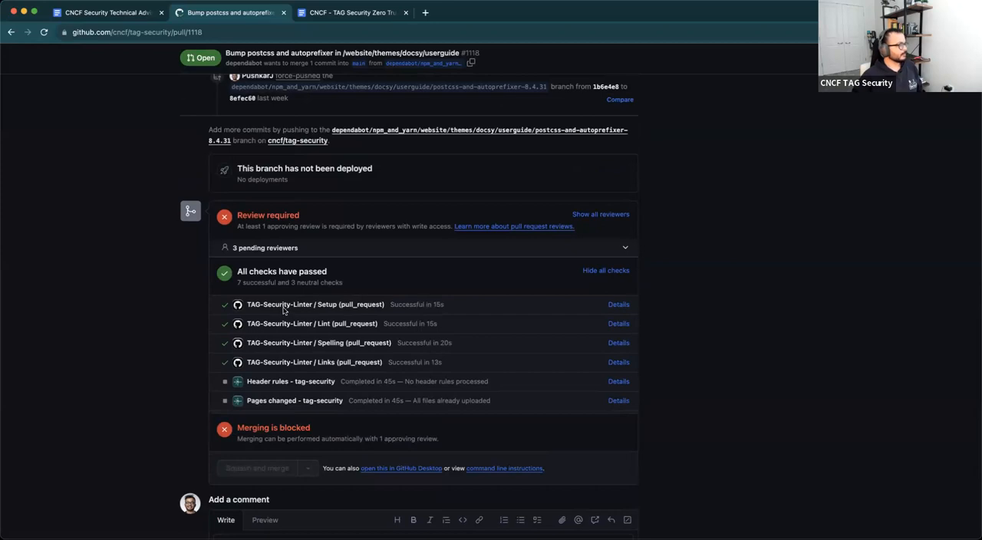
{"action": "mouse_move", "coordinate": [325, 376]}
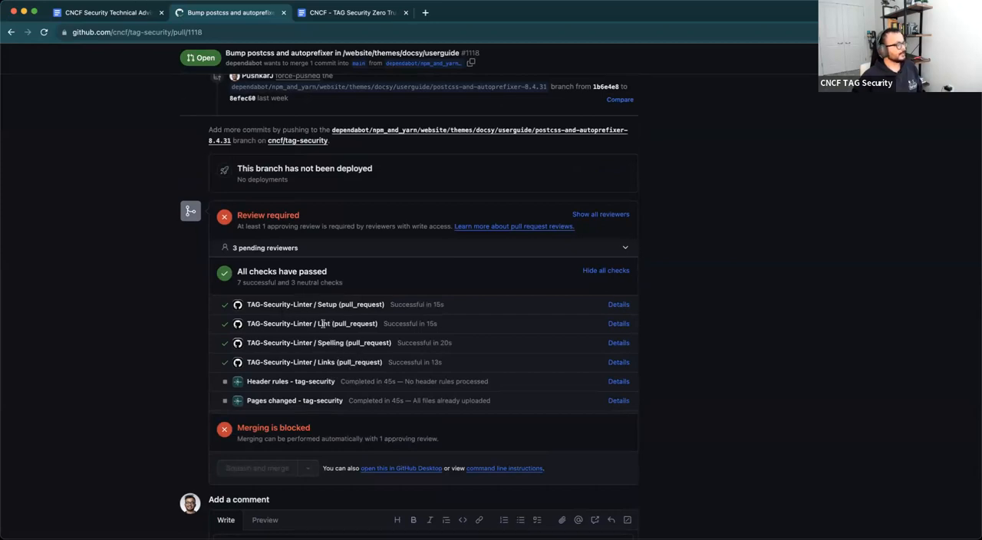
{"action": "mouse_move", "coordinate": [330, 376]}
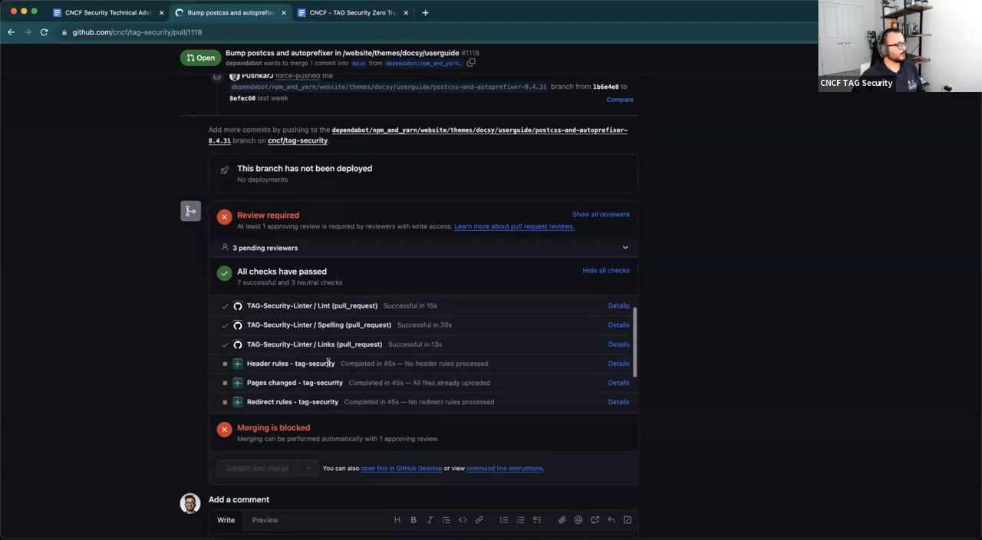
{"action": "scroll", "scroll_direction": "down", "scroll_amount": 3}
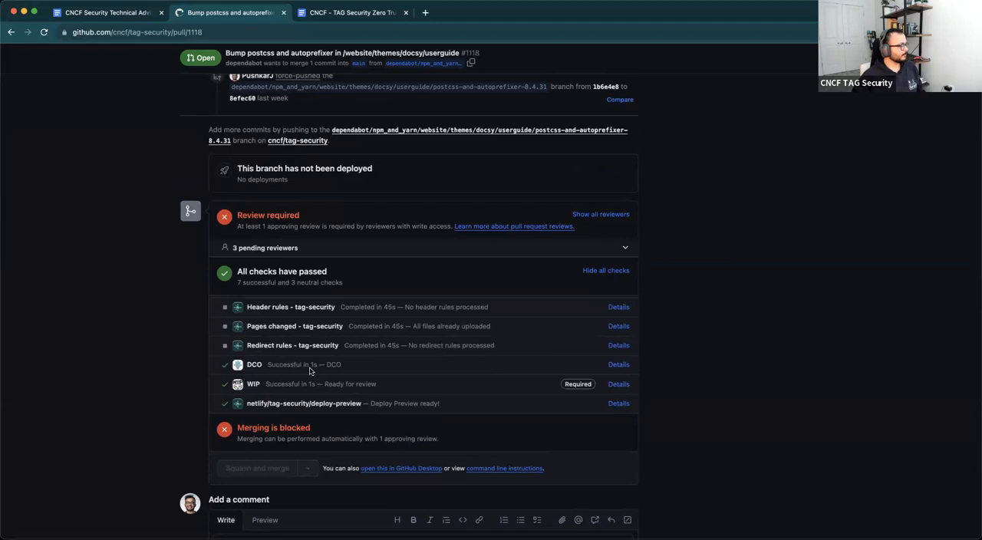
{"action": "mouse_move", "coordinate": [346, 405]}
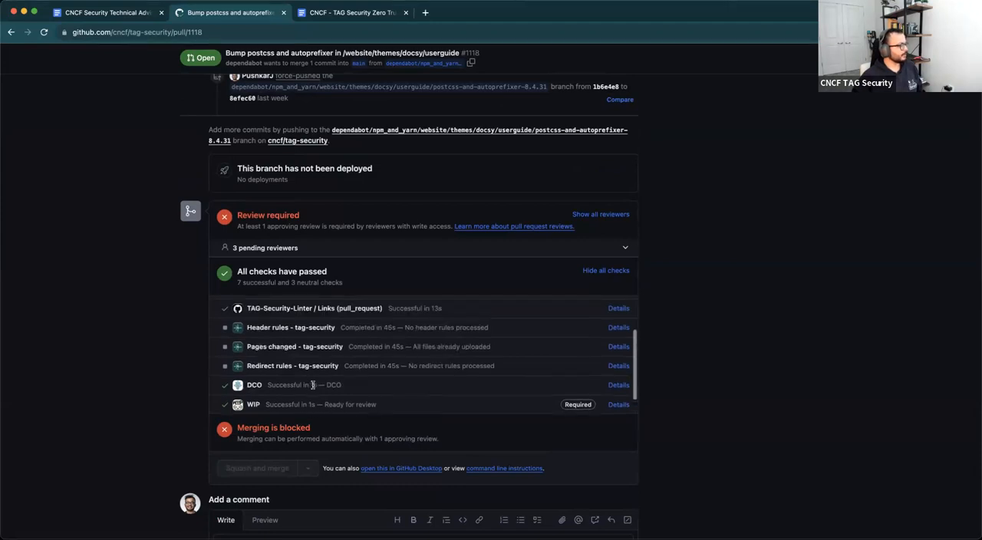
{"action": "scroll", "scroll_direction": "down", "scroll_amount": 3}
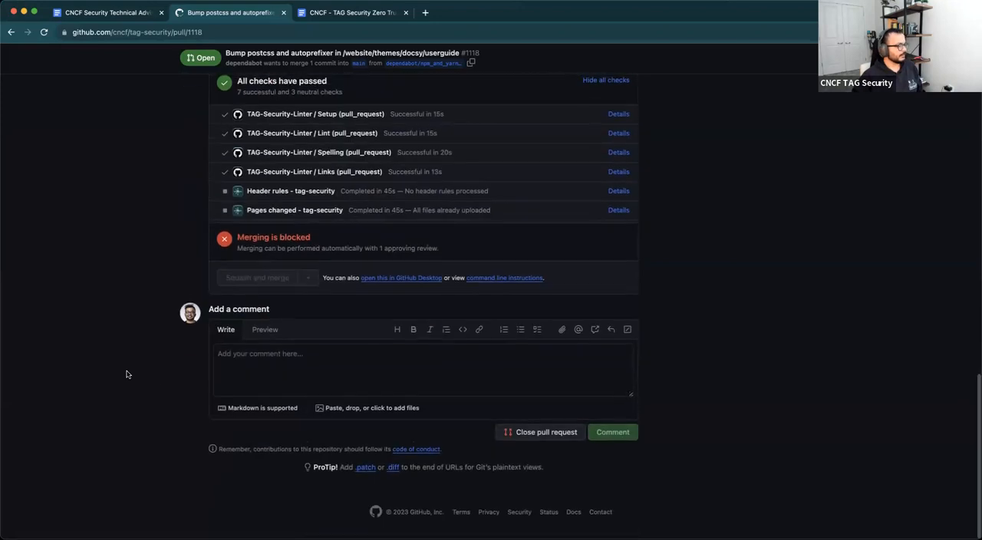
{"action": "scroll", "scroll_direction": "up", "scroll_amount": 3}
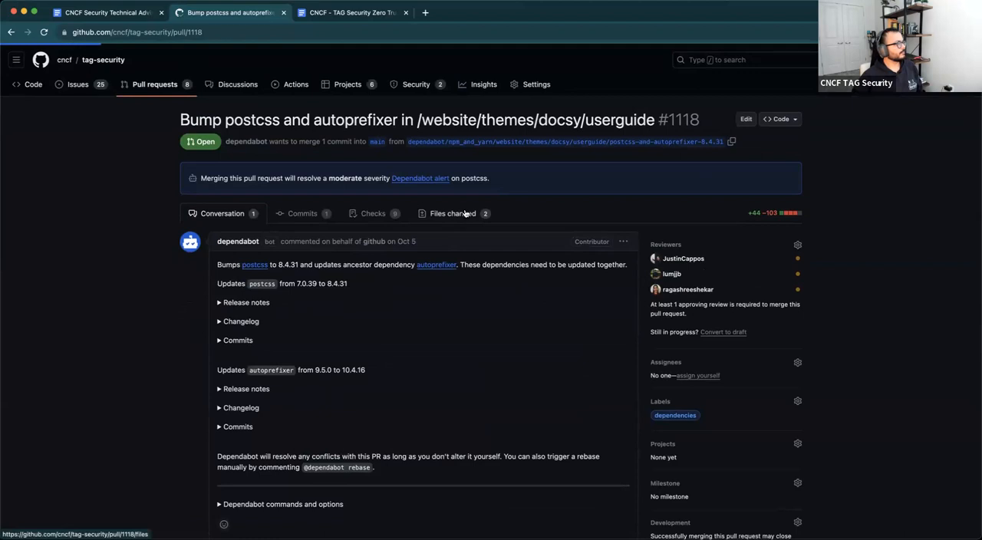
Submit an approving review on pull request #1118 from its Files changed view
{"action": "left_click", "coordinate": [453, 214]}
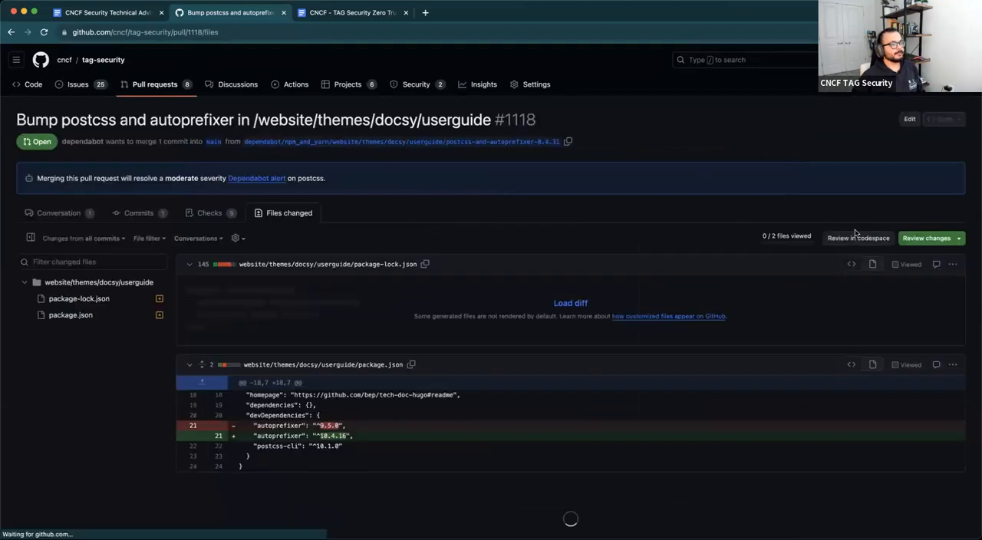
{"action": "left_click", "coordinate": [927, 238]}
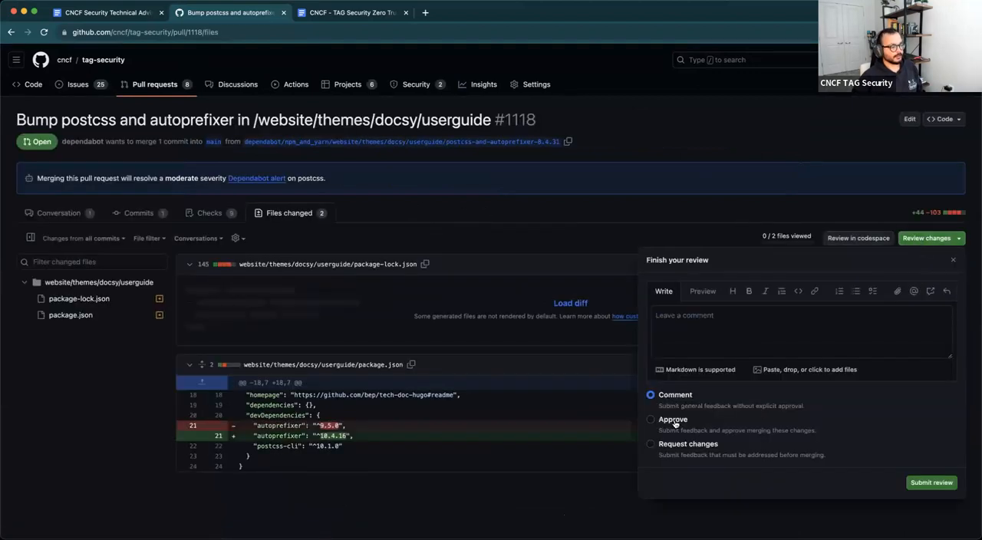
{"action": "left_click", "coordinate": [651, 419]}
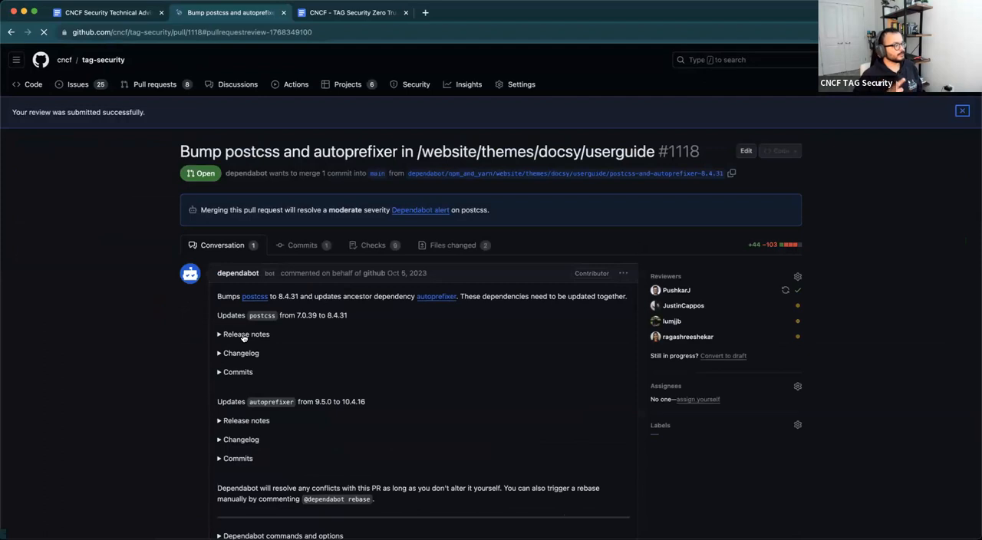
{"action": "scroll", "scroll_direction": "down", "scroll_amount": 3}
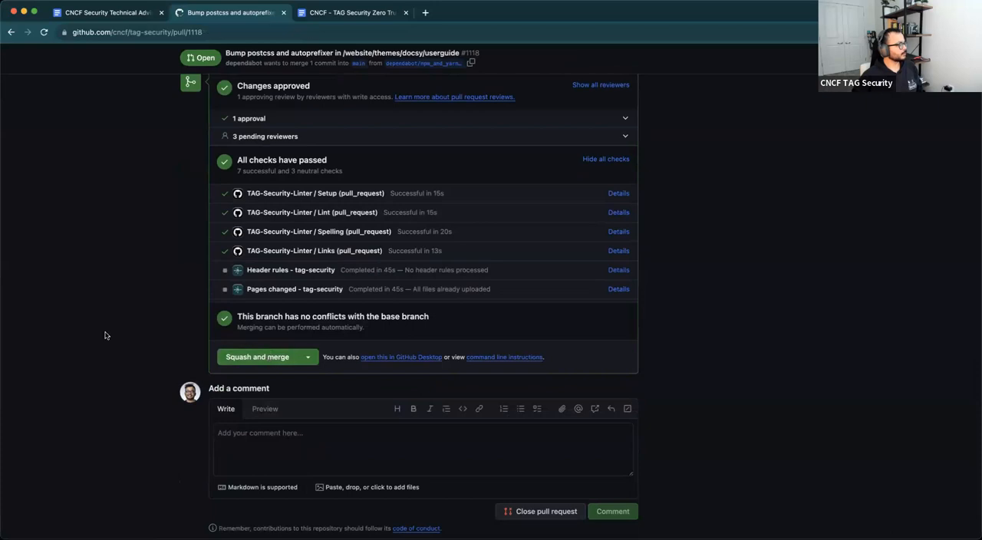
Squash-merge pull request #1118 into main, then revisit its changed files
{"action": "left_click", "coordinate": [257, 357]}
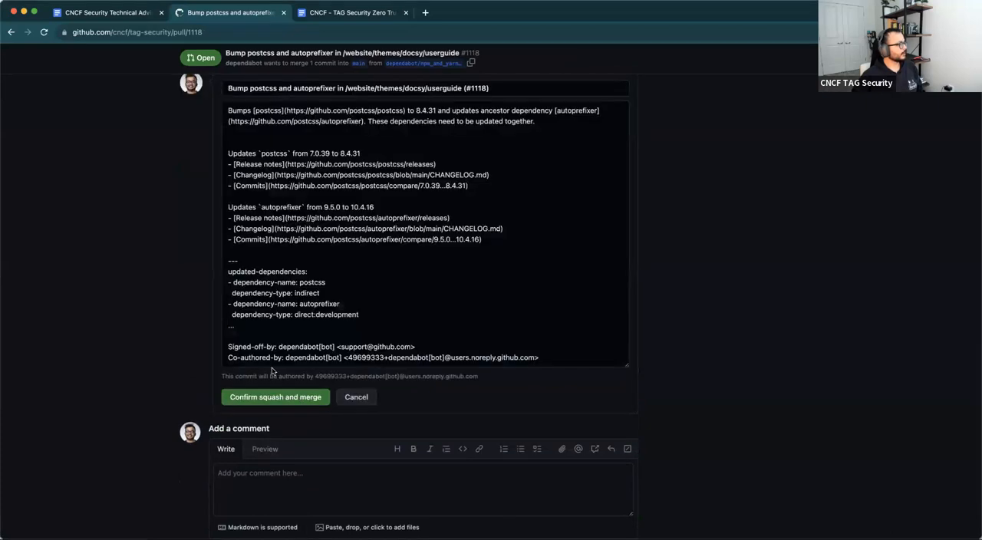
{"action": "left_click", "coordinate": [275, 397]}
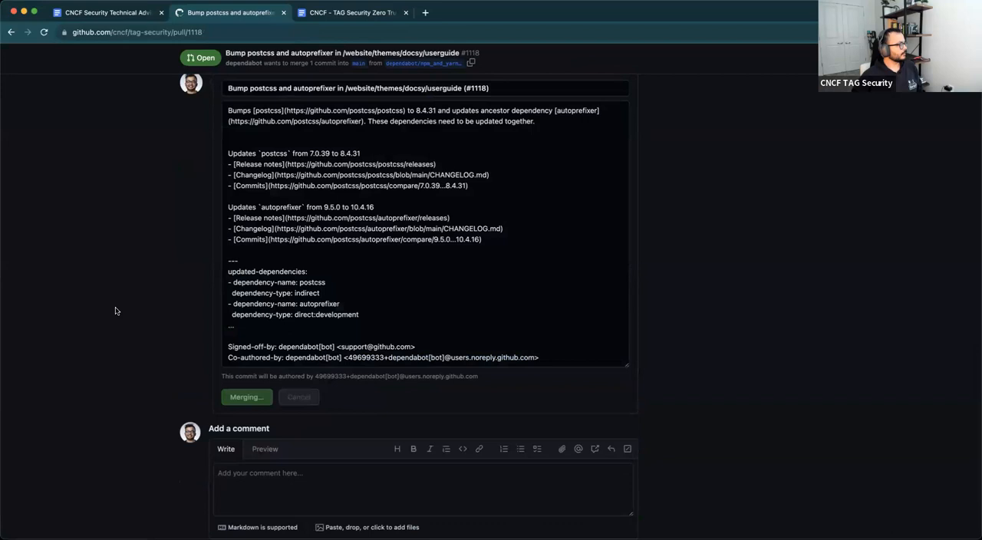
{"action": "left_click", "coordinate": [245, 397]}
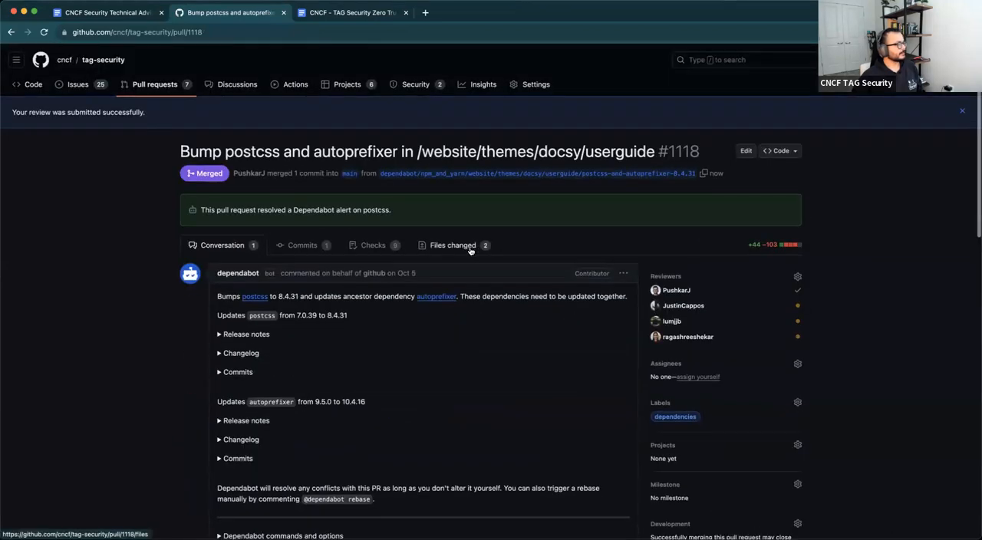
{"action": "left_click", "coordinate": [453, 245]}
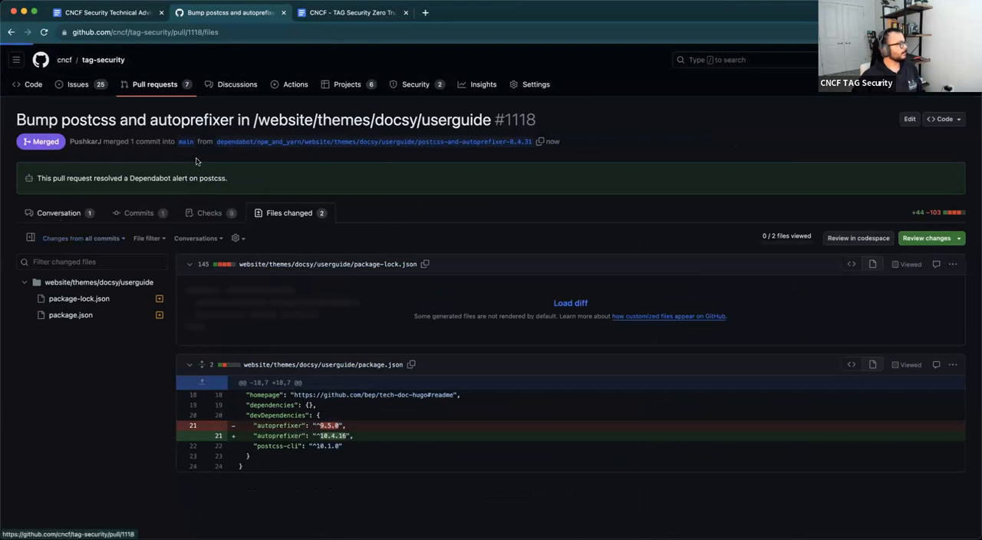
Search 'tag-security cncf website' in a new Chrome tab
{"action": "left_click", "coordinate": [547, 13]}
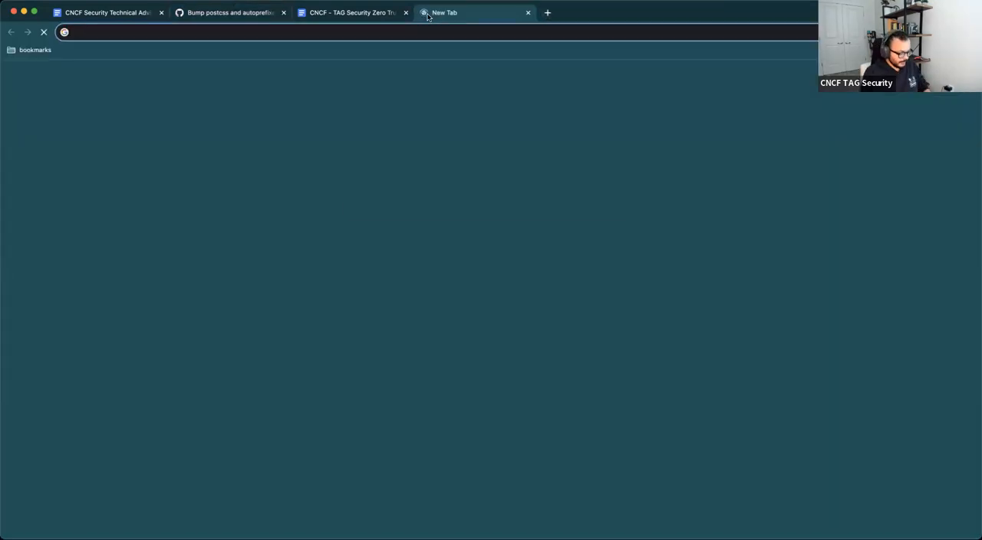
{"action": "type", "text": "tag-security"}
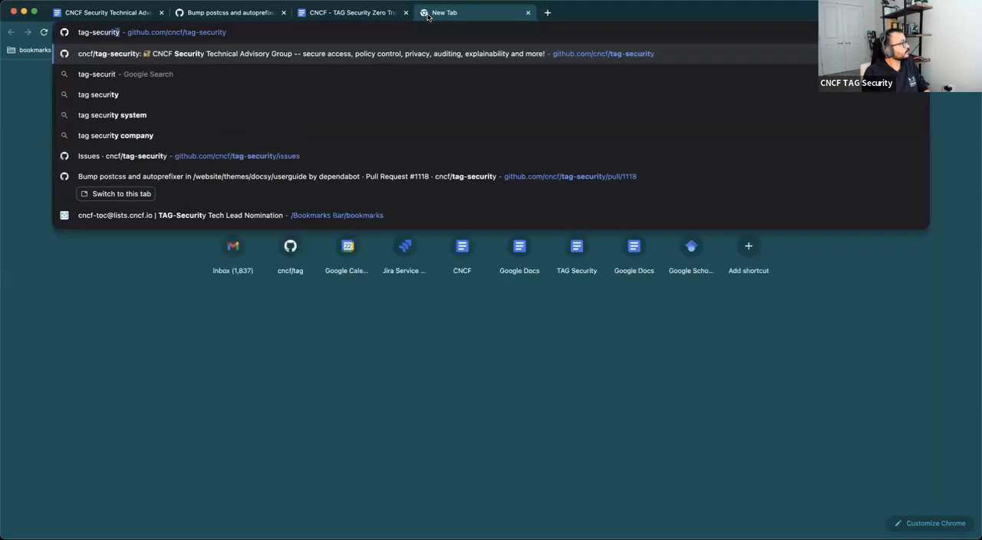
{"action": "type", "text": "cncf"}
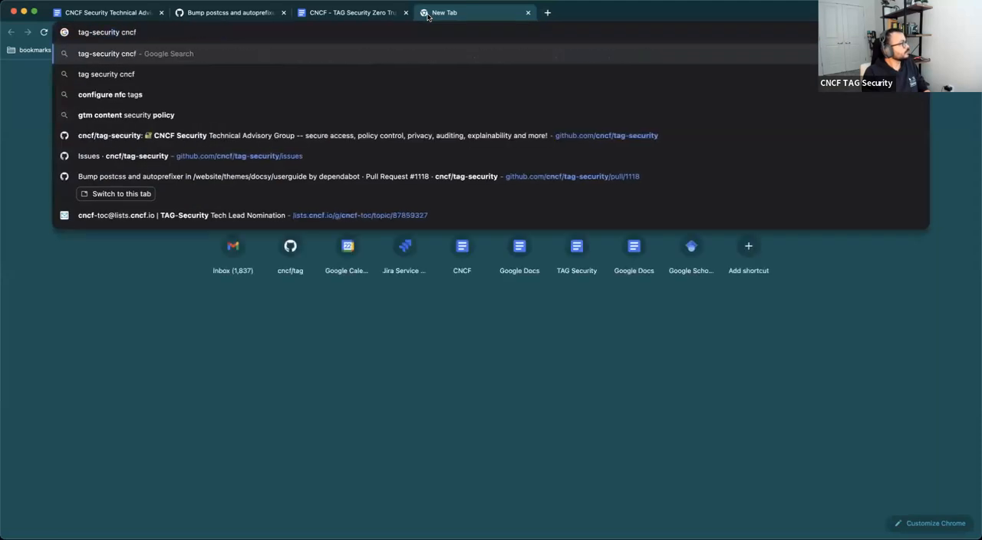
{"action": "type", "text": "website"}
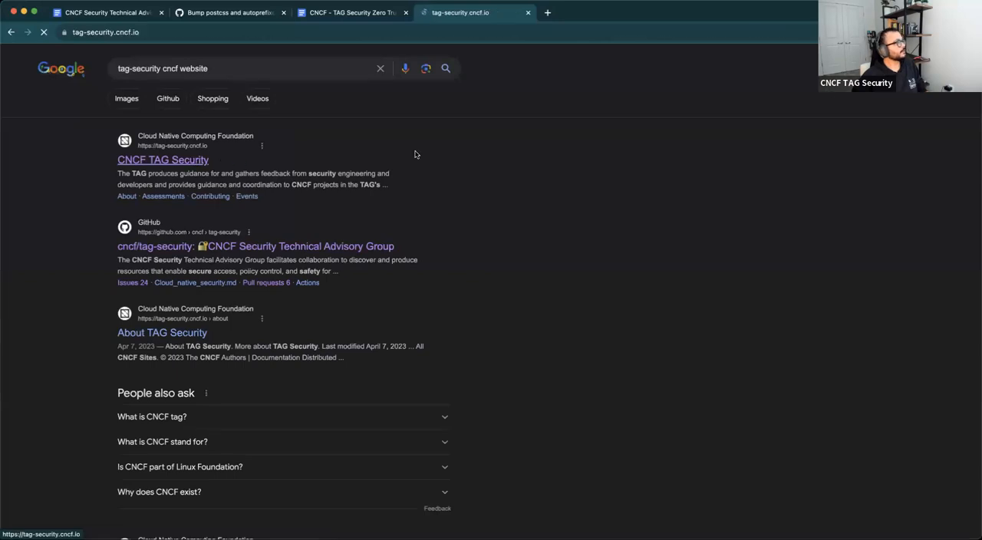
Open the CNCF TAG Security site from the results and scroll its home page
{"action": "left_click", "coordinate": [163, 160]}
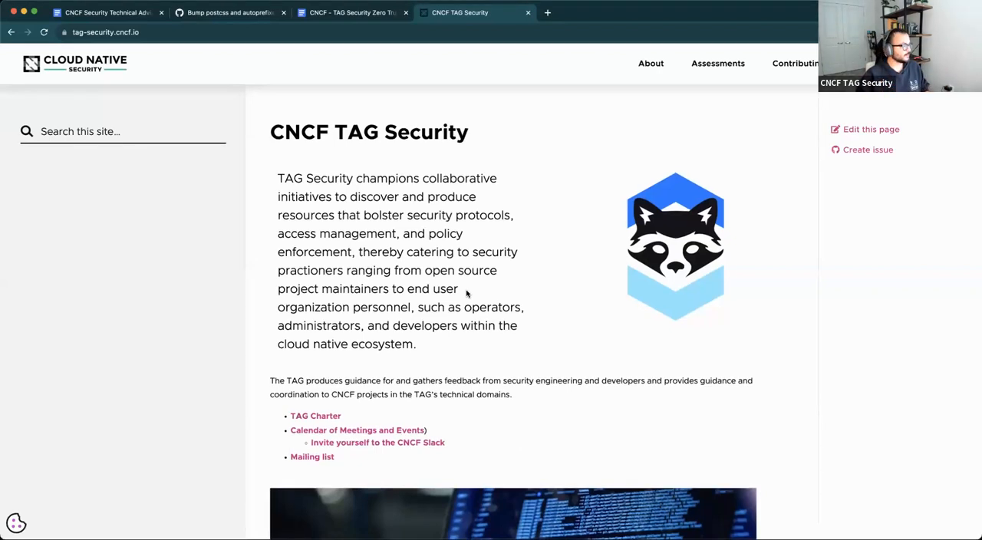
{"action": "scroll", "scroll_direction": "down", "scroll_amount": 3}
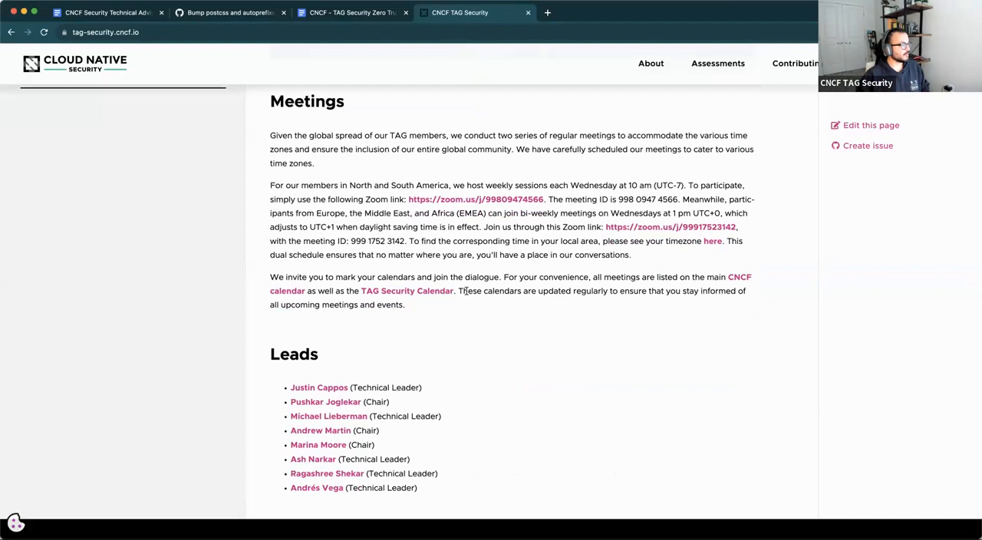
{"action": "scroll", "scroll_direction": "up", "scroll_amount": 3}
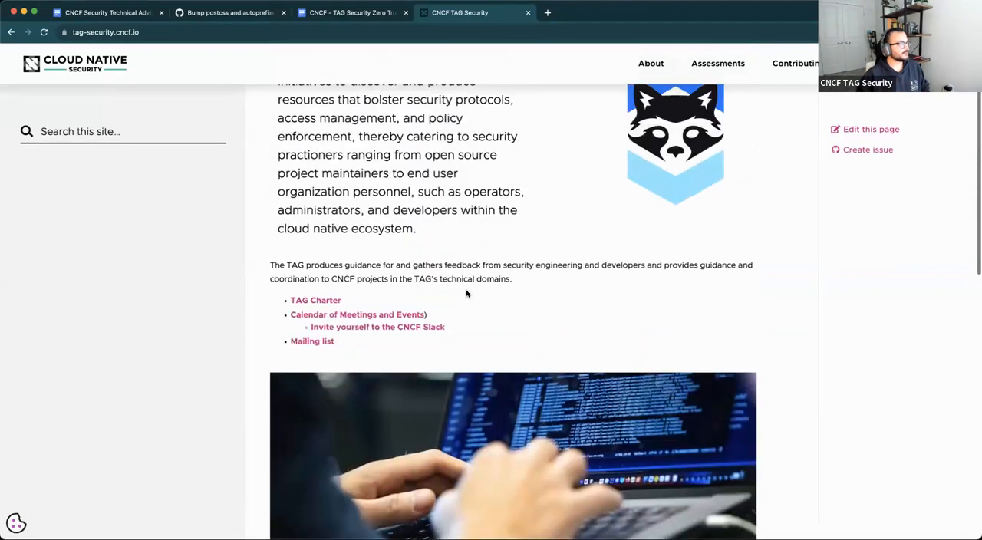
{"action": "scroll", "scroll_direction": "up", "scroll_amount": 3}
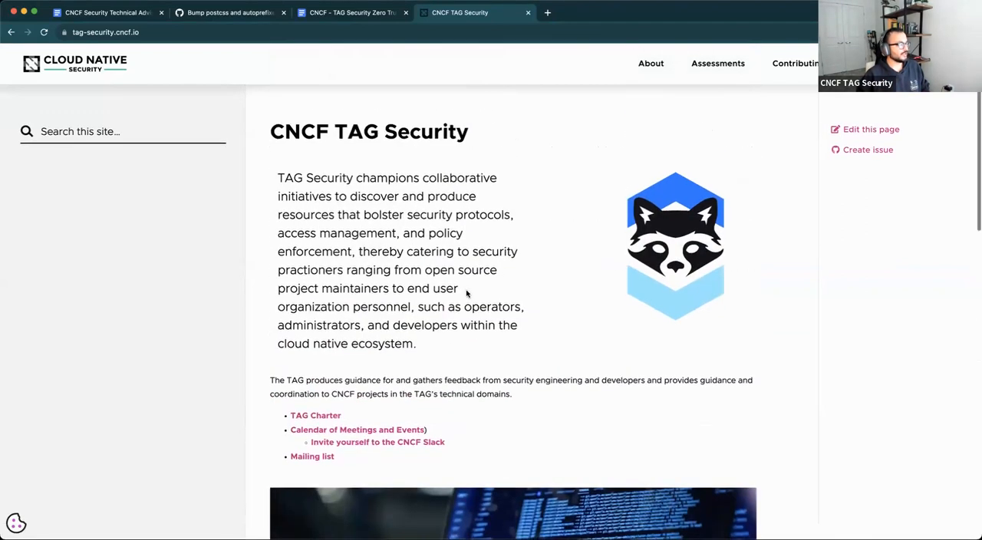
Scroll through the Meetings and Leads sections, then return to merged PR #1118
{"action": "scroll", "scroll_direction": "down", "scroll_amount": 3}
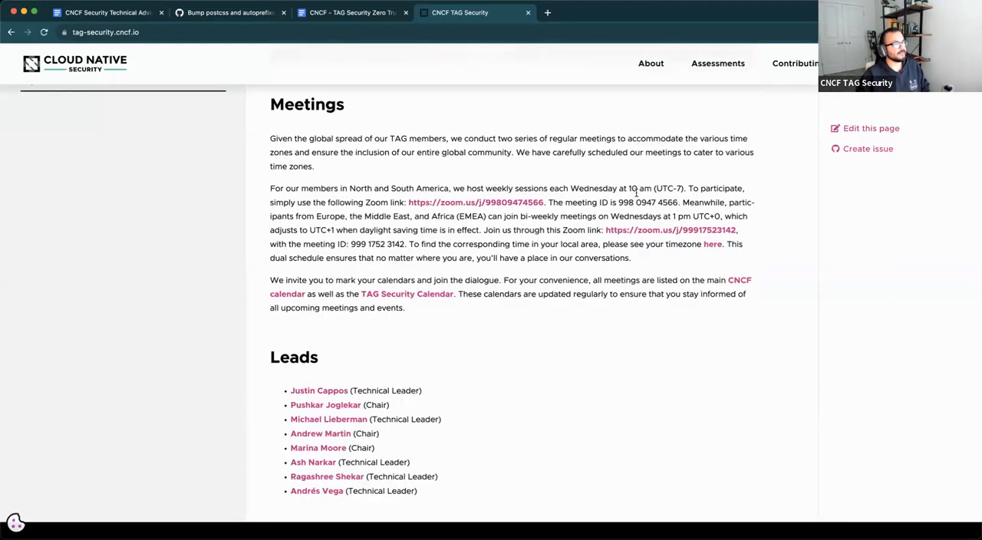
{"action": "scroll", "scroll_direction": "down", "scroll_amount": 3}
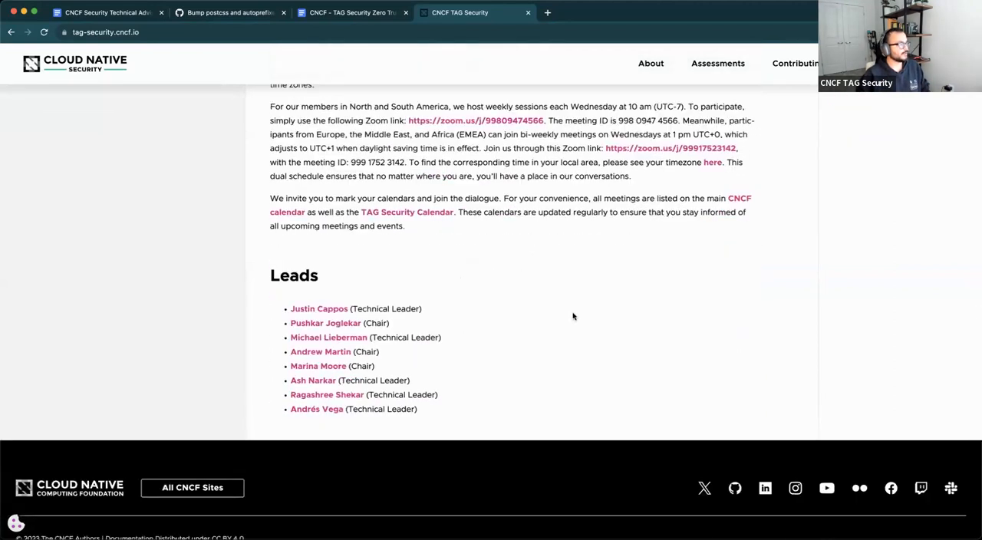
{"action": "scroll", "scroll_direction": "up", "scroll_amount": 3}
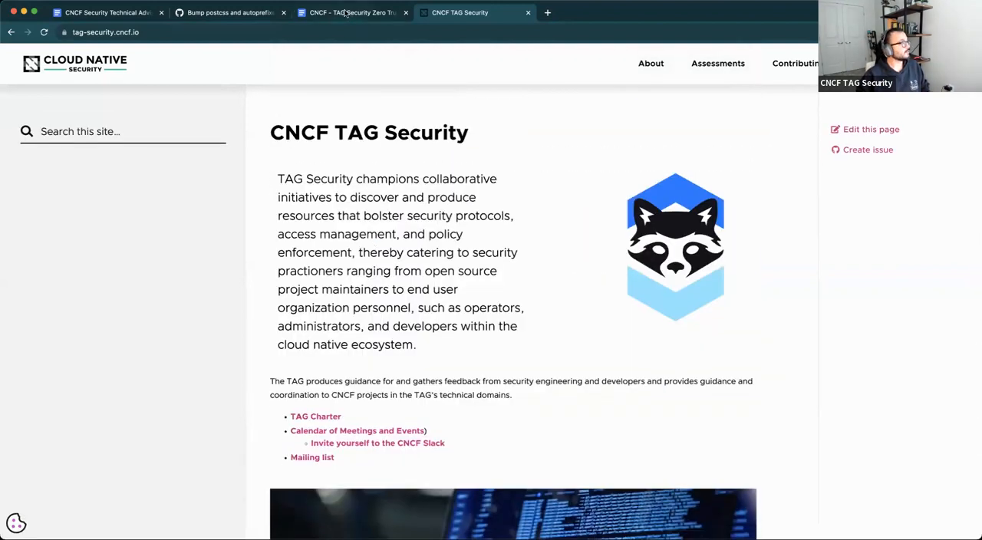
{"action": "left_click", "coordinate": [229, 13]}
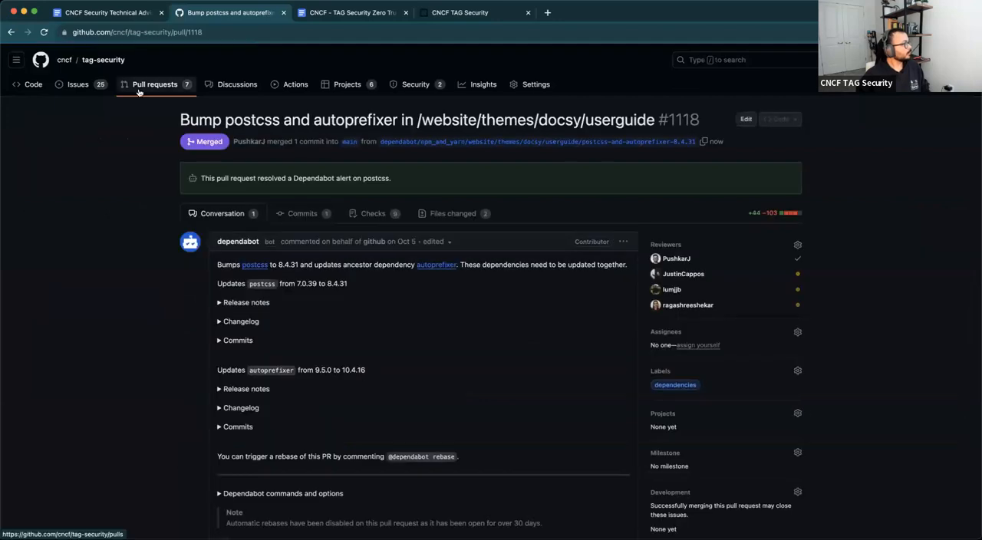